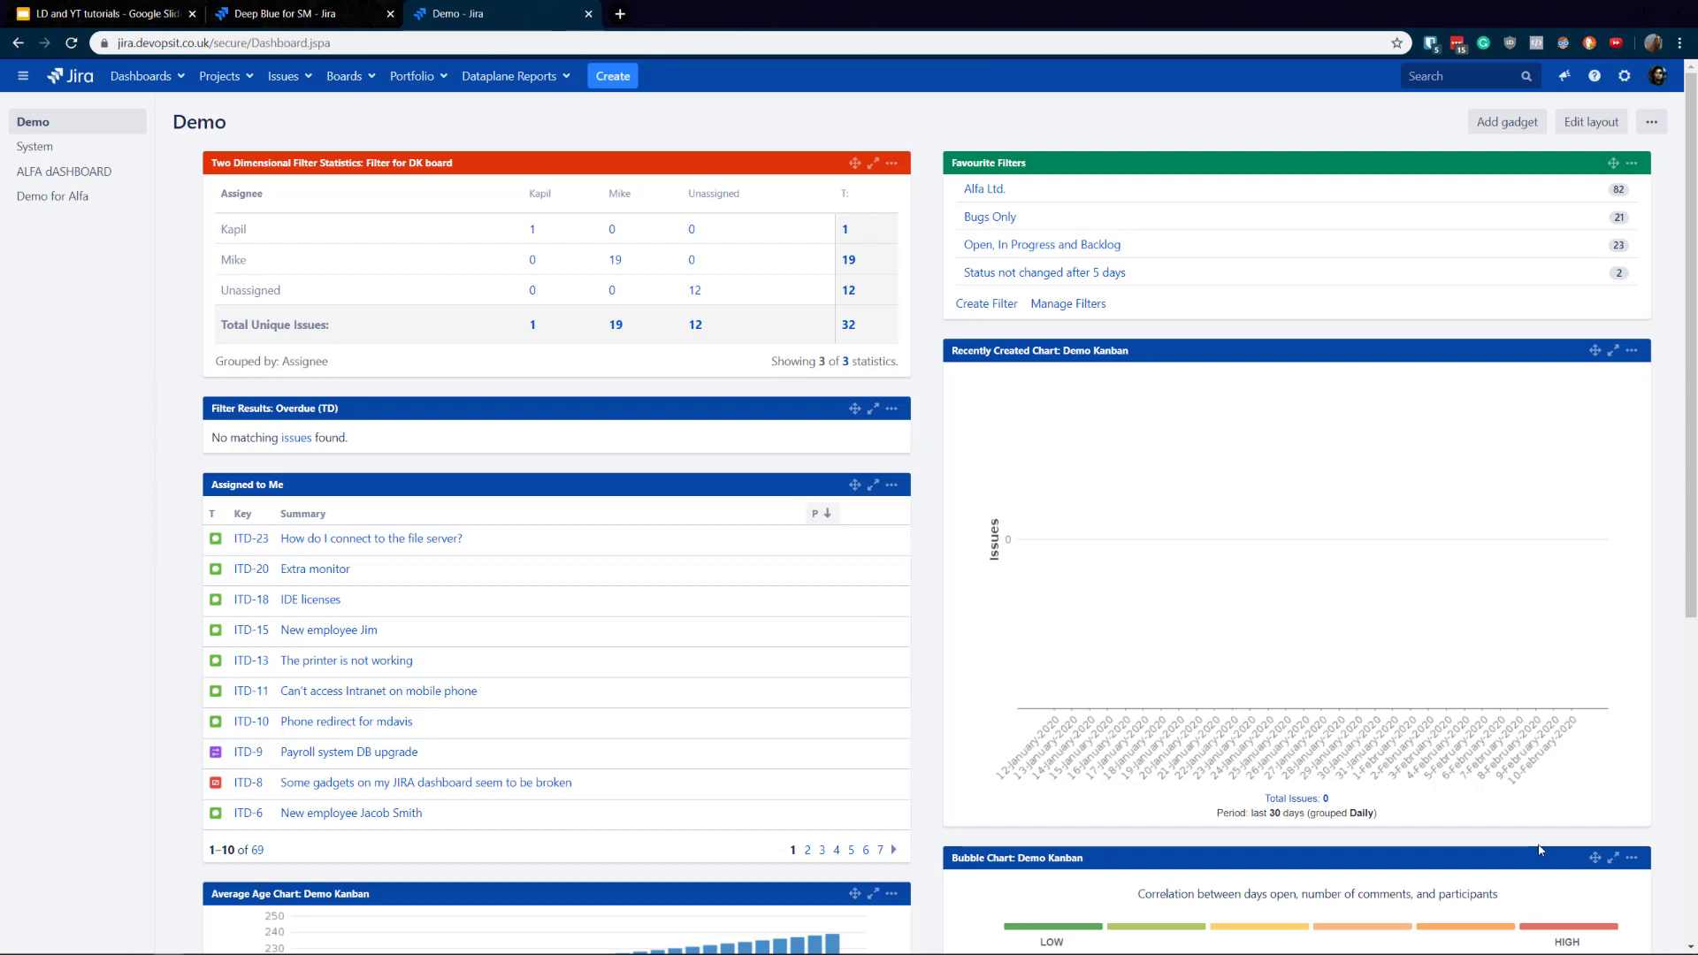
{"action": "mouse_move", "coordinate": [294, 81]}
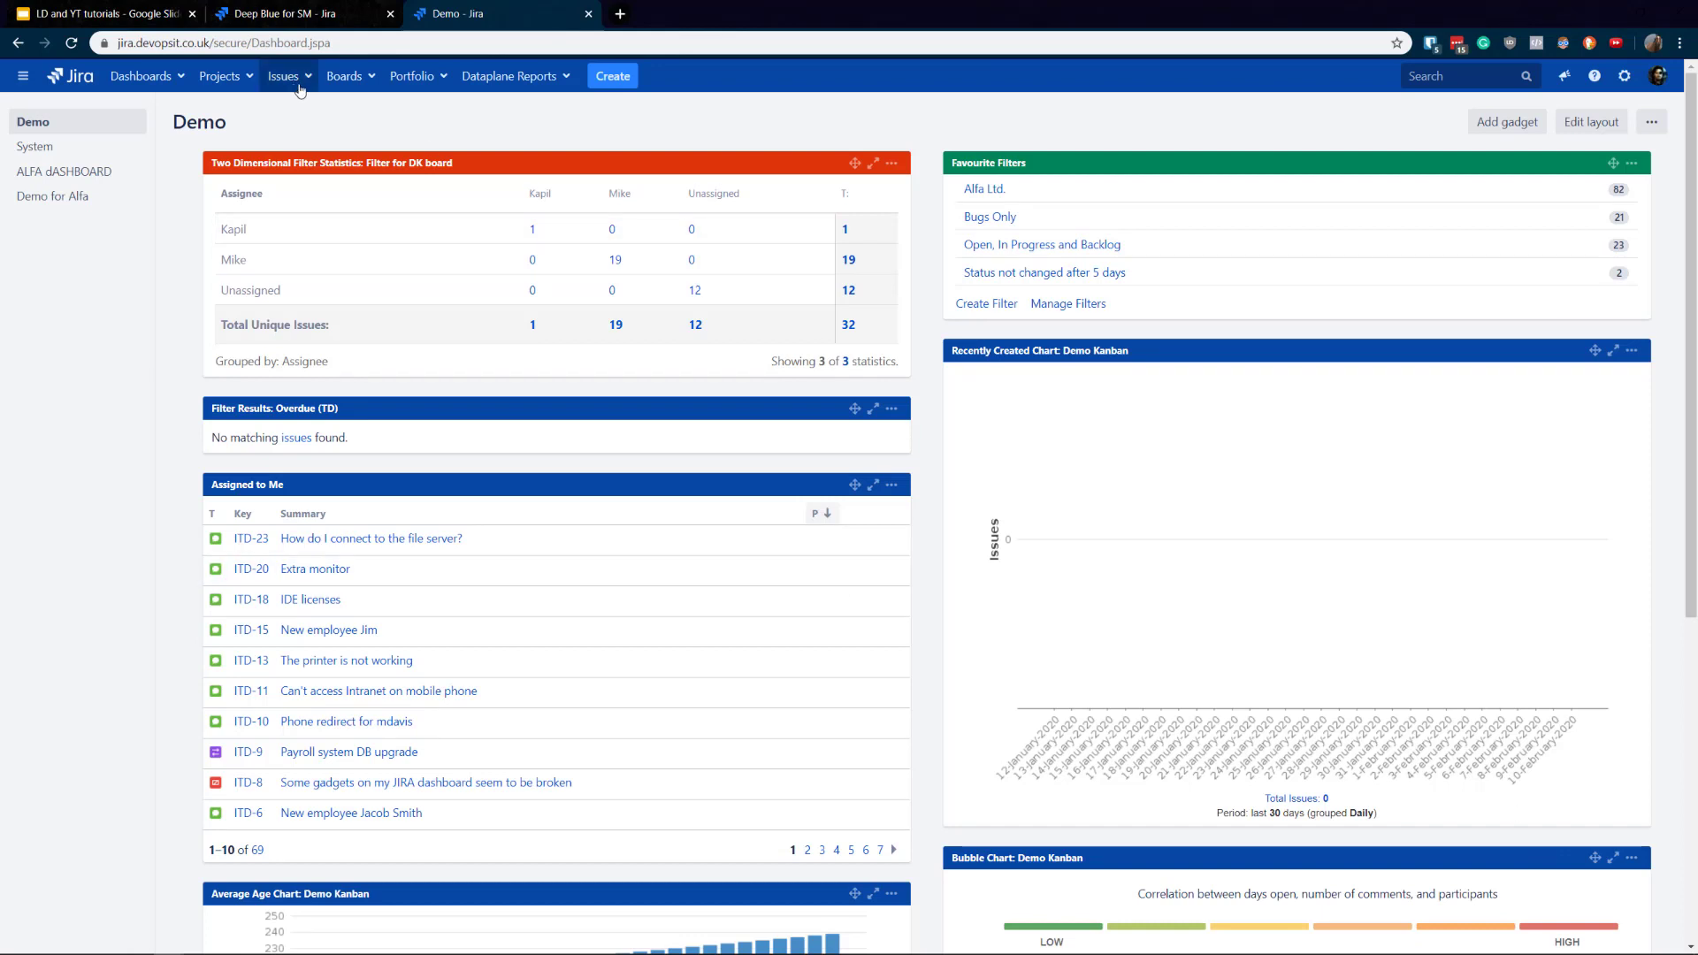
Browse the recent issues list and dashboard actions menu without choosing anything.
{"action": "left_click", "coordinate": [283, 76]}
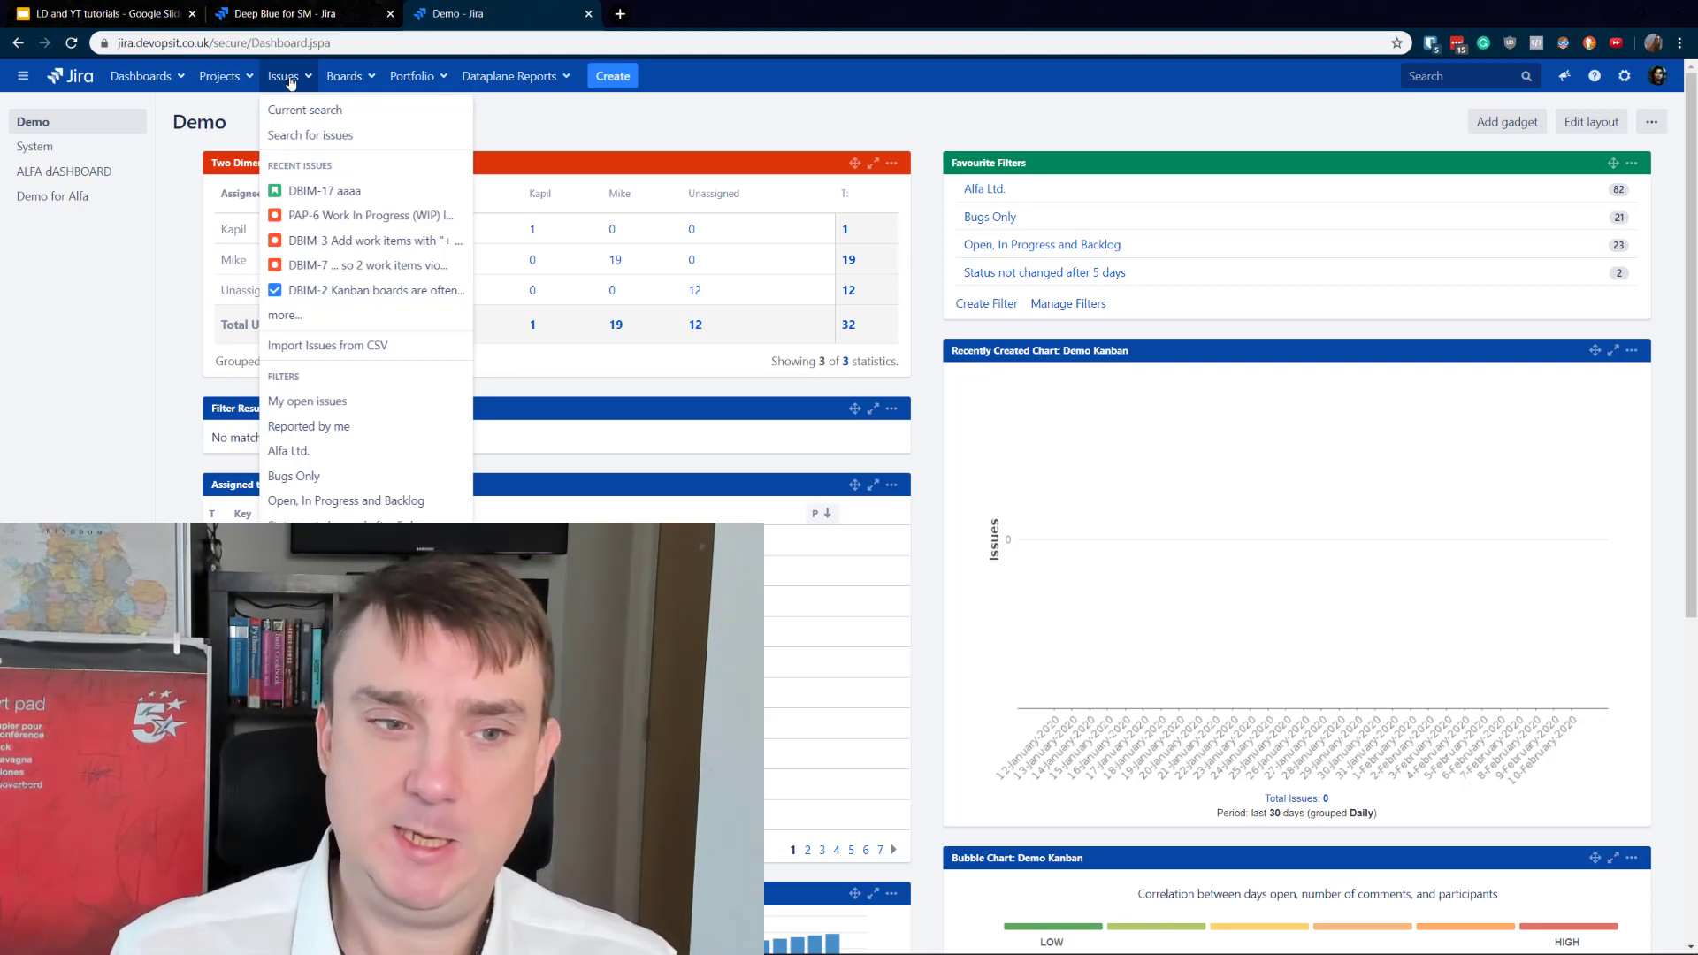
{"action": "left_click", "coordinate": [683, 148]}
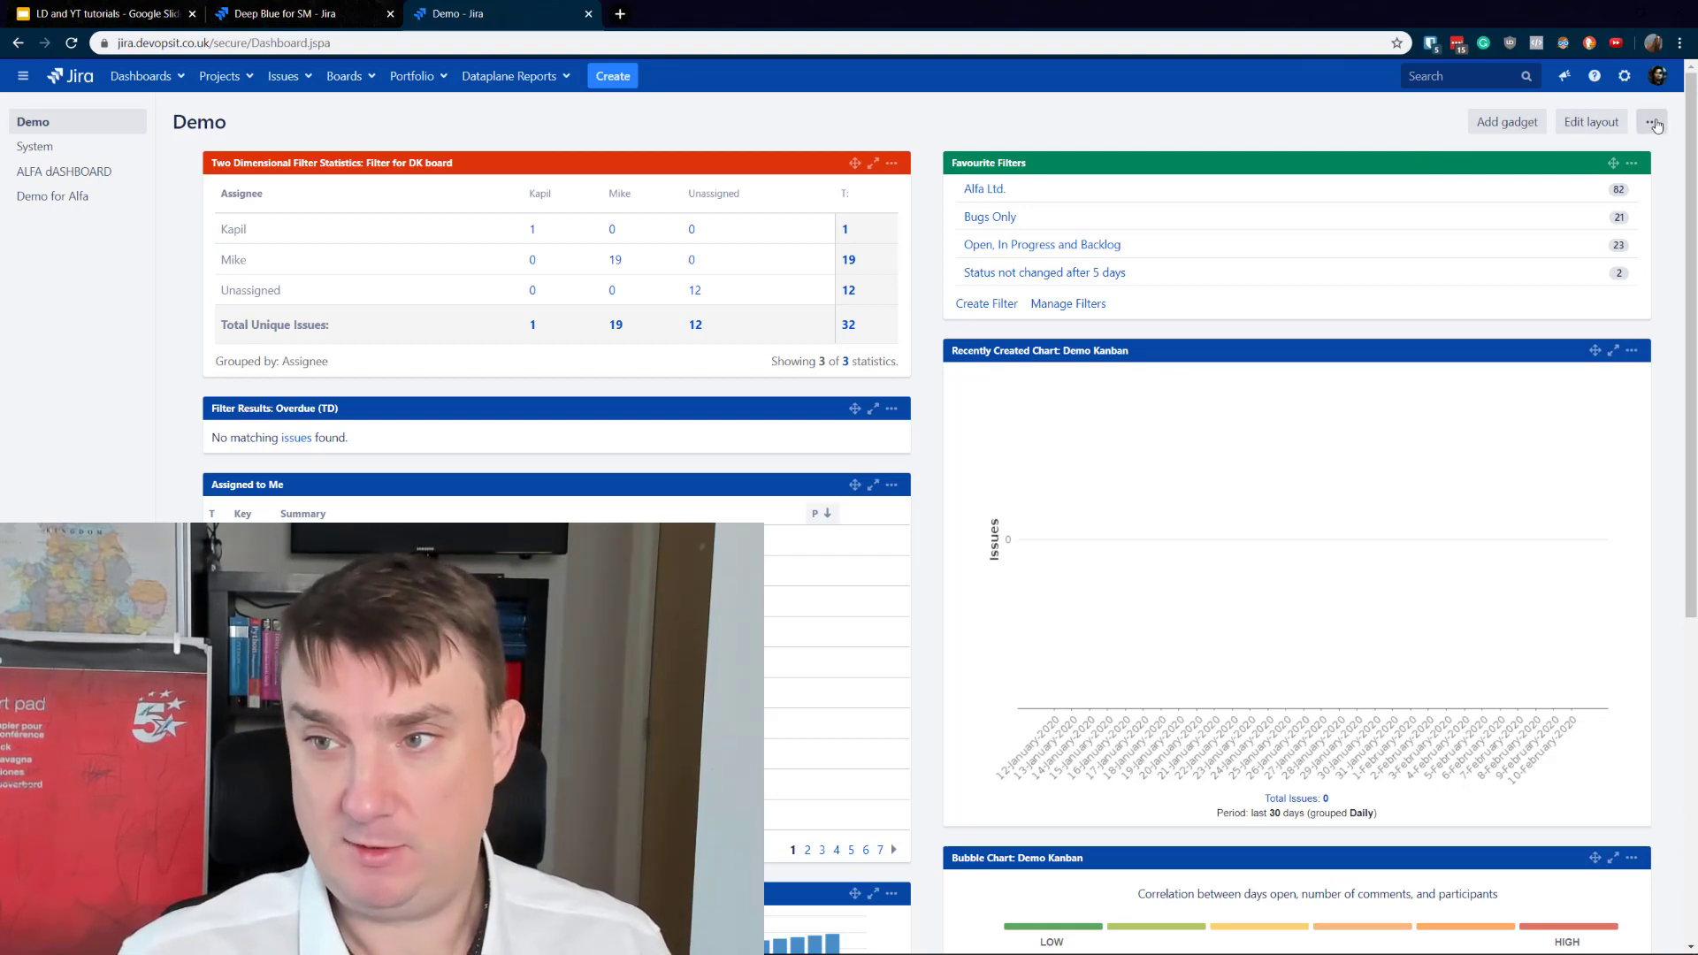
{"action": "left_click", "coordinate": [1652, 122]}
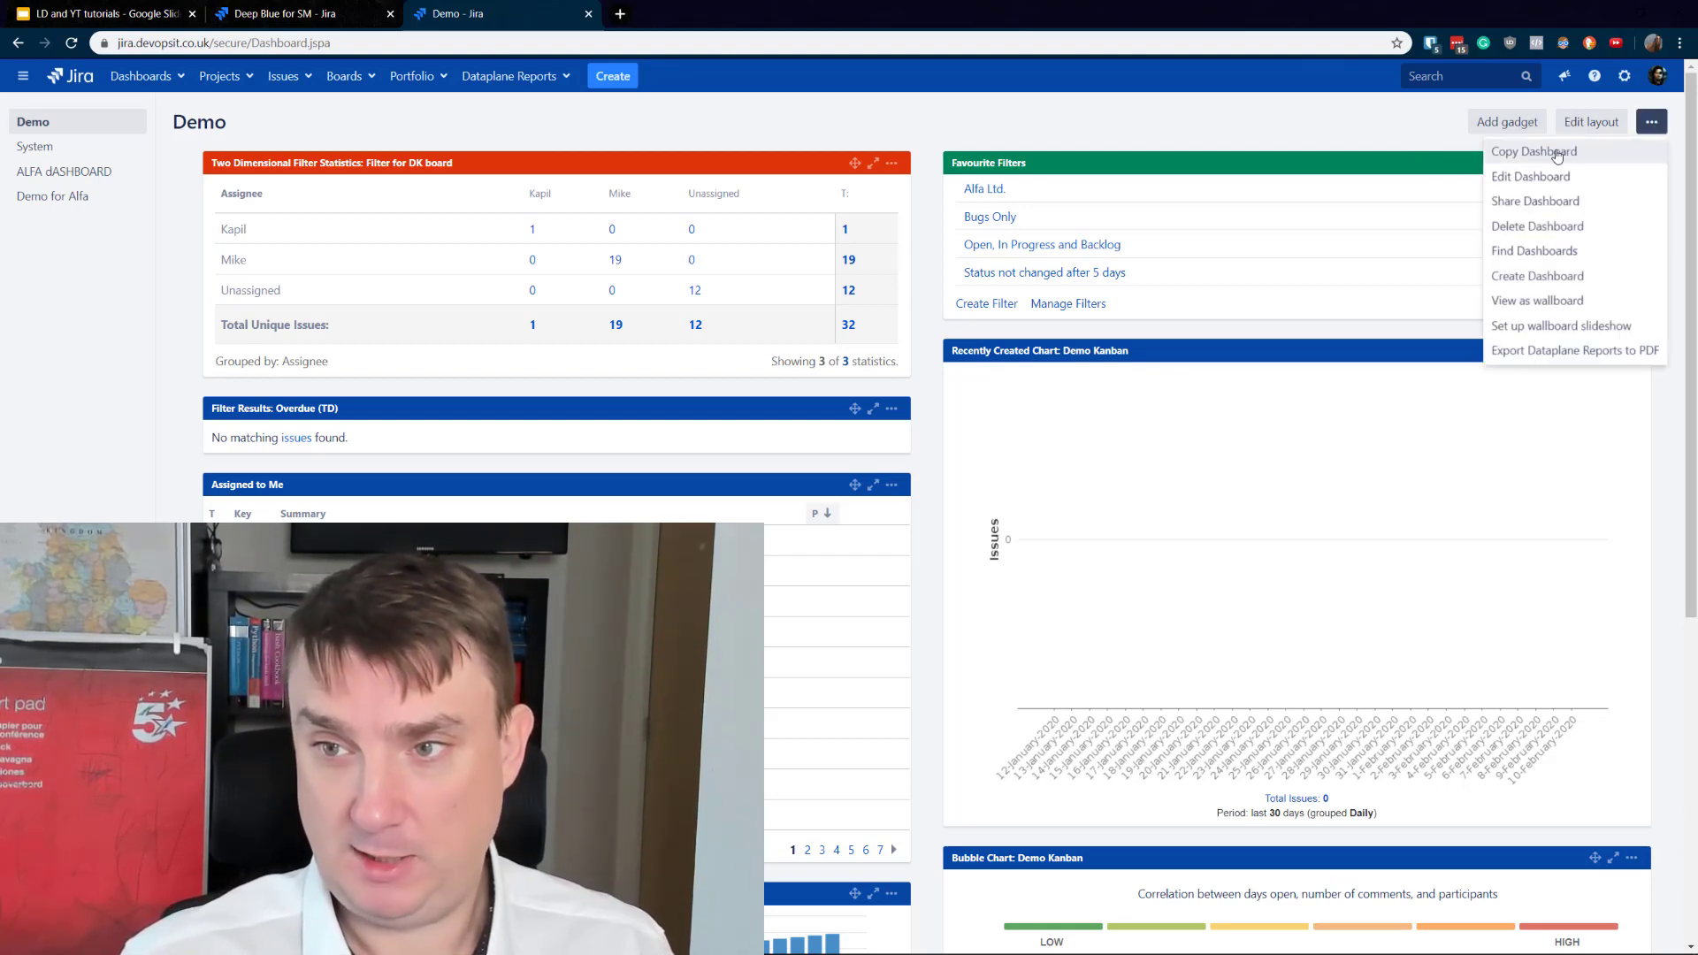
{"action": "left_click", "coordinate": [1255, 116]}
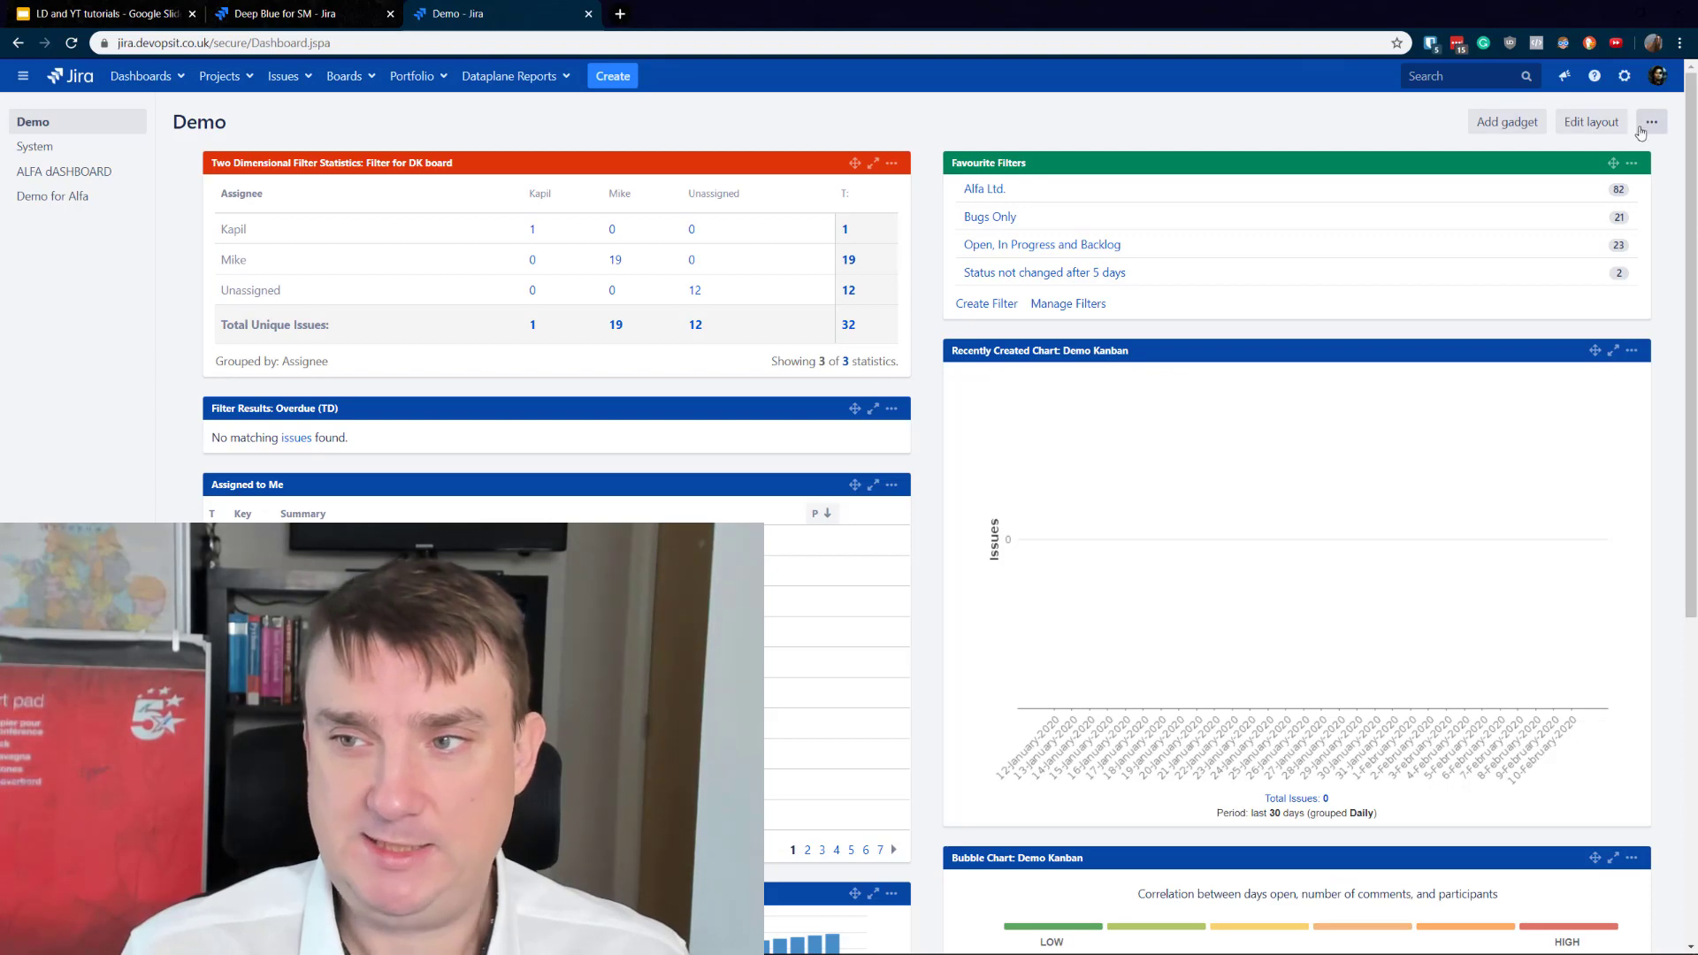
{"action": "mouse_move", "coordinate": [1673, 122]}
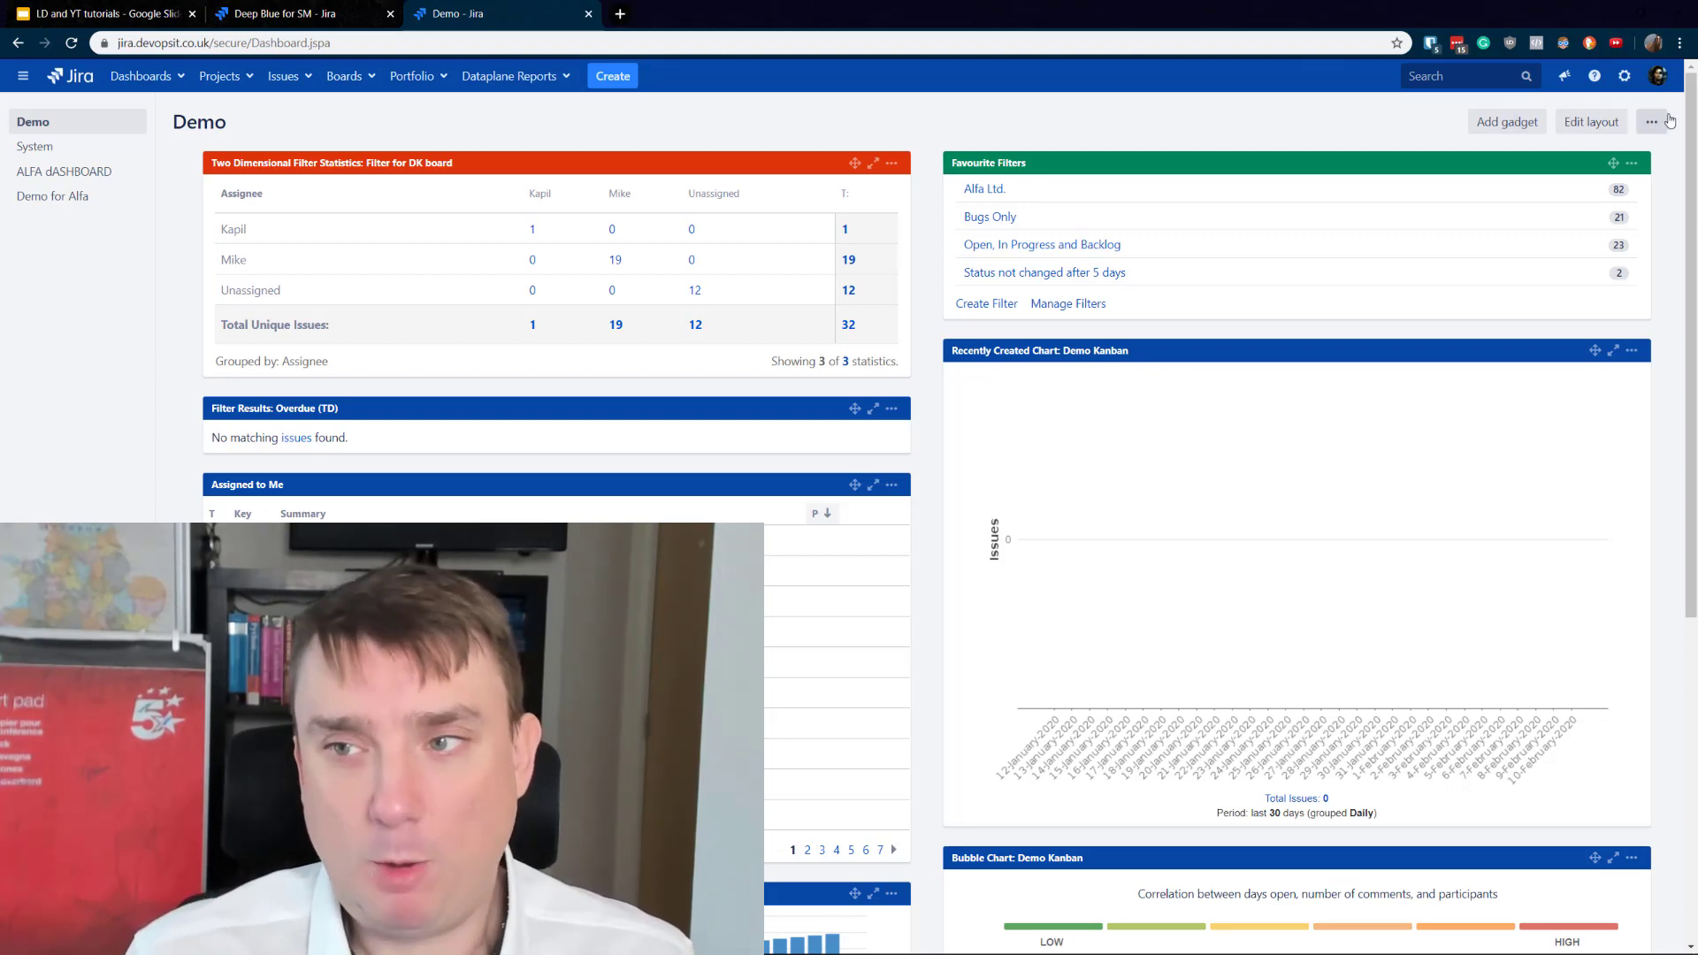
{"action": "mouse_move", "coordinate": [1379, 120]}
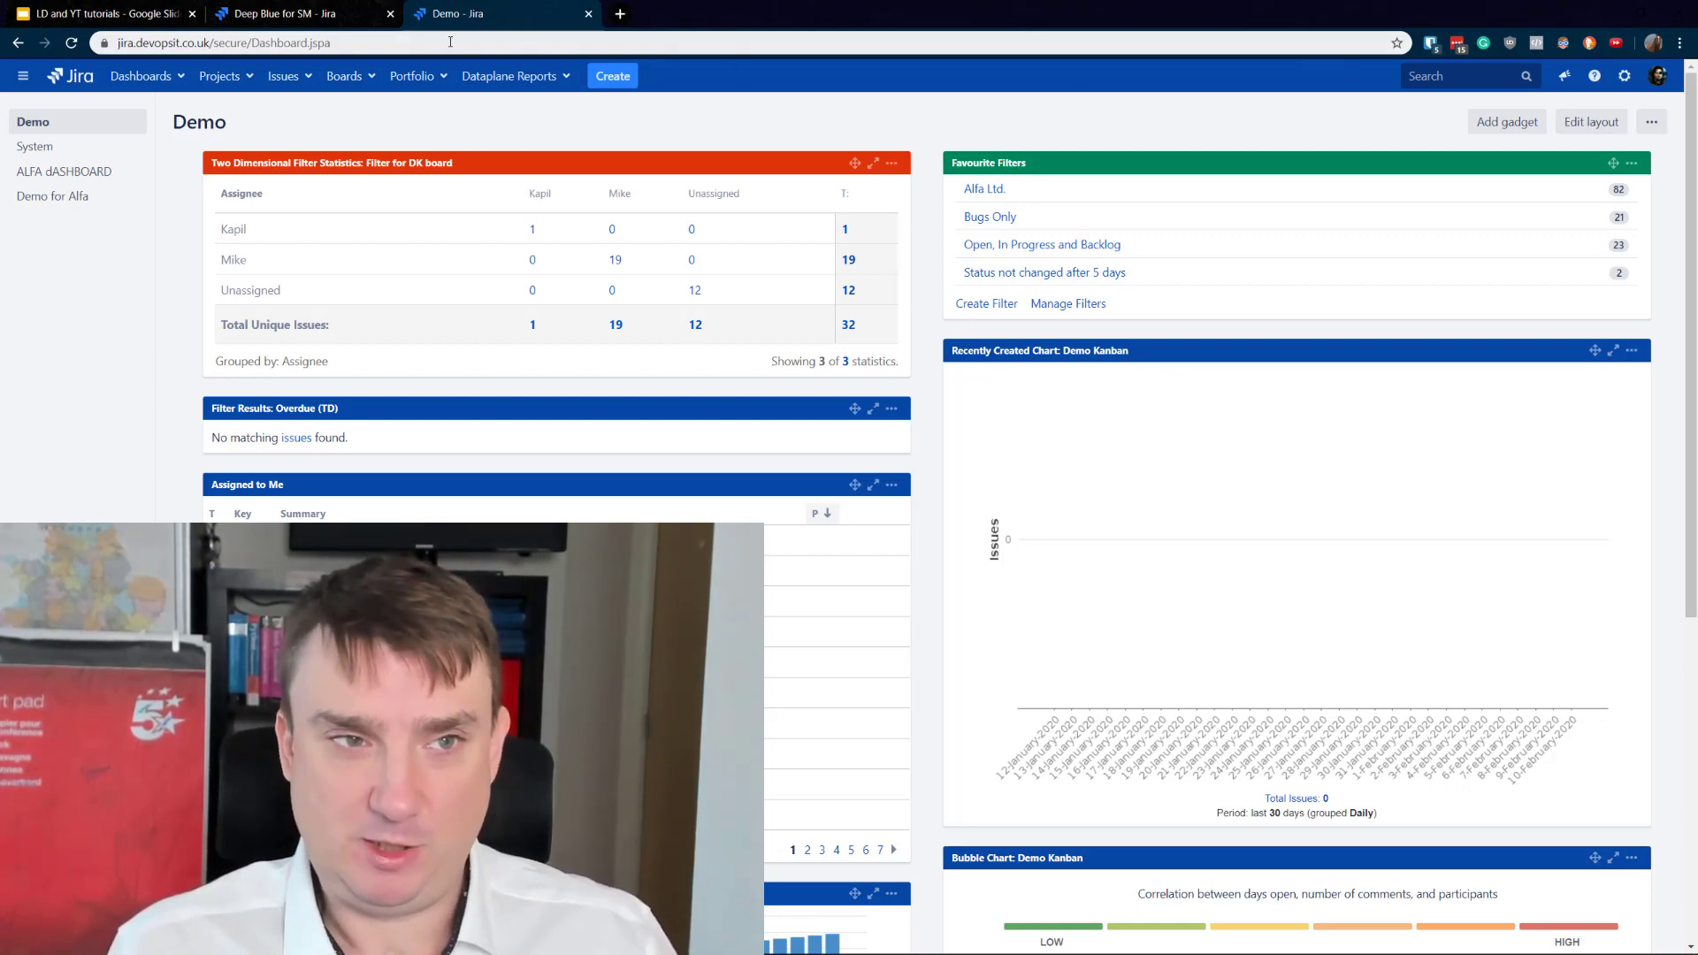
{"action": "mouse_move", "coordinate": [661, 63]}
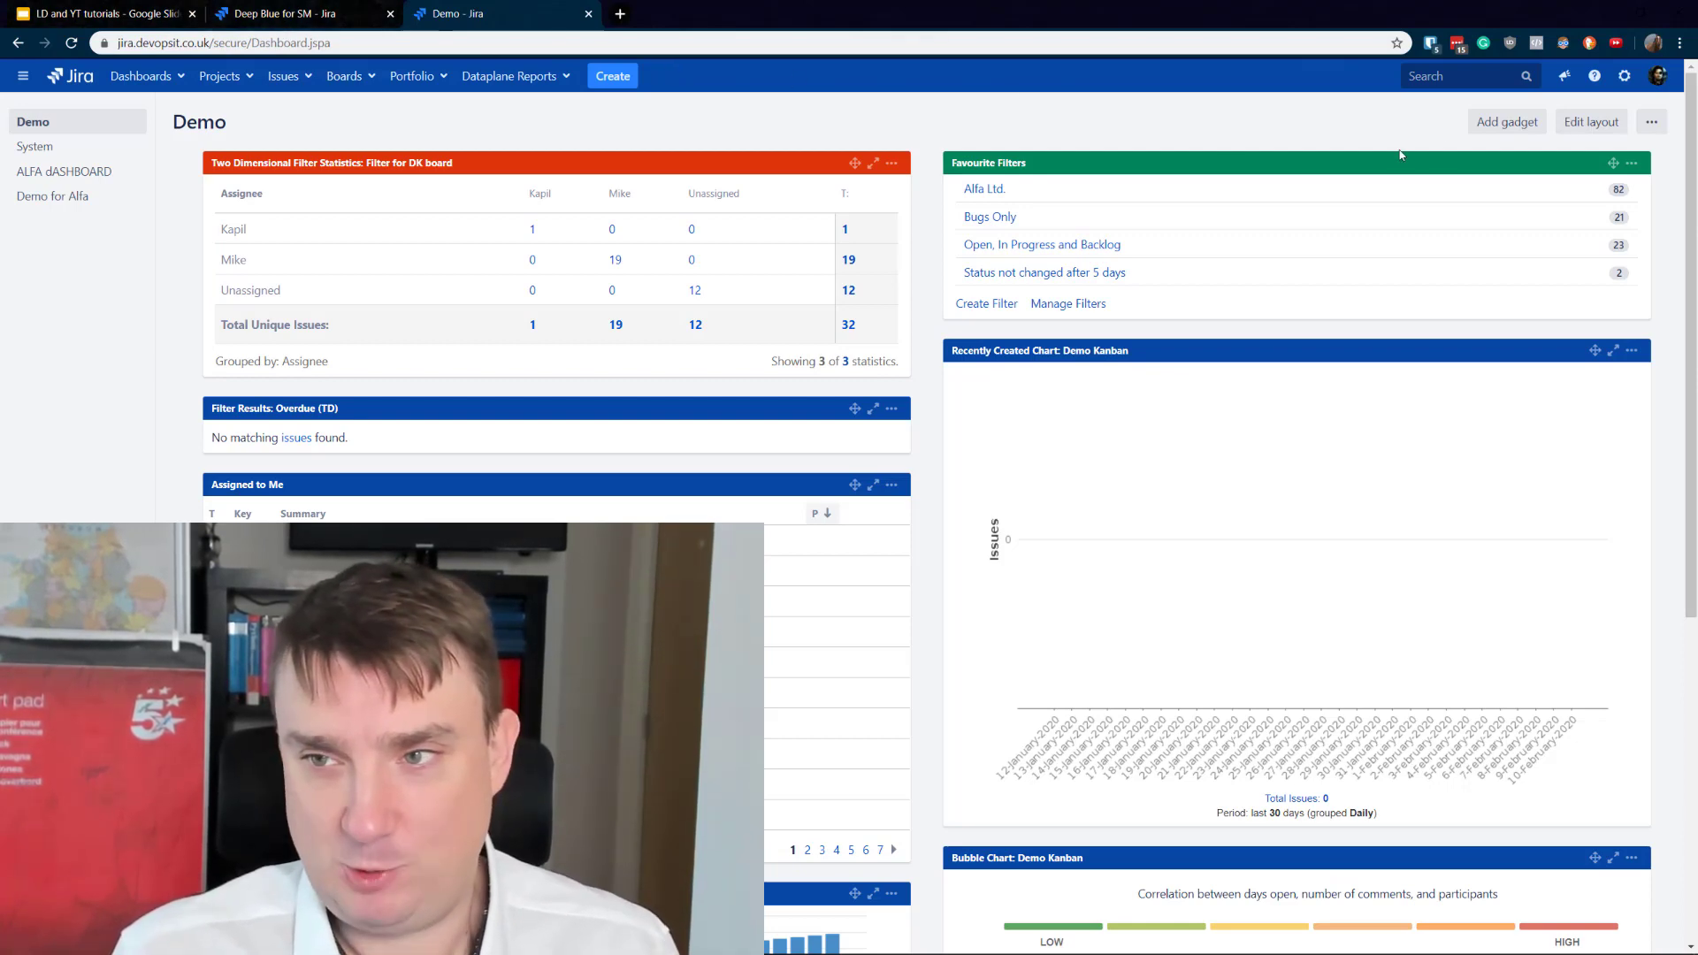
{"action": "mouse_move", "coordinate": [1053, 138]}
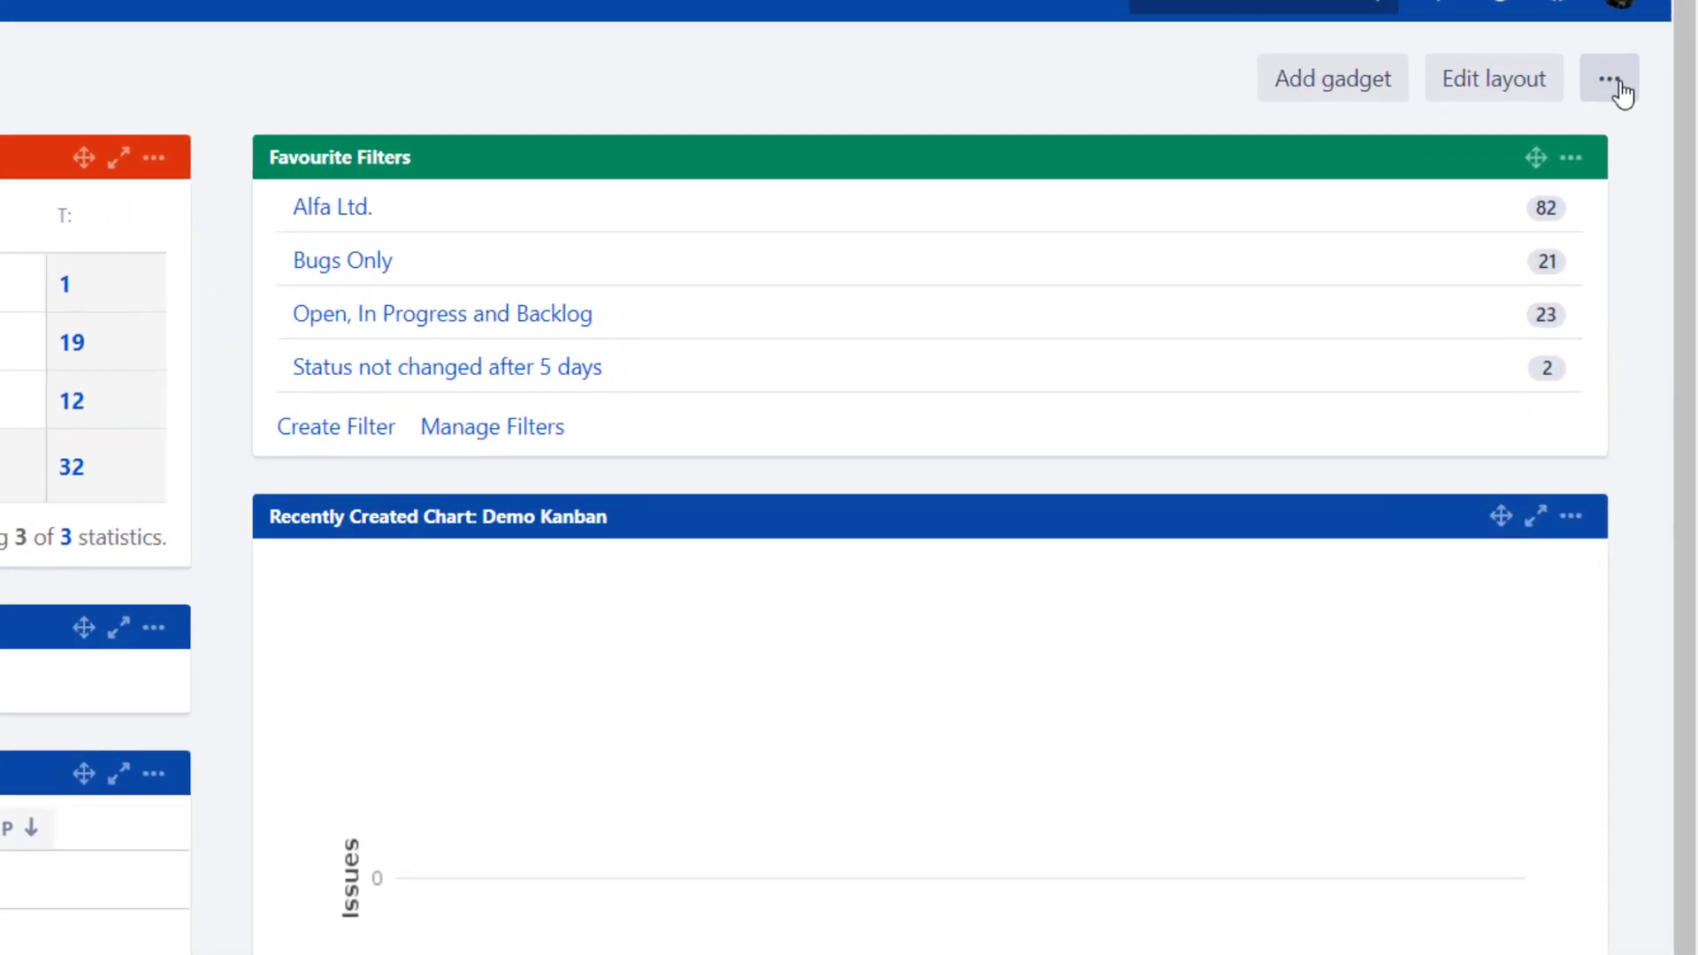
Start a new dashboard named 'D for Python Dev team' from a blank dashboard.
{"action": "left_click", "coordinate": [1609, 78]}
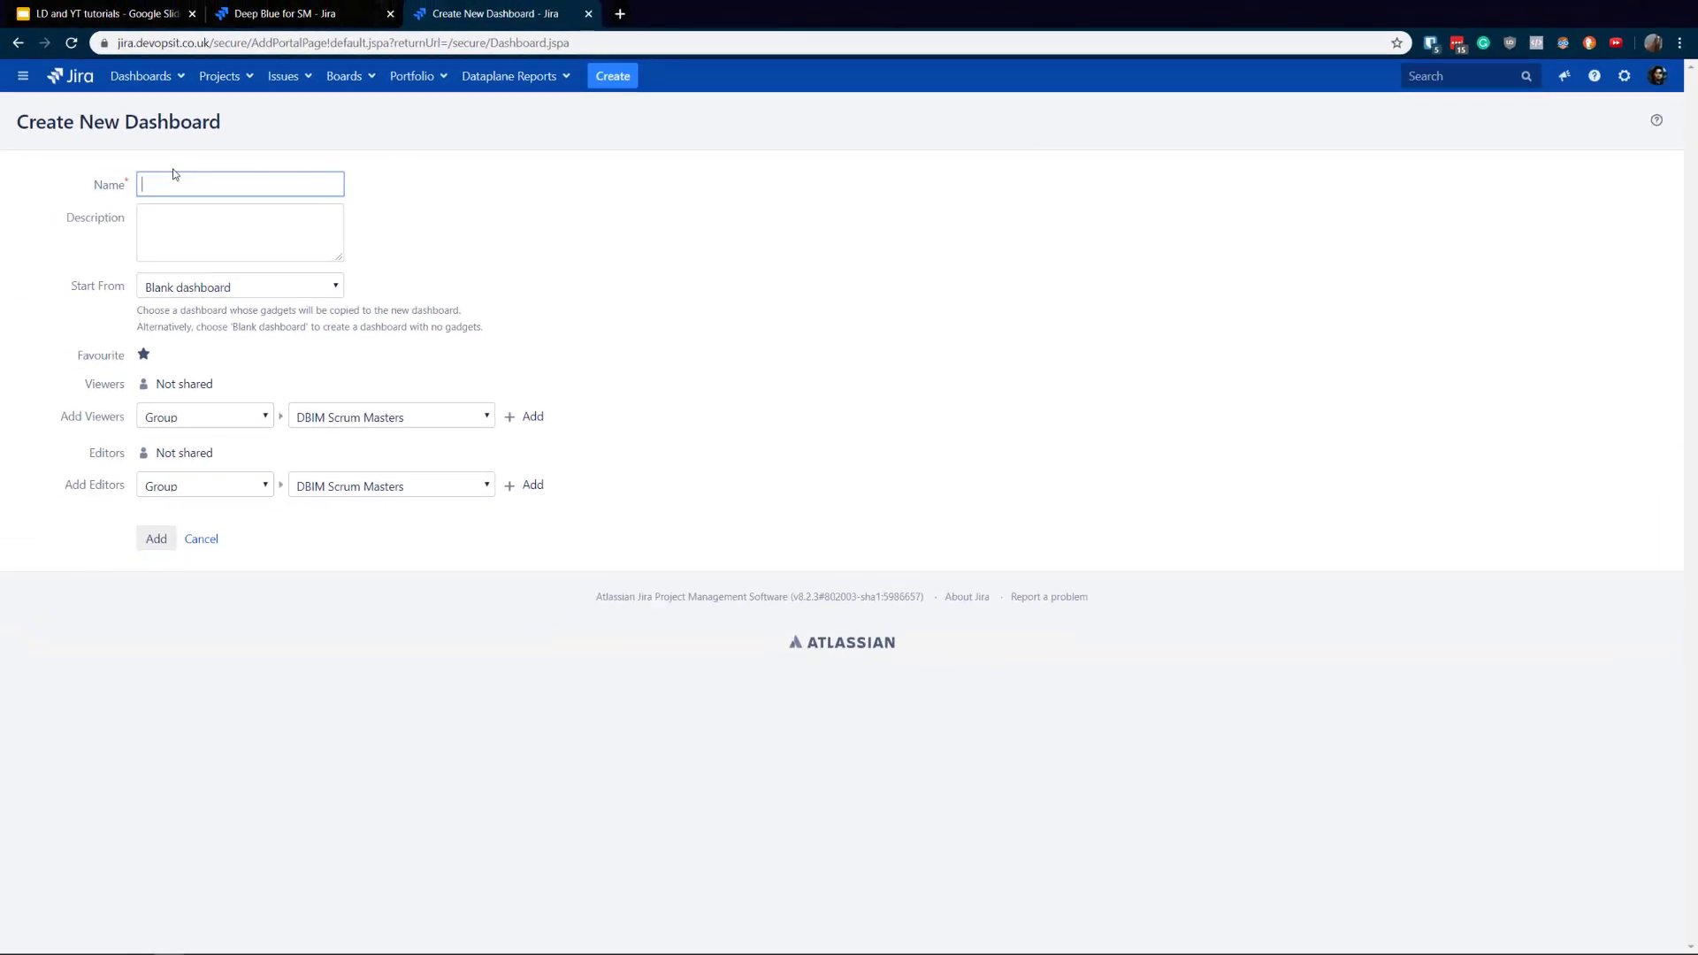
{"action": "type", "text": "Dat"}
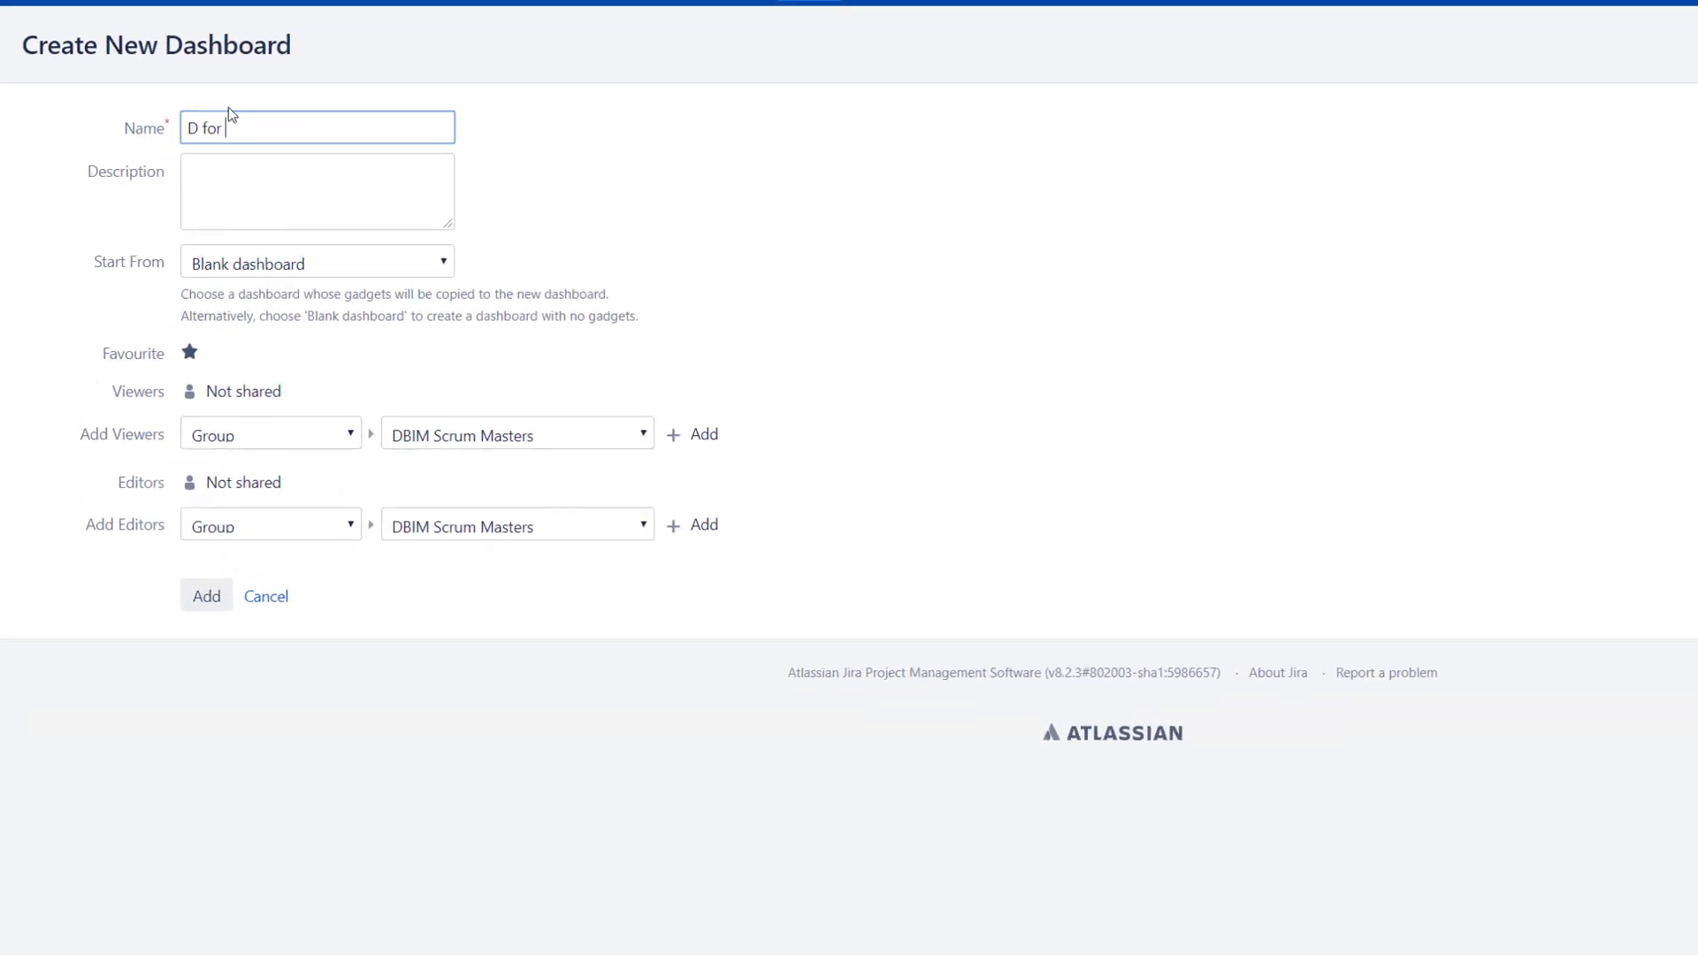
{"action": "type", "text": "Pythio"}
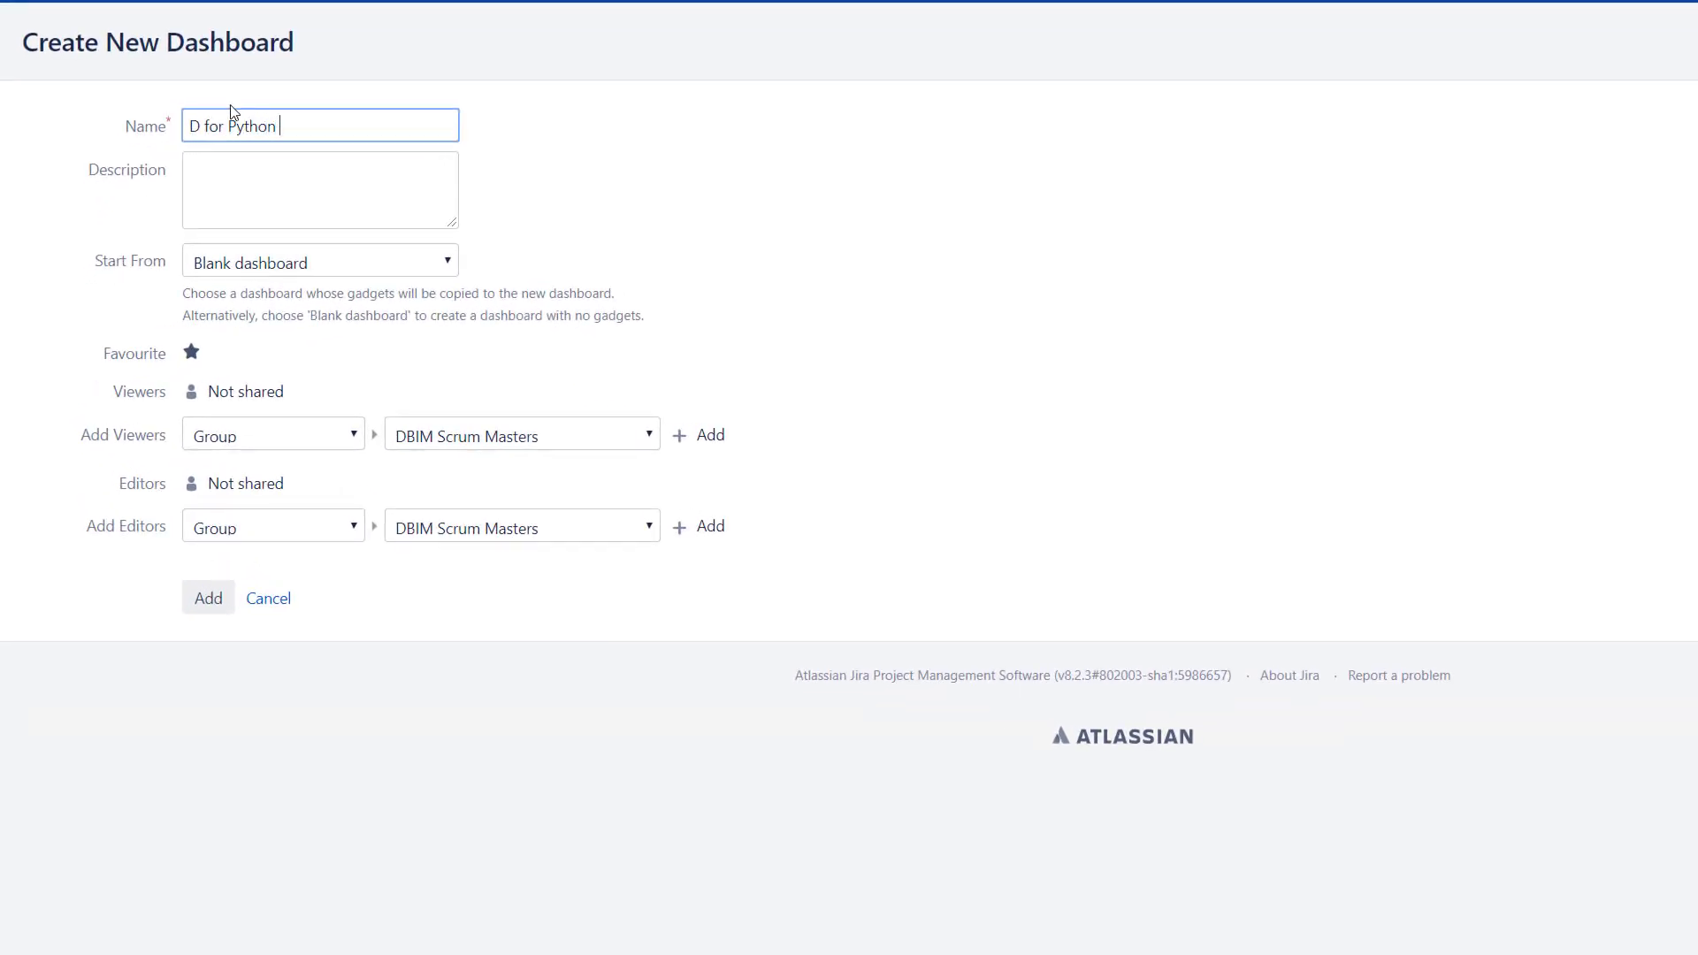
{"action": "type", "text": "Dev team"}
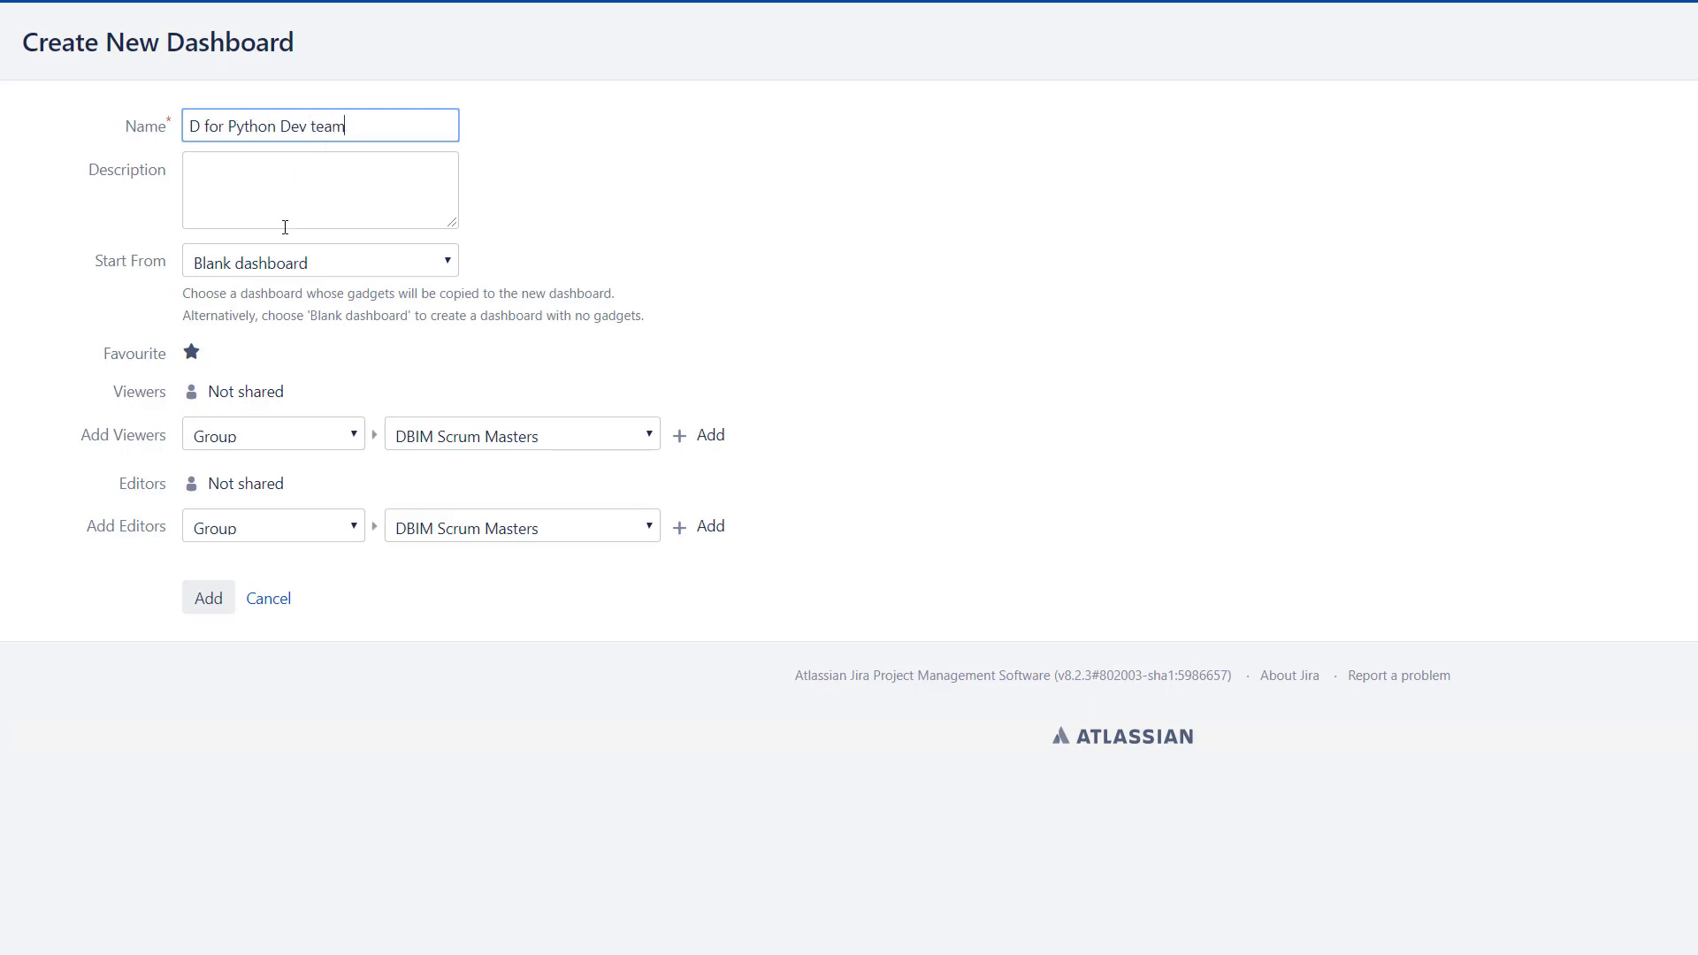
{"action": "mouse_move", "coordinate": [269, 270]}
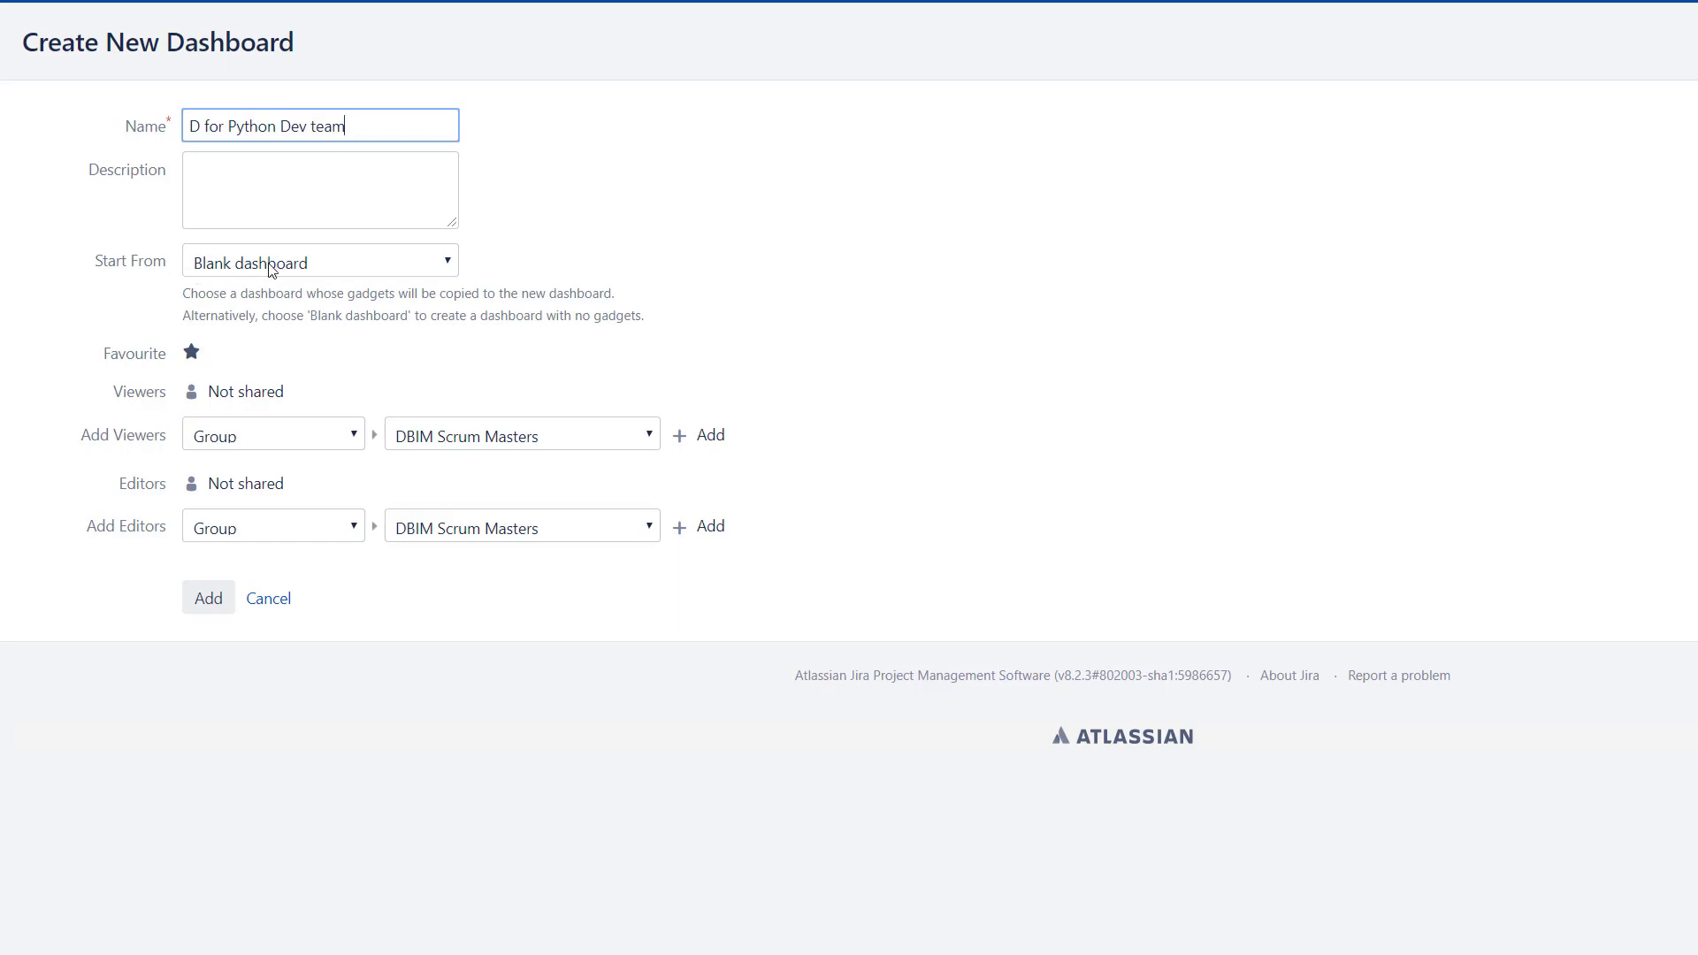
{"action": "mouse_move", "coordinate": [219, 447]}
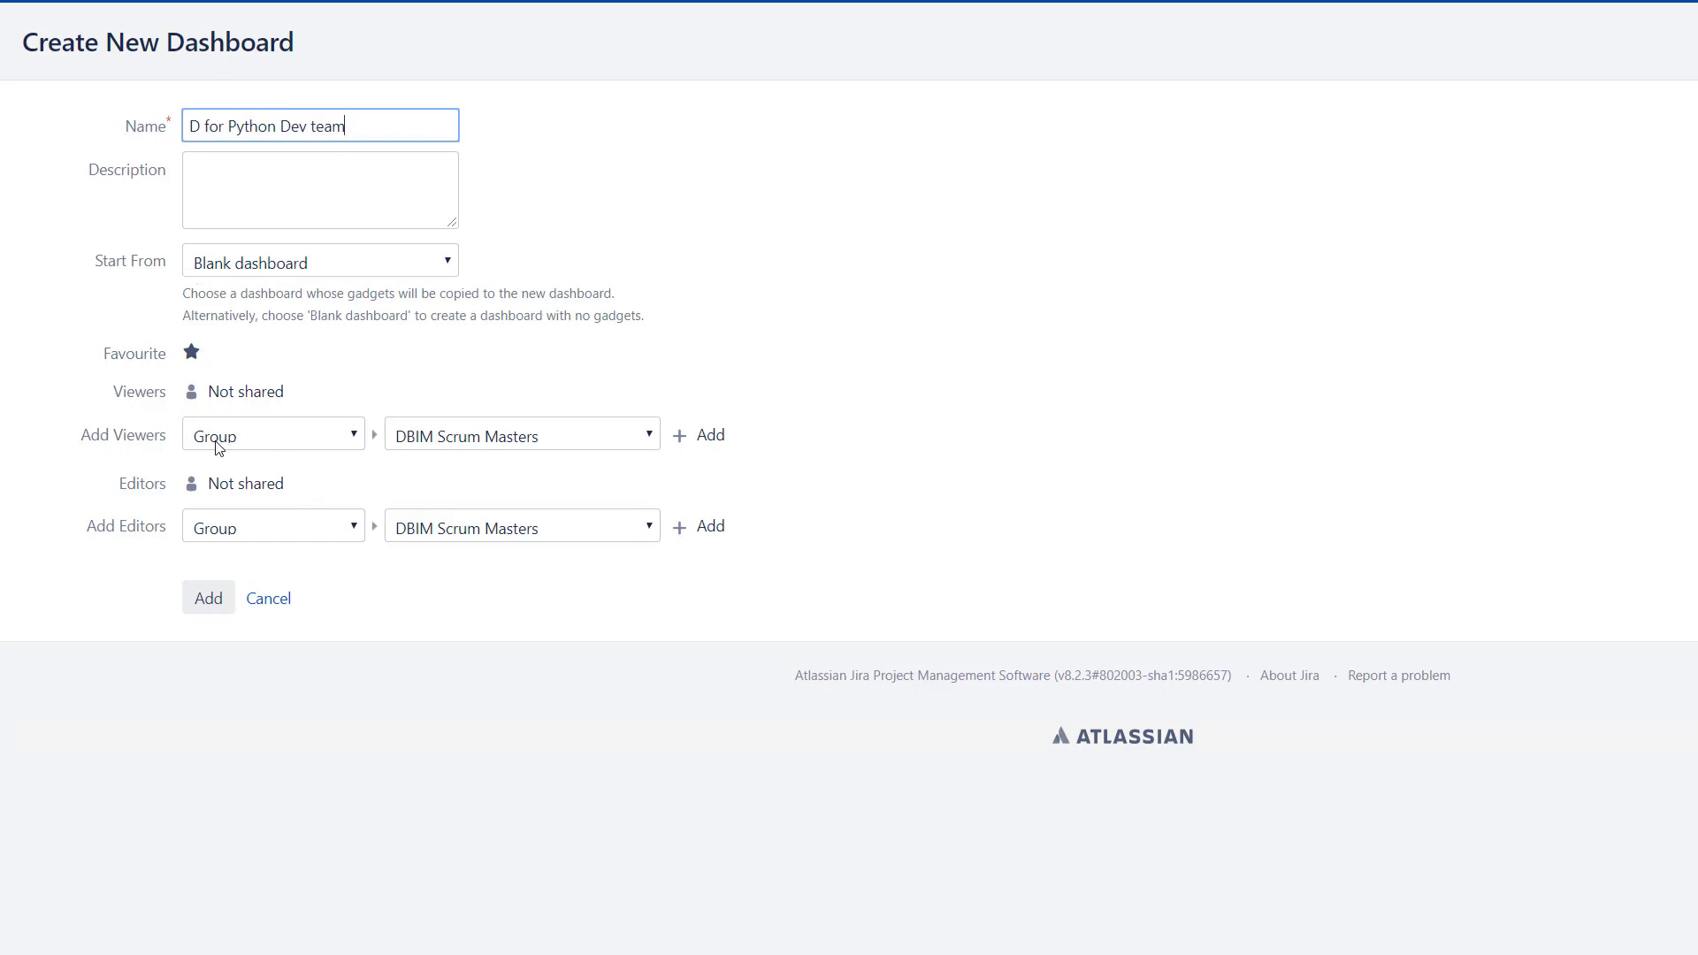
{"action": "mouse_move", "coordinate": [575, 439]}
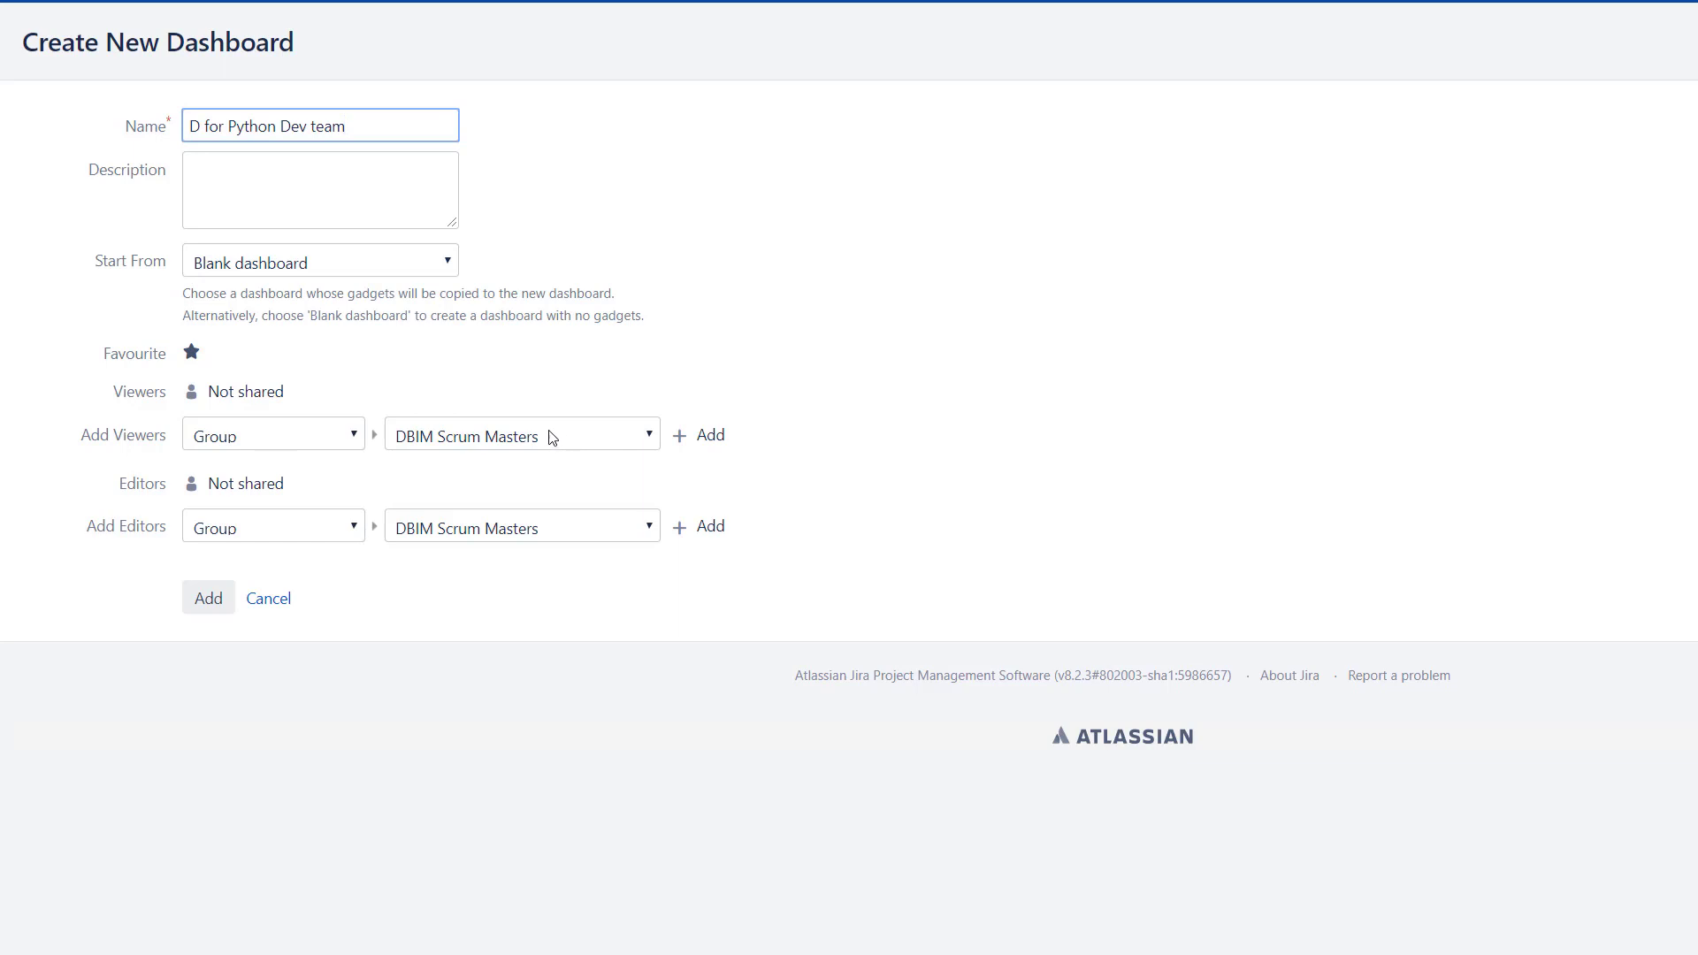
{"action": "mouse_move", "coordinate": [276, 437]}
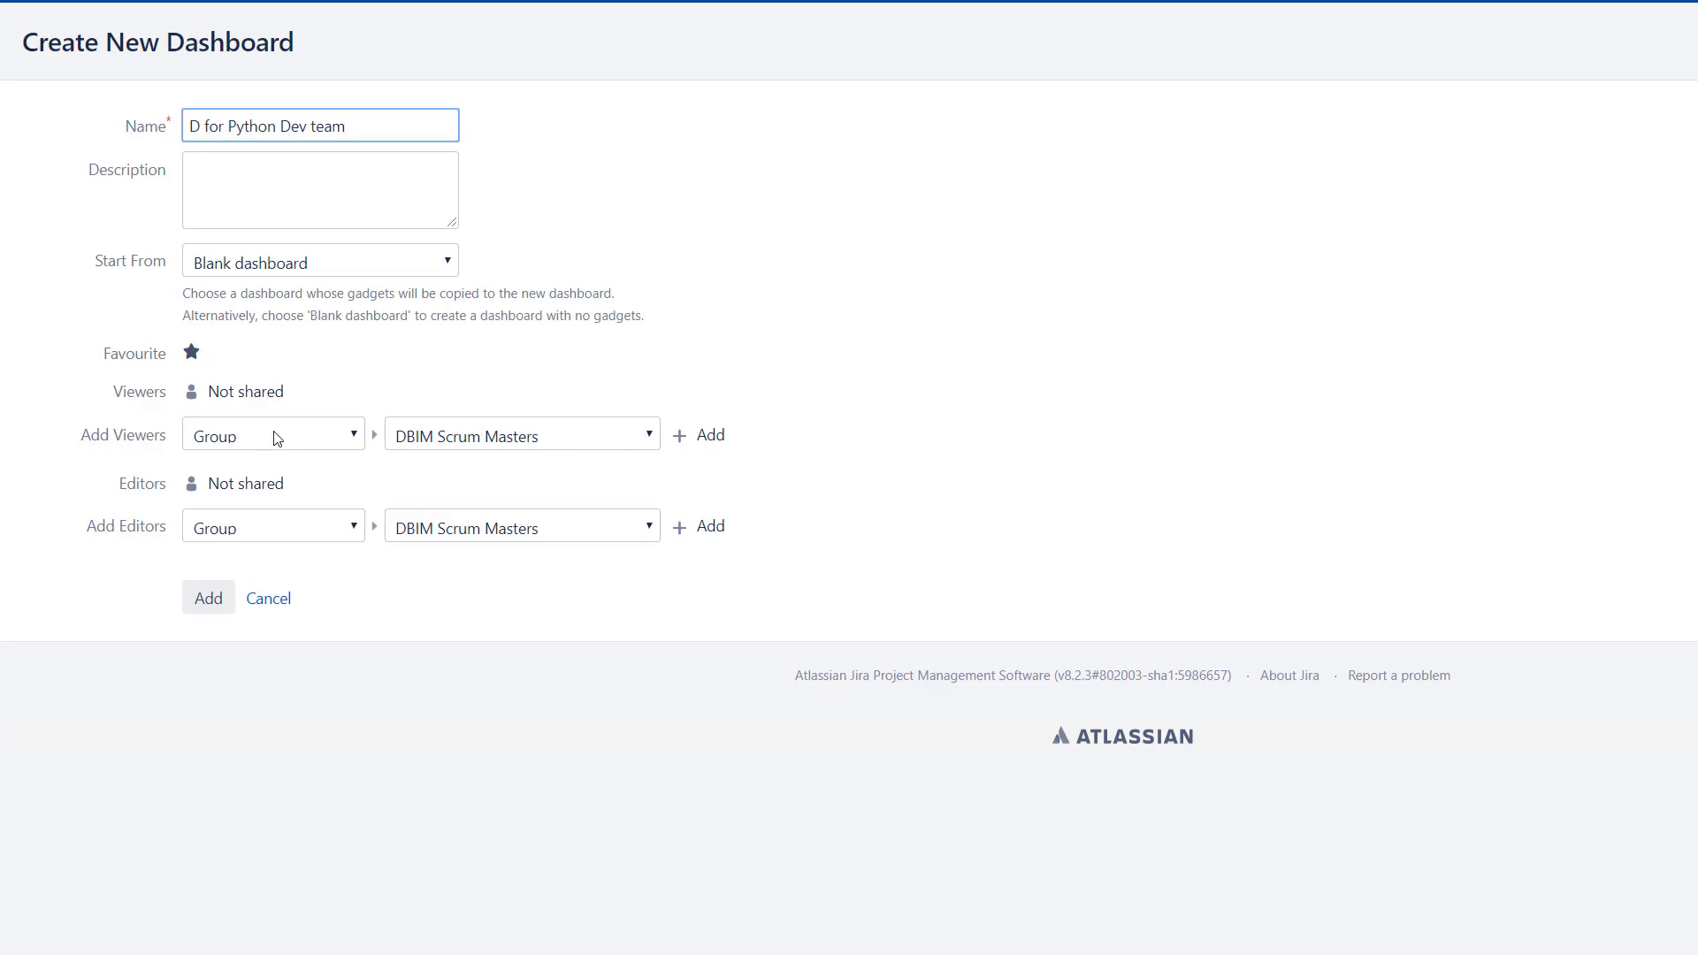
Share viewing of the dashboard with Project: Python App Project.
{"action": "left_click", "coordinate": [273, 433]}
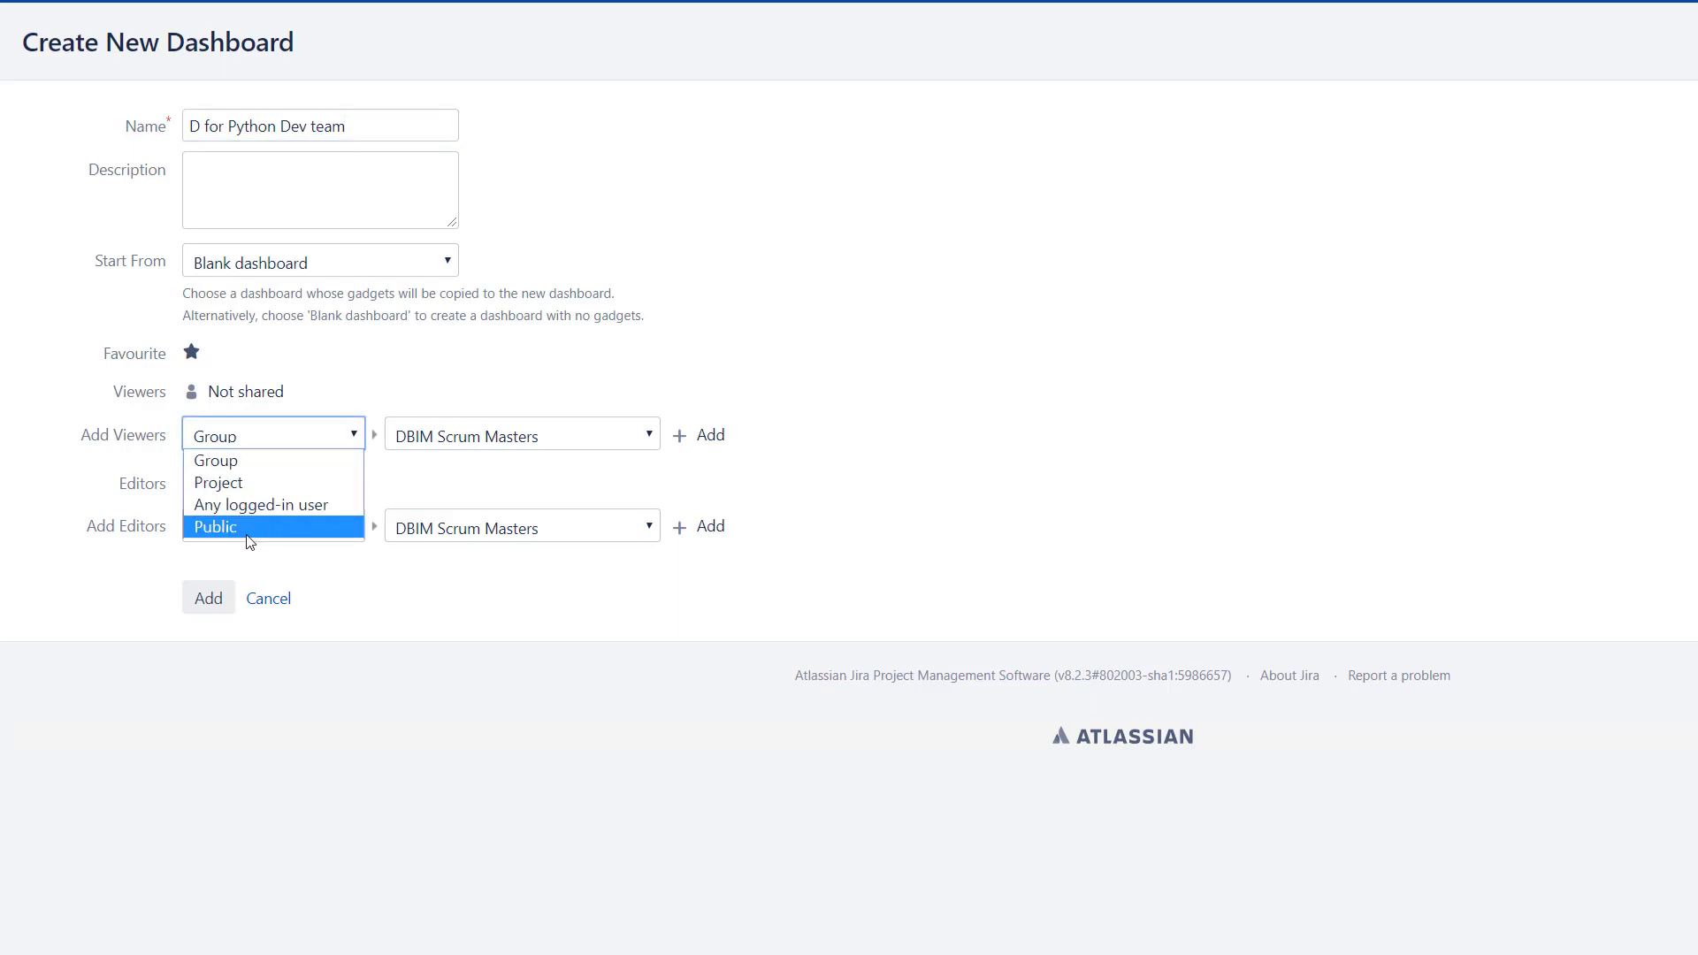
{"action": "mouse_move", "coordinate": [241, 488]}
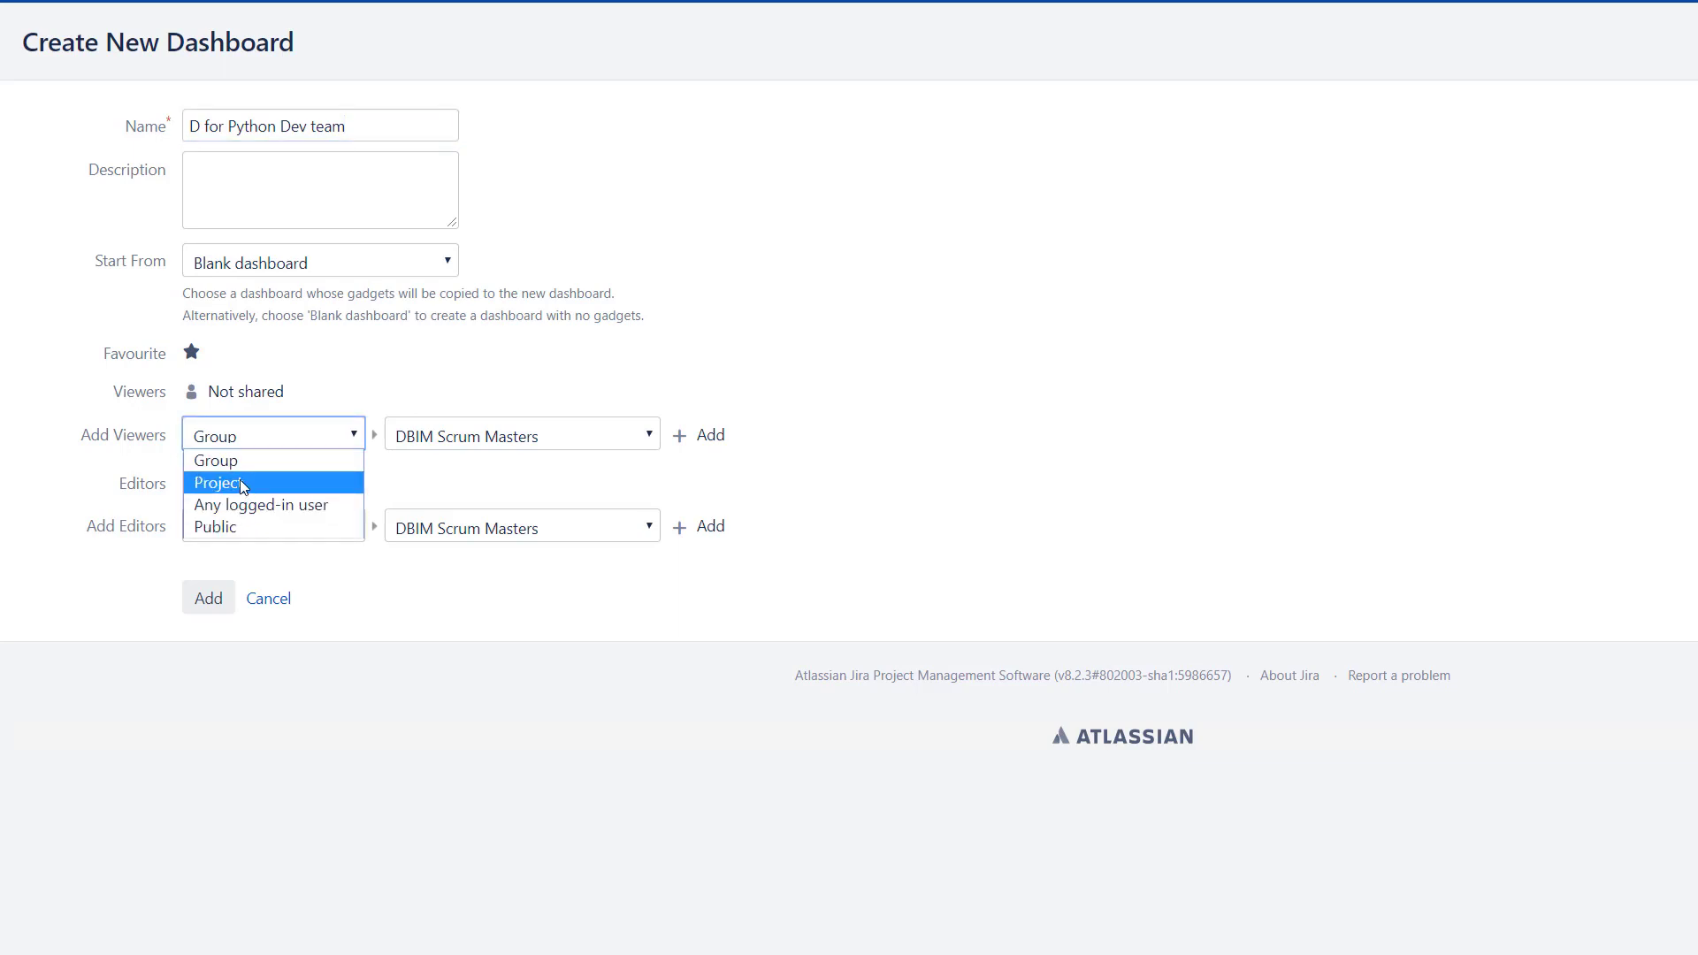
{"action": "left_click", "coordinate": [219, 481]}
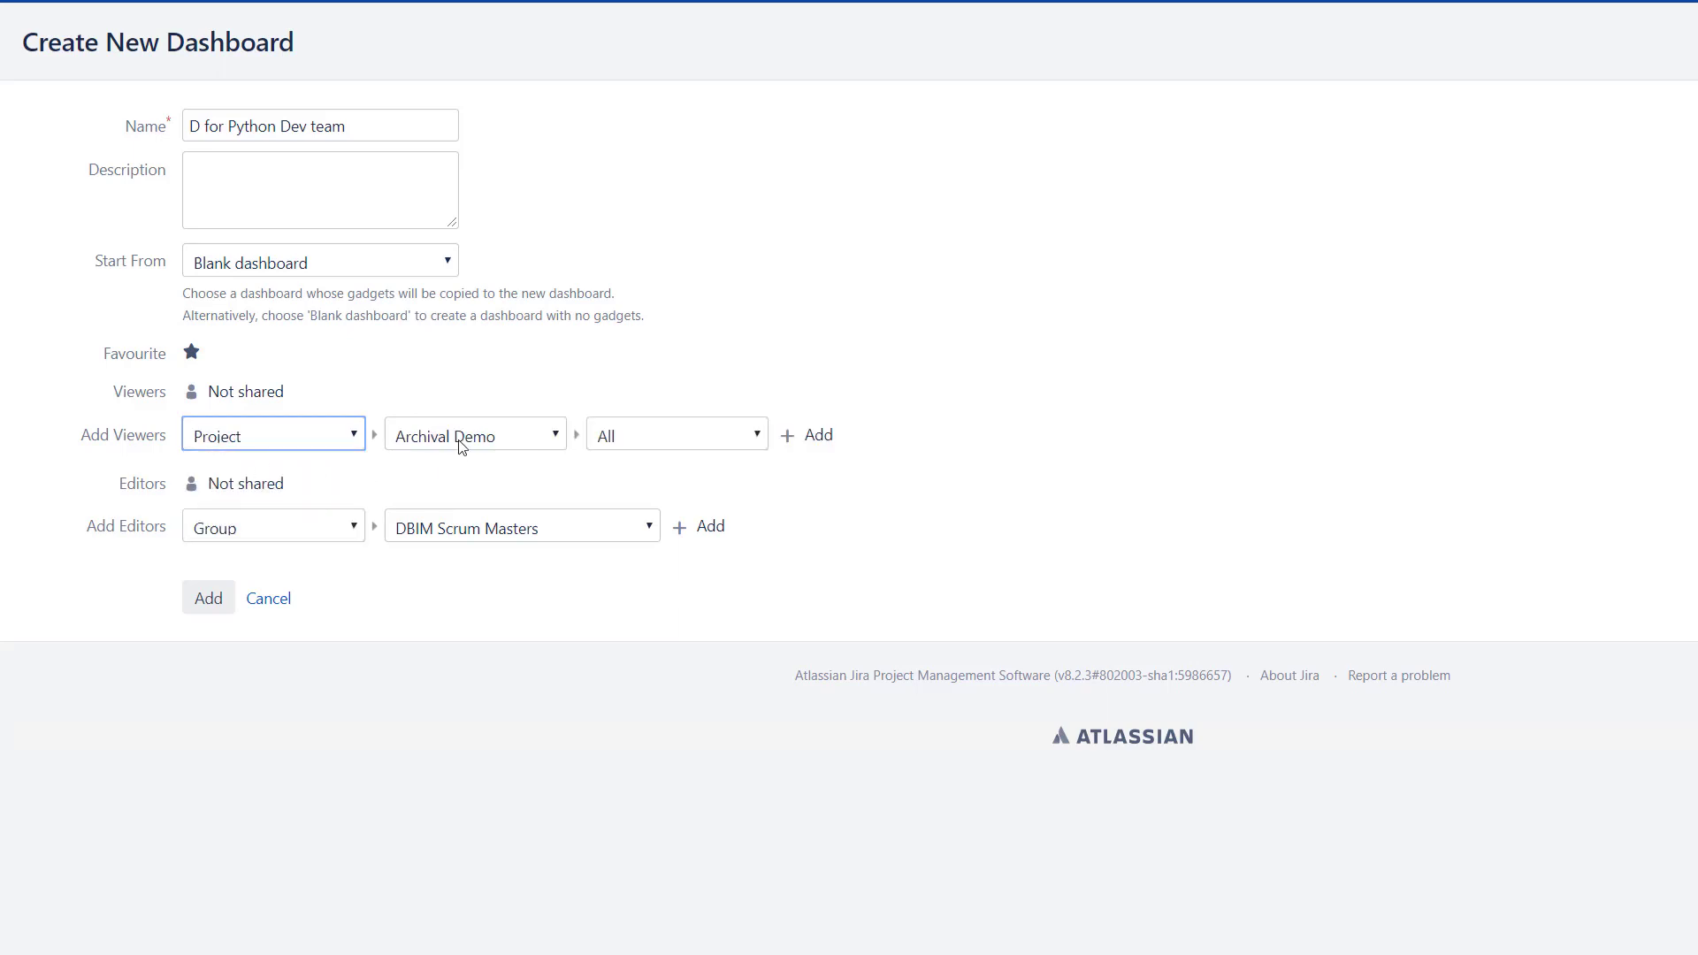
{"action": "left_click", "coordinate": [474, 435]}
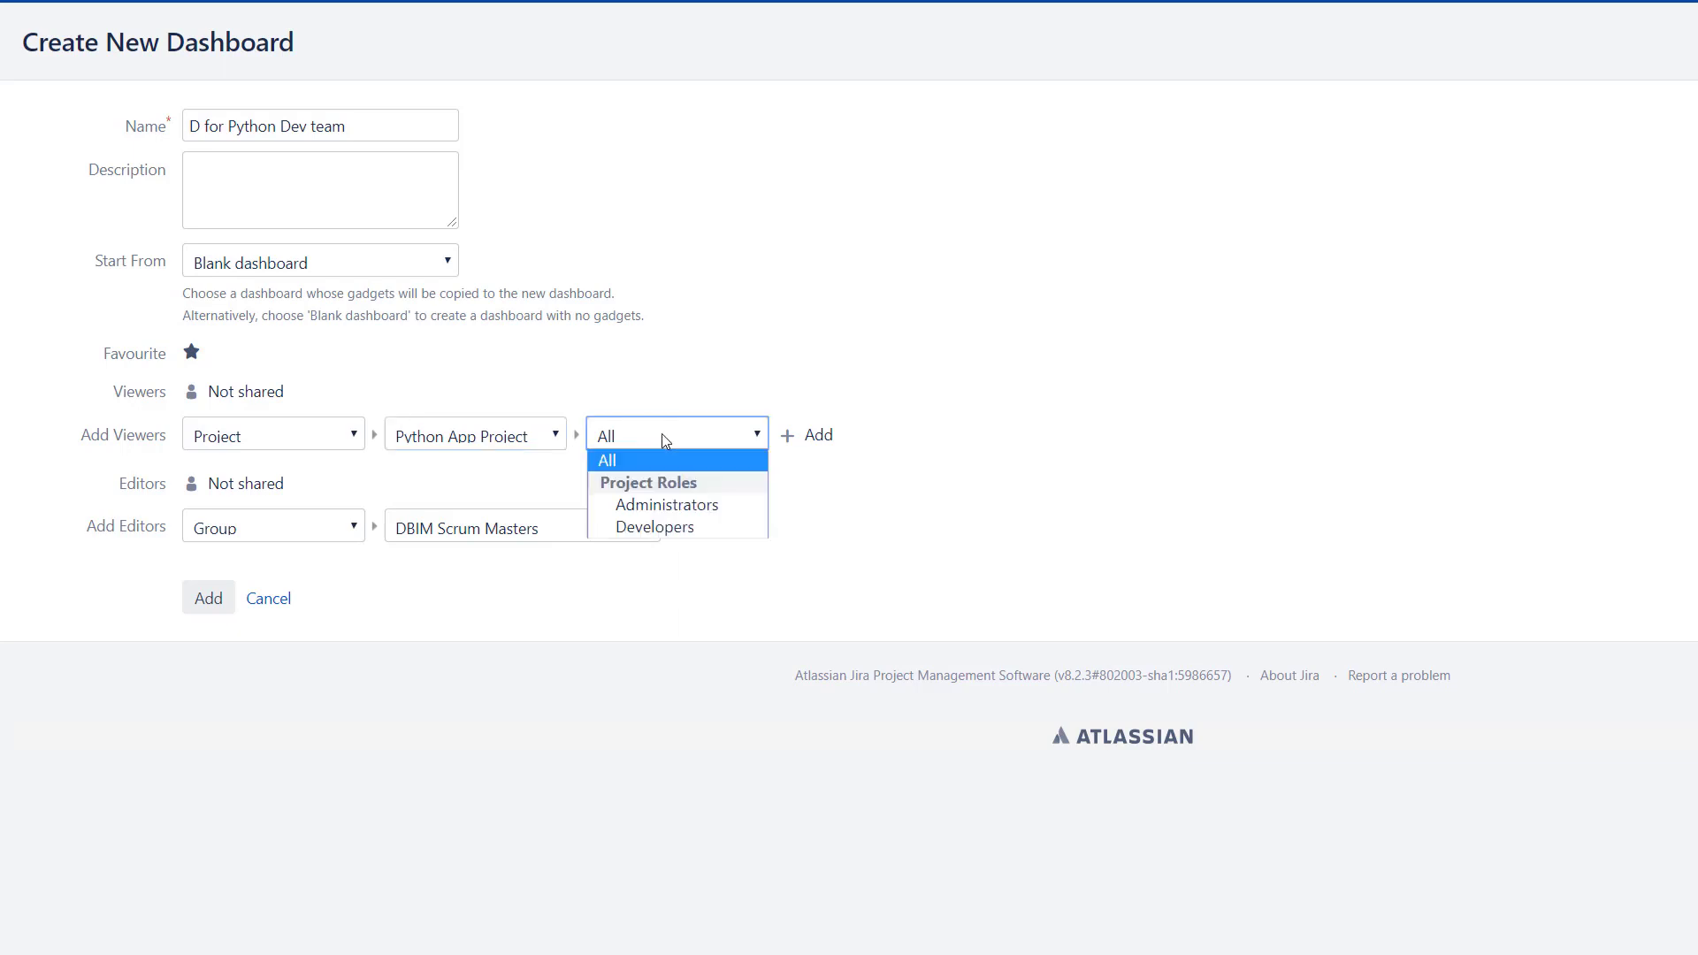
{"action": "mouse_move", "coordinate": [654, 511]}
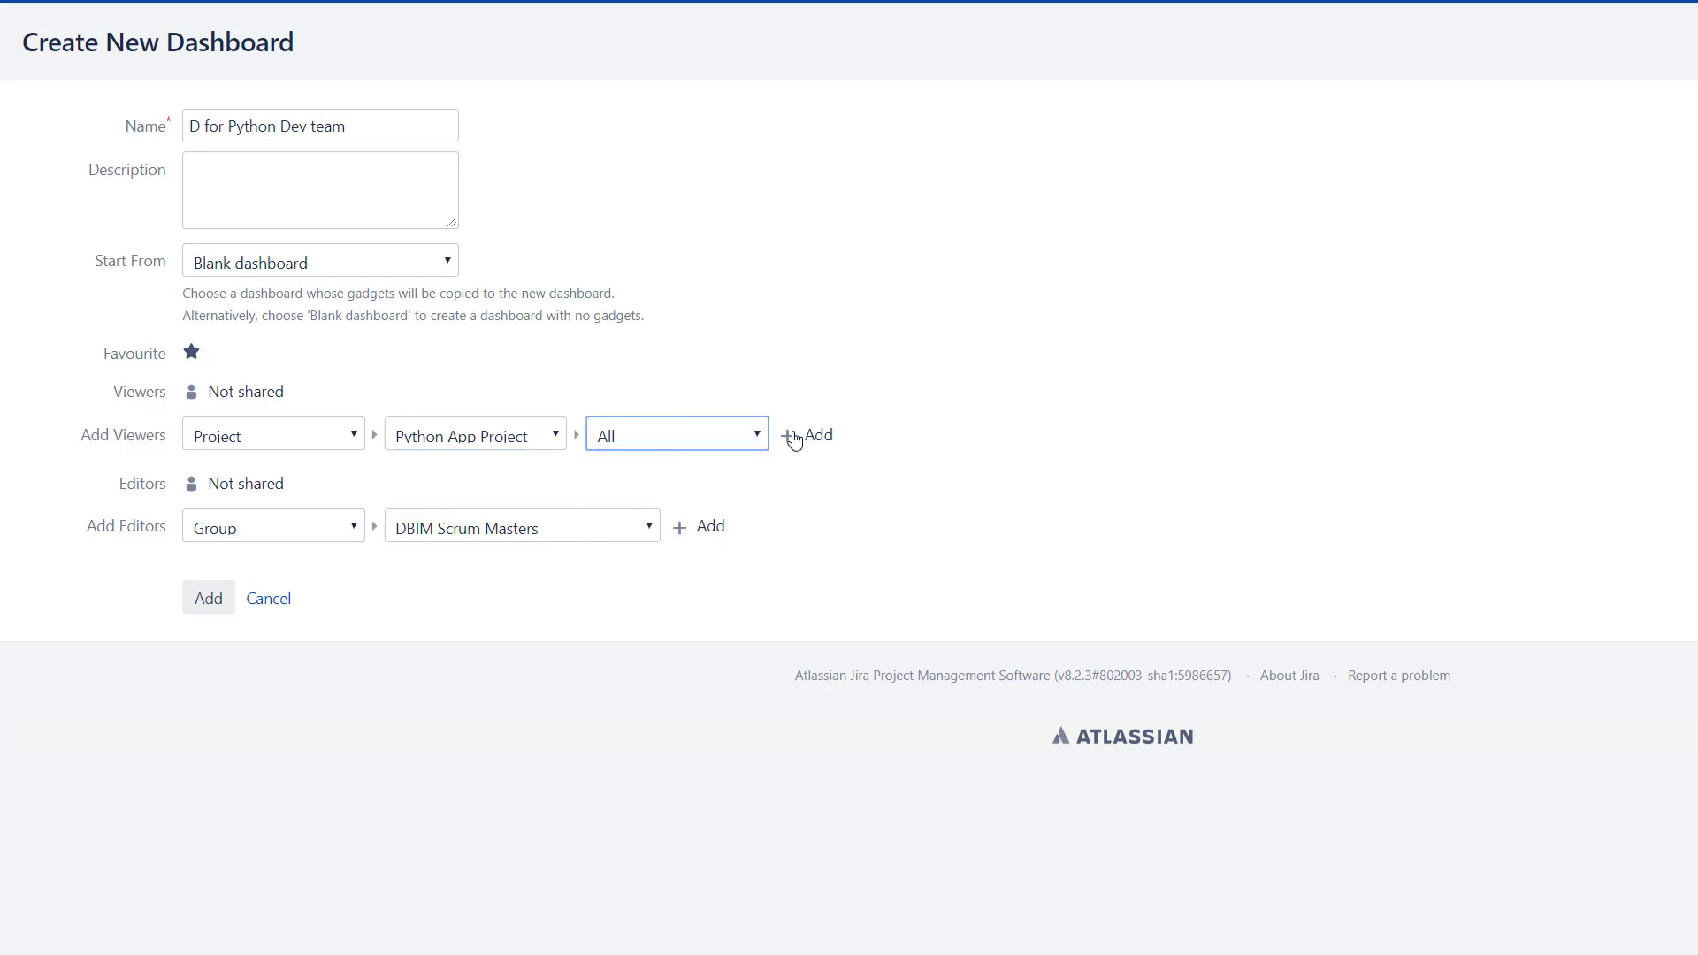
{"action": "left_click", "coordinate": [803, 435]}
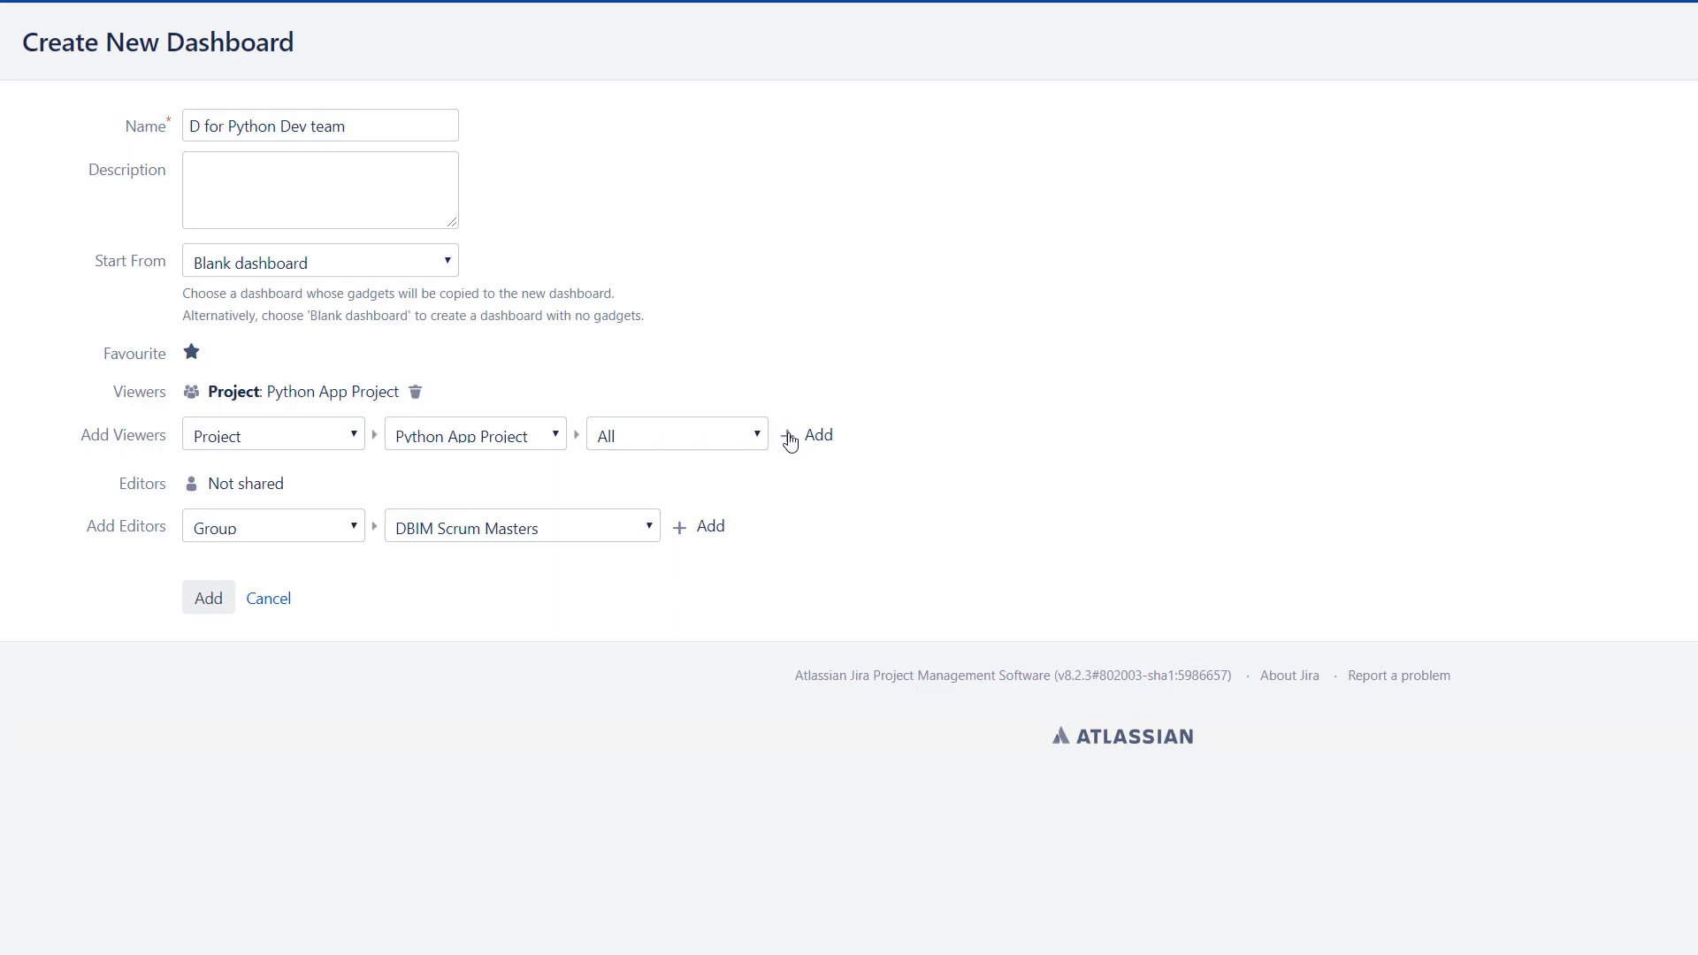
{"action": "mouse_move", "coordinate": [244, 604]}
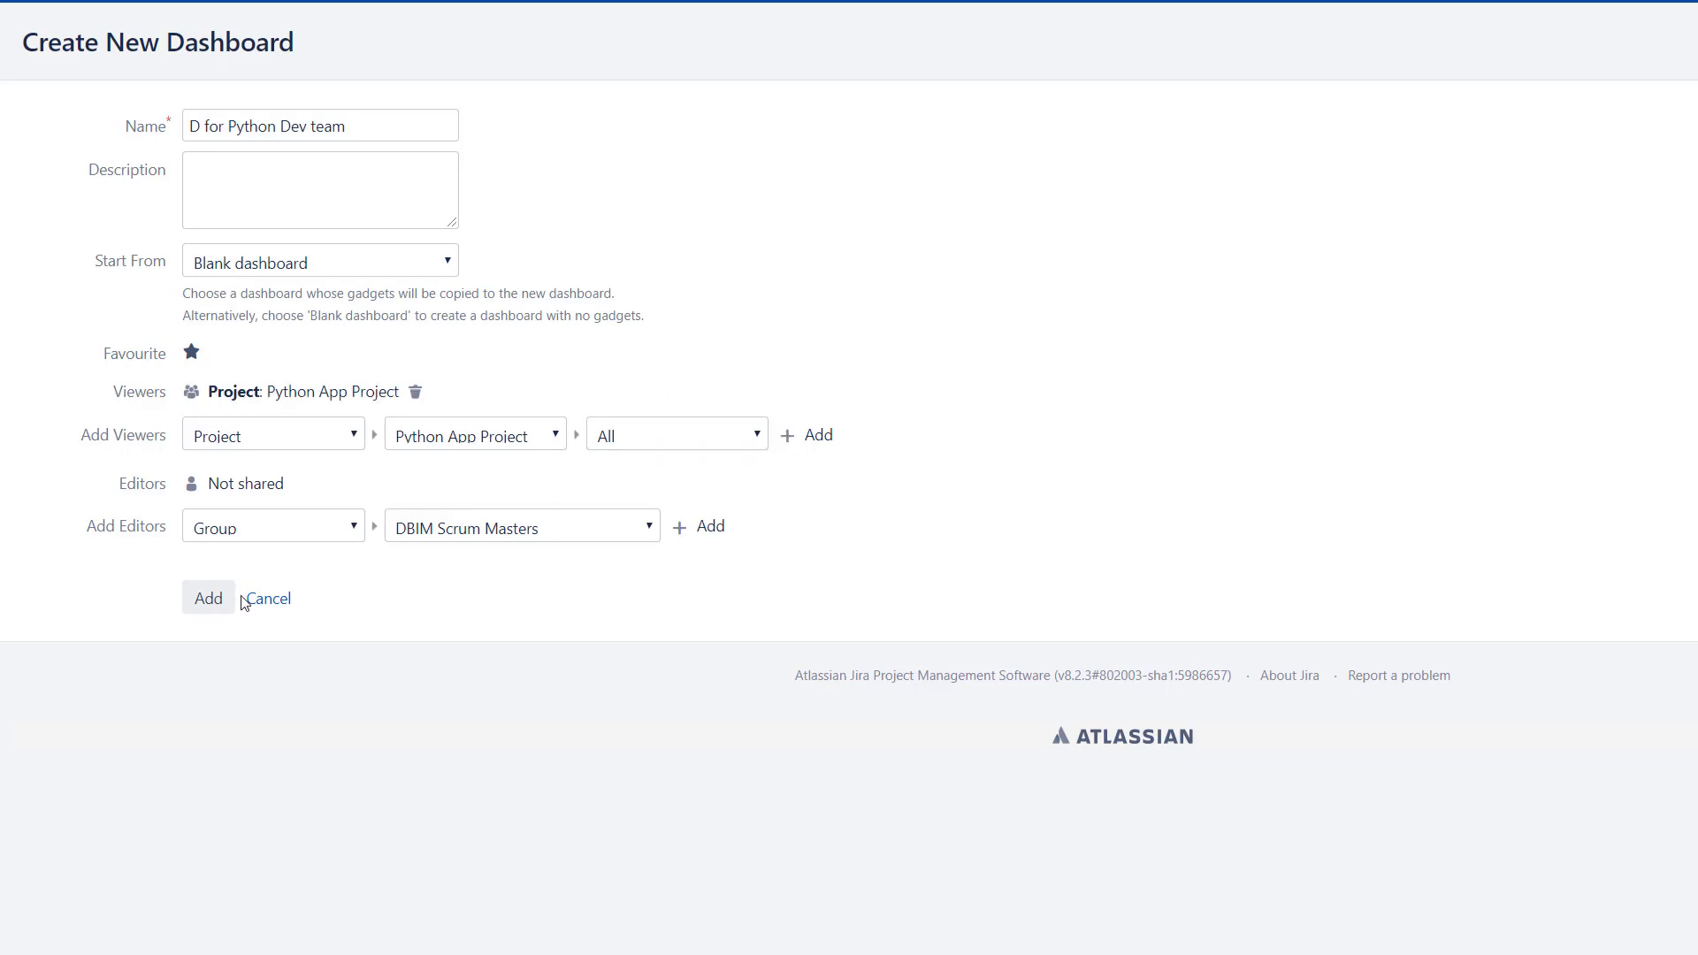
{"action": "mouse_move", "coordinate": [131, 590]}
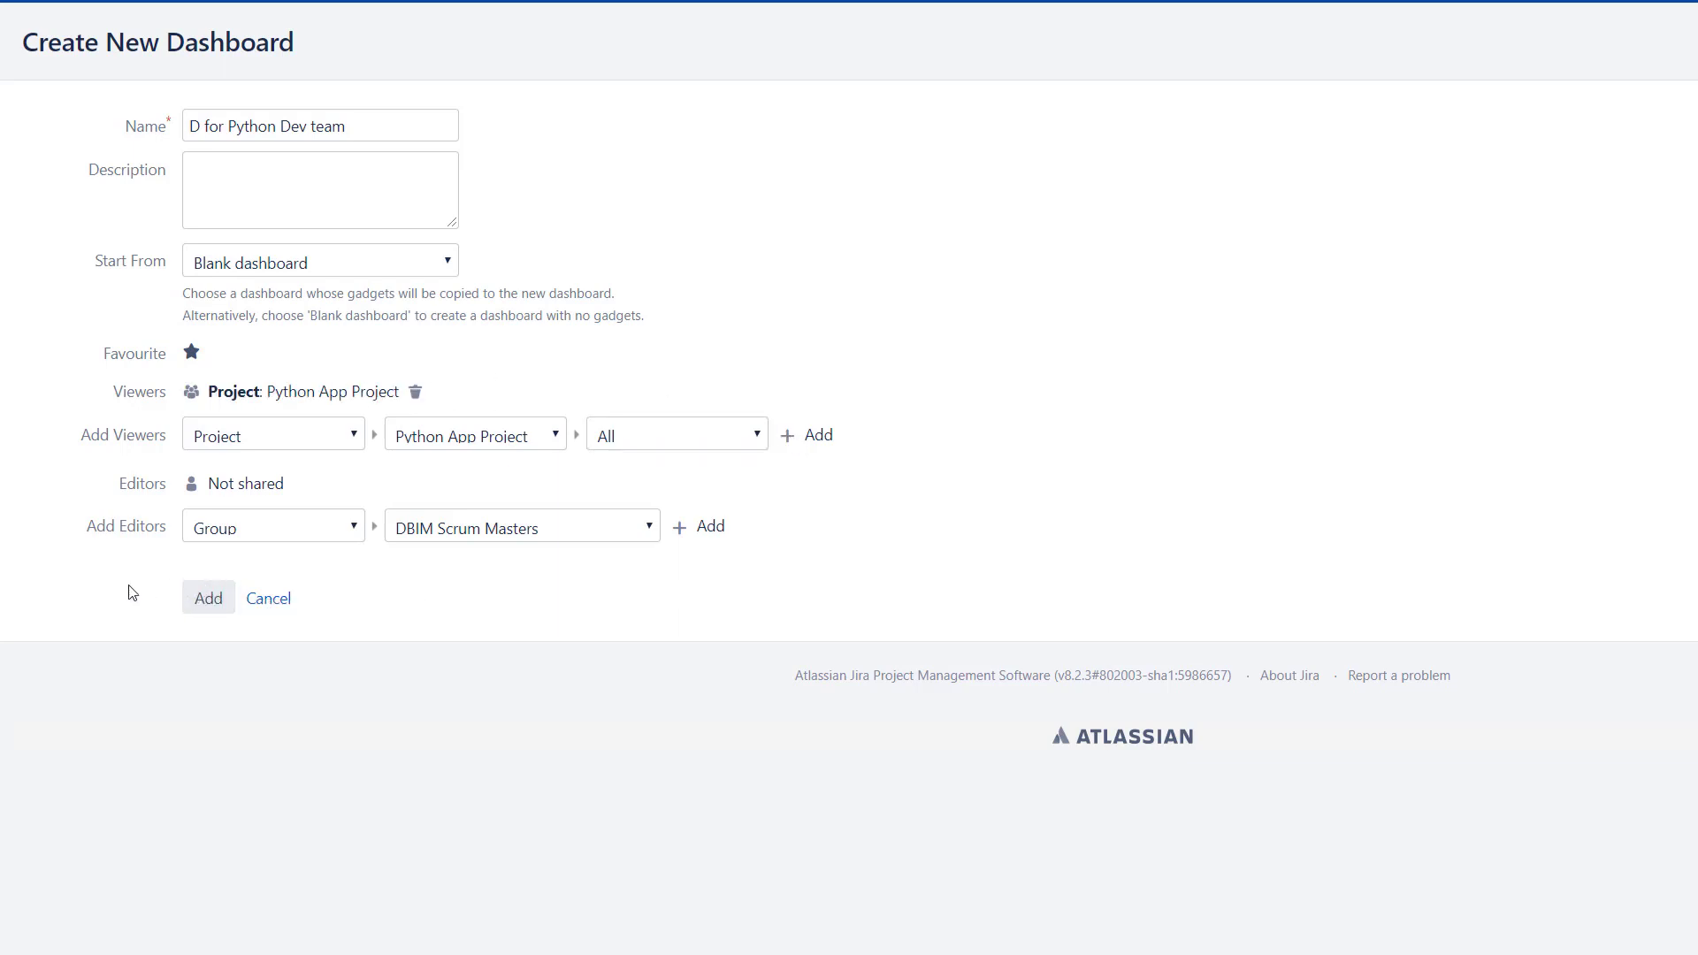
{"action": "mouse_move", "coordinate": [274, 403]}
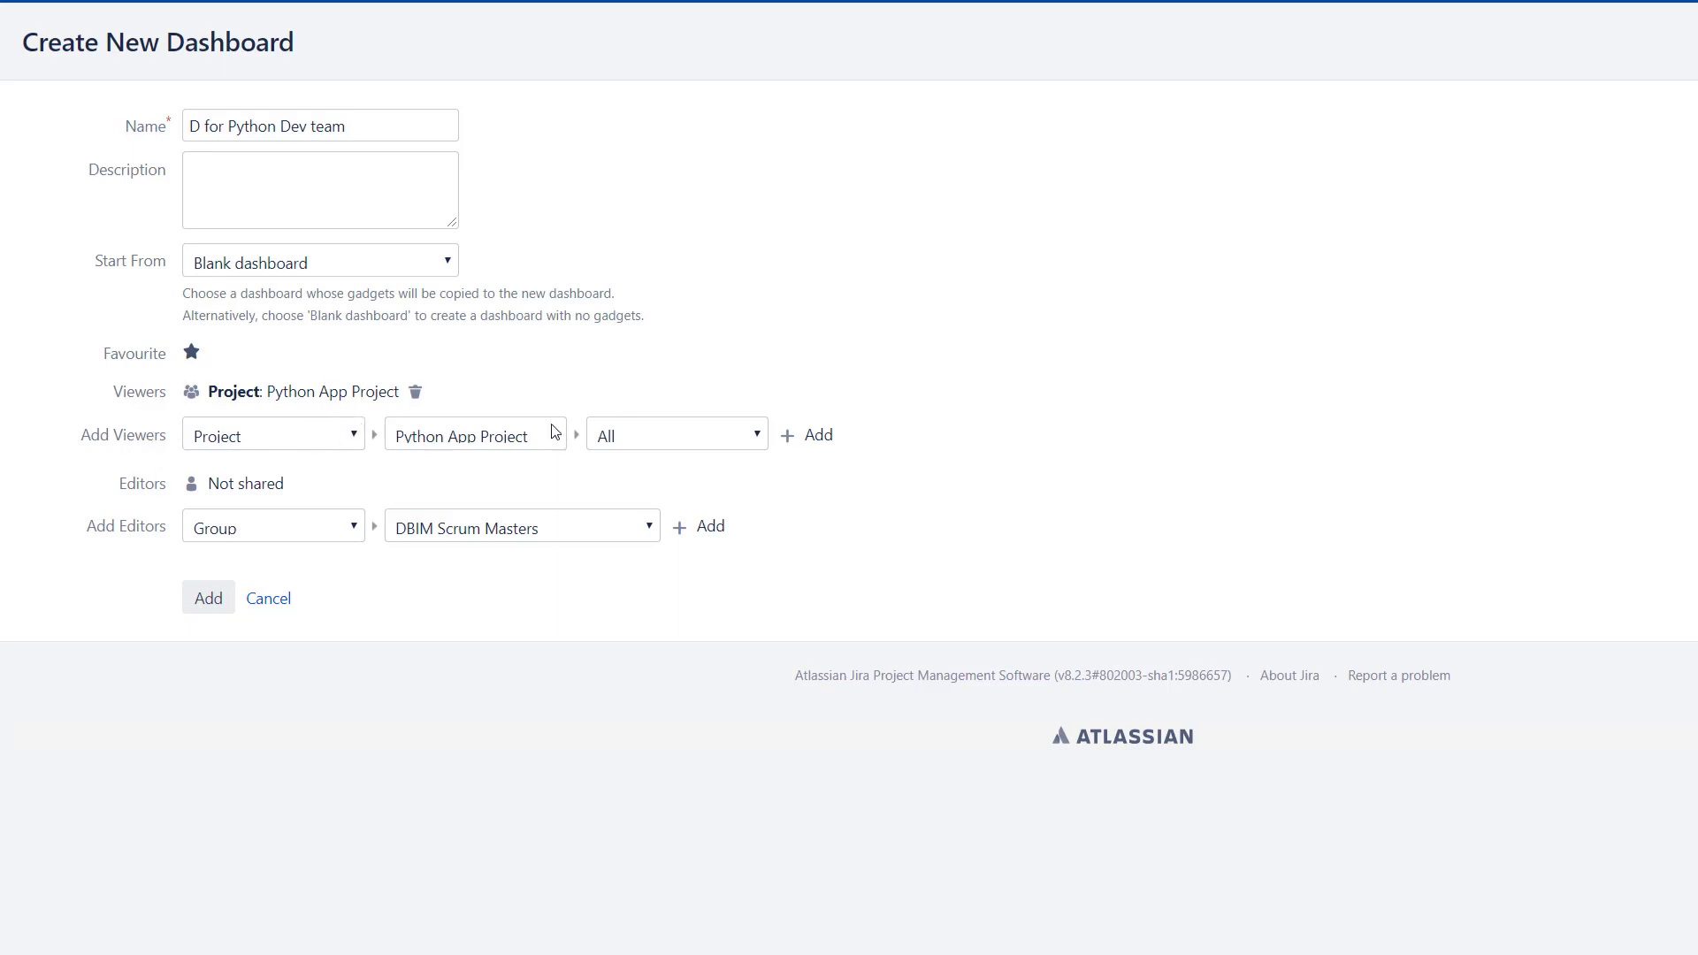
{"action": "mouse_move", "coordinate": [467, 431]}
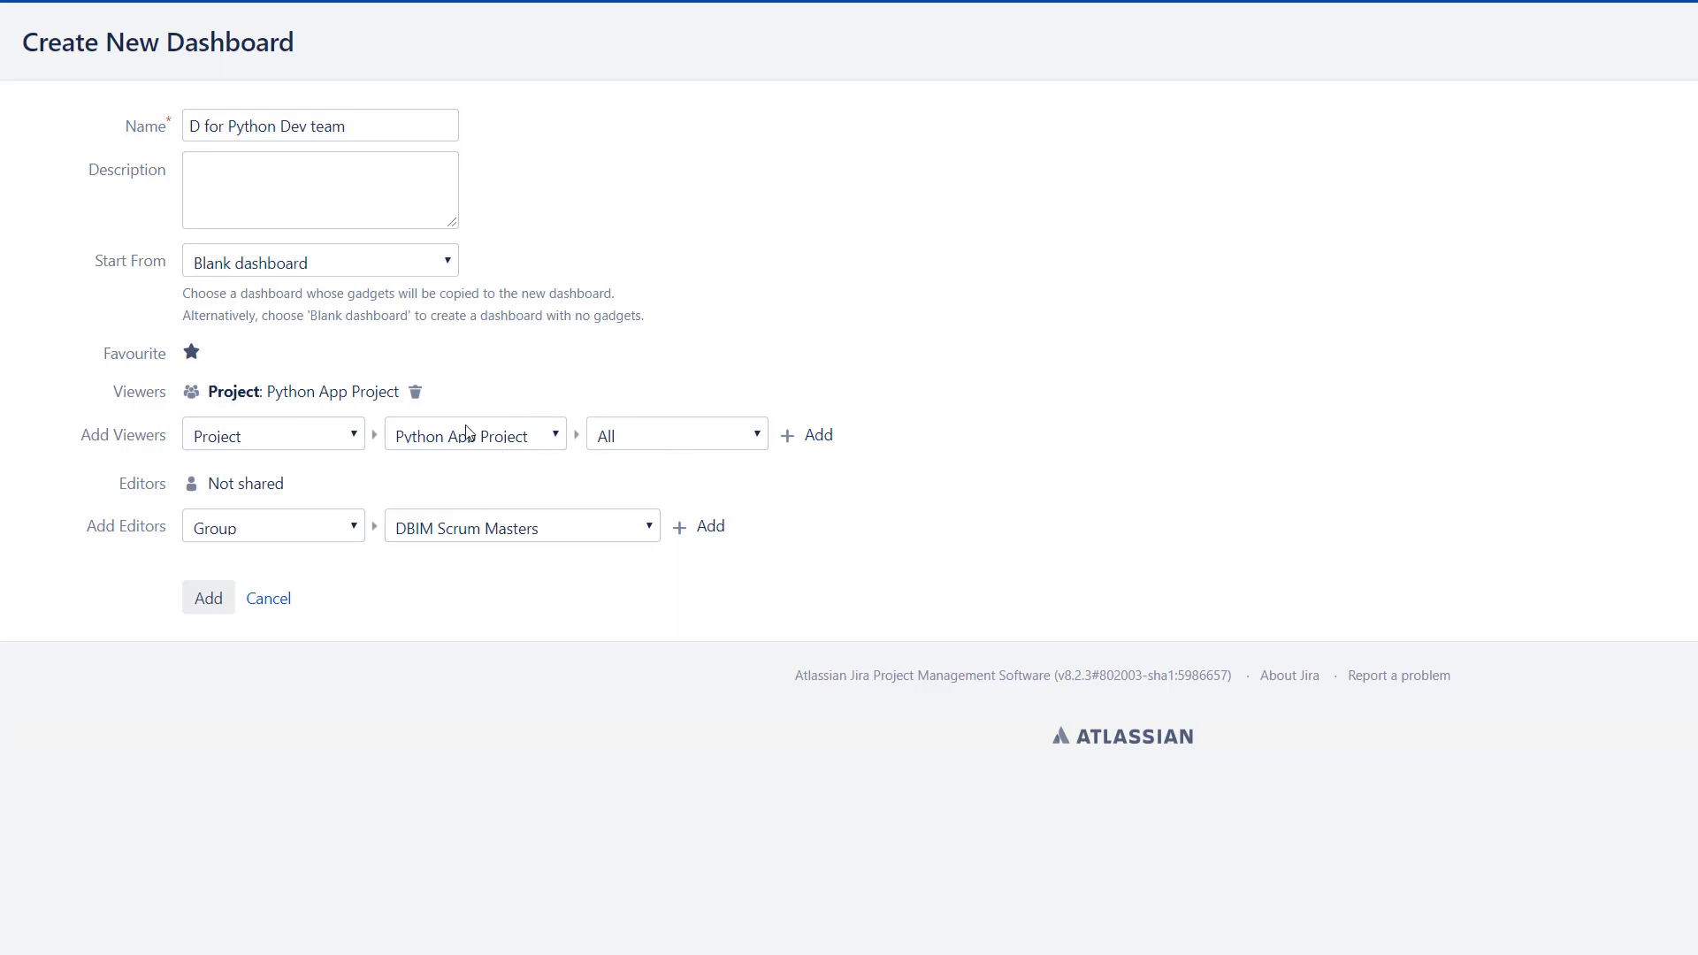
{"action": "mouse_move", "coordinate": [559, 502]}
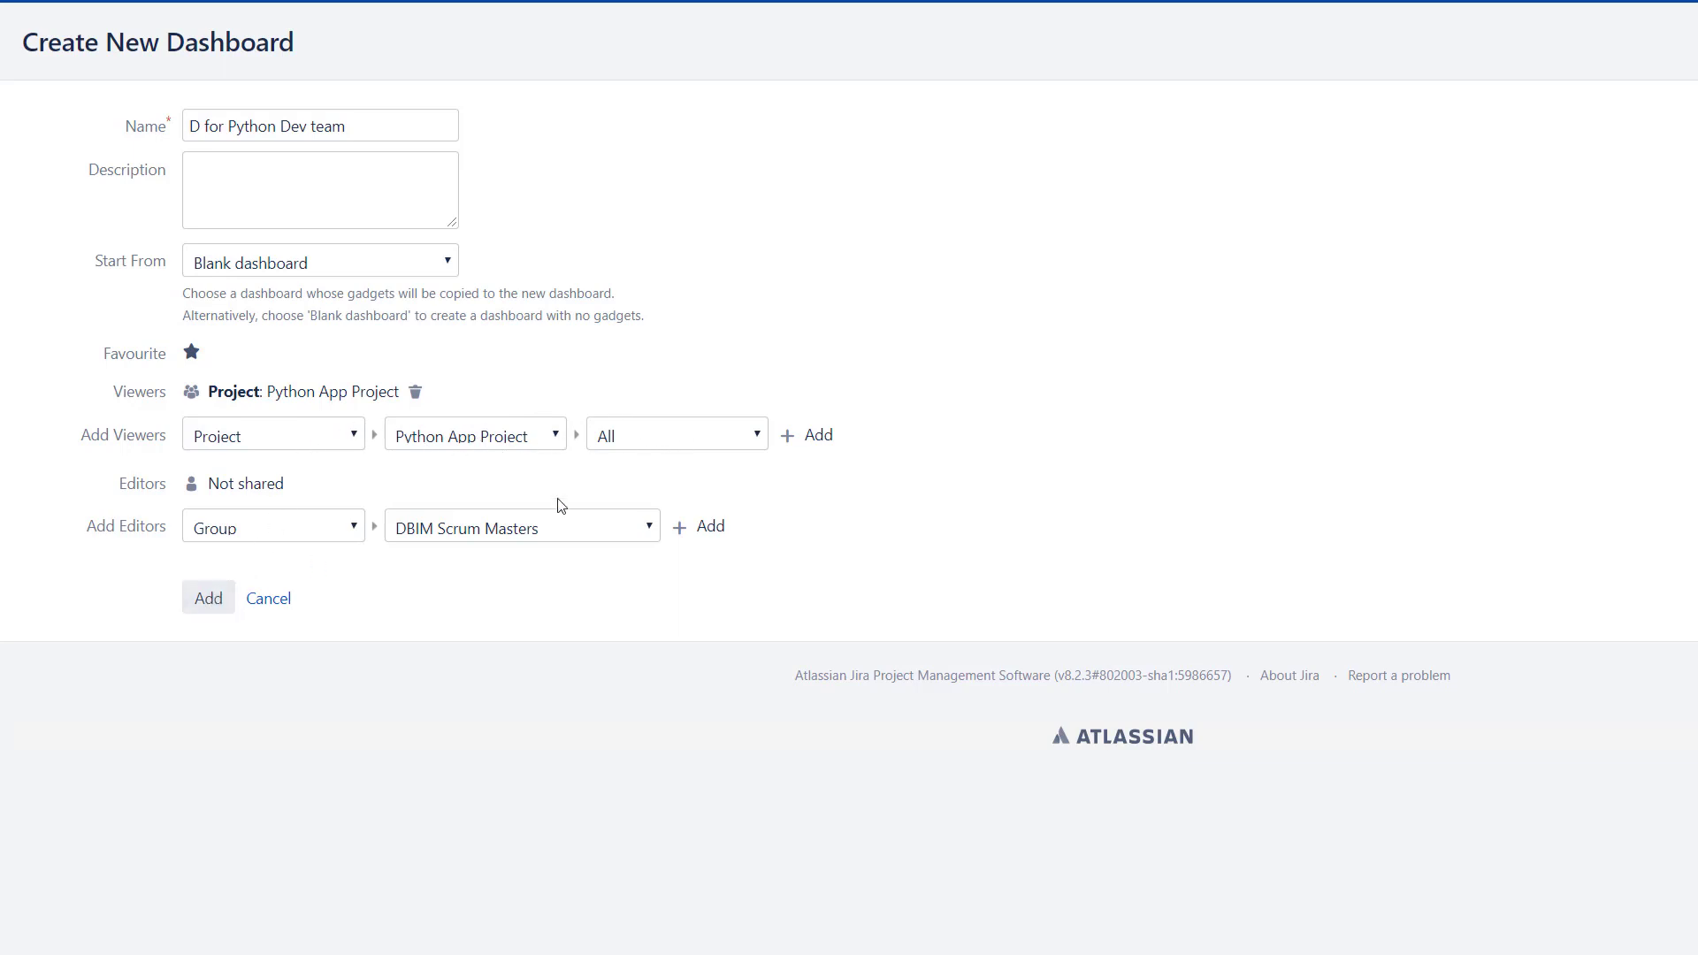
{"action": "mouse_move", "coordinate": [207, 598]}
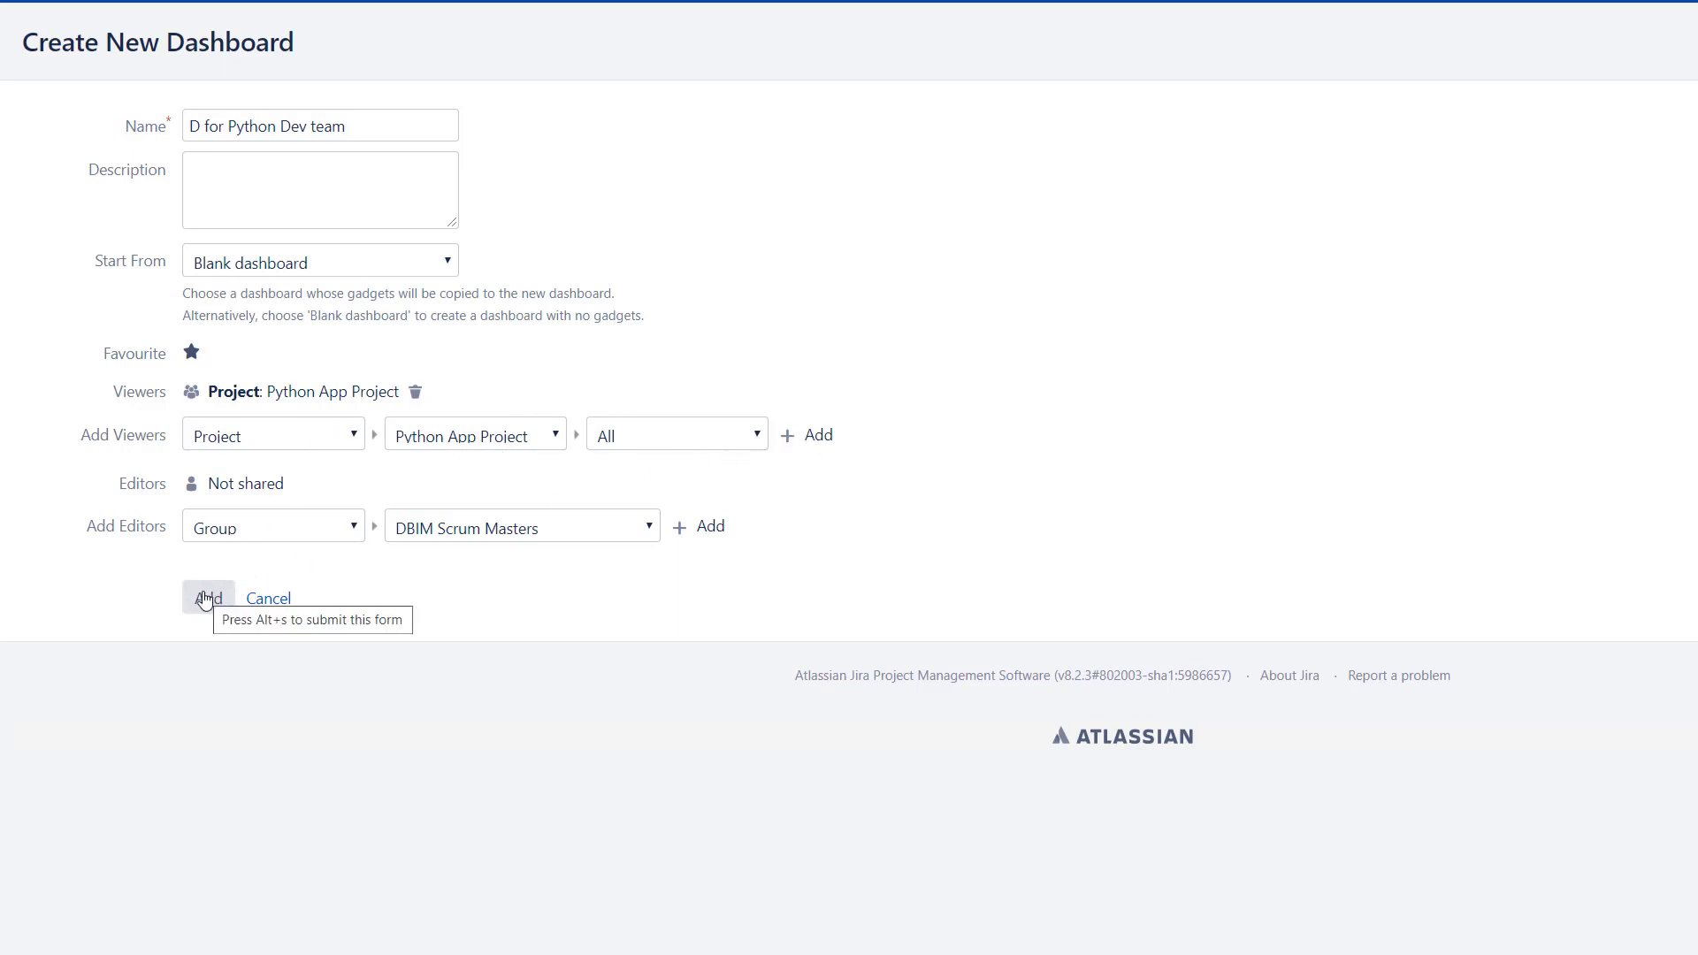
Create the dashboard and load the full catalogue of 32 gadgets to add.
{"action": "left_click", "coordinate": [209, 598]}
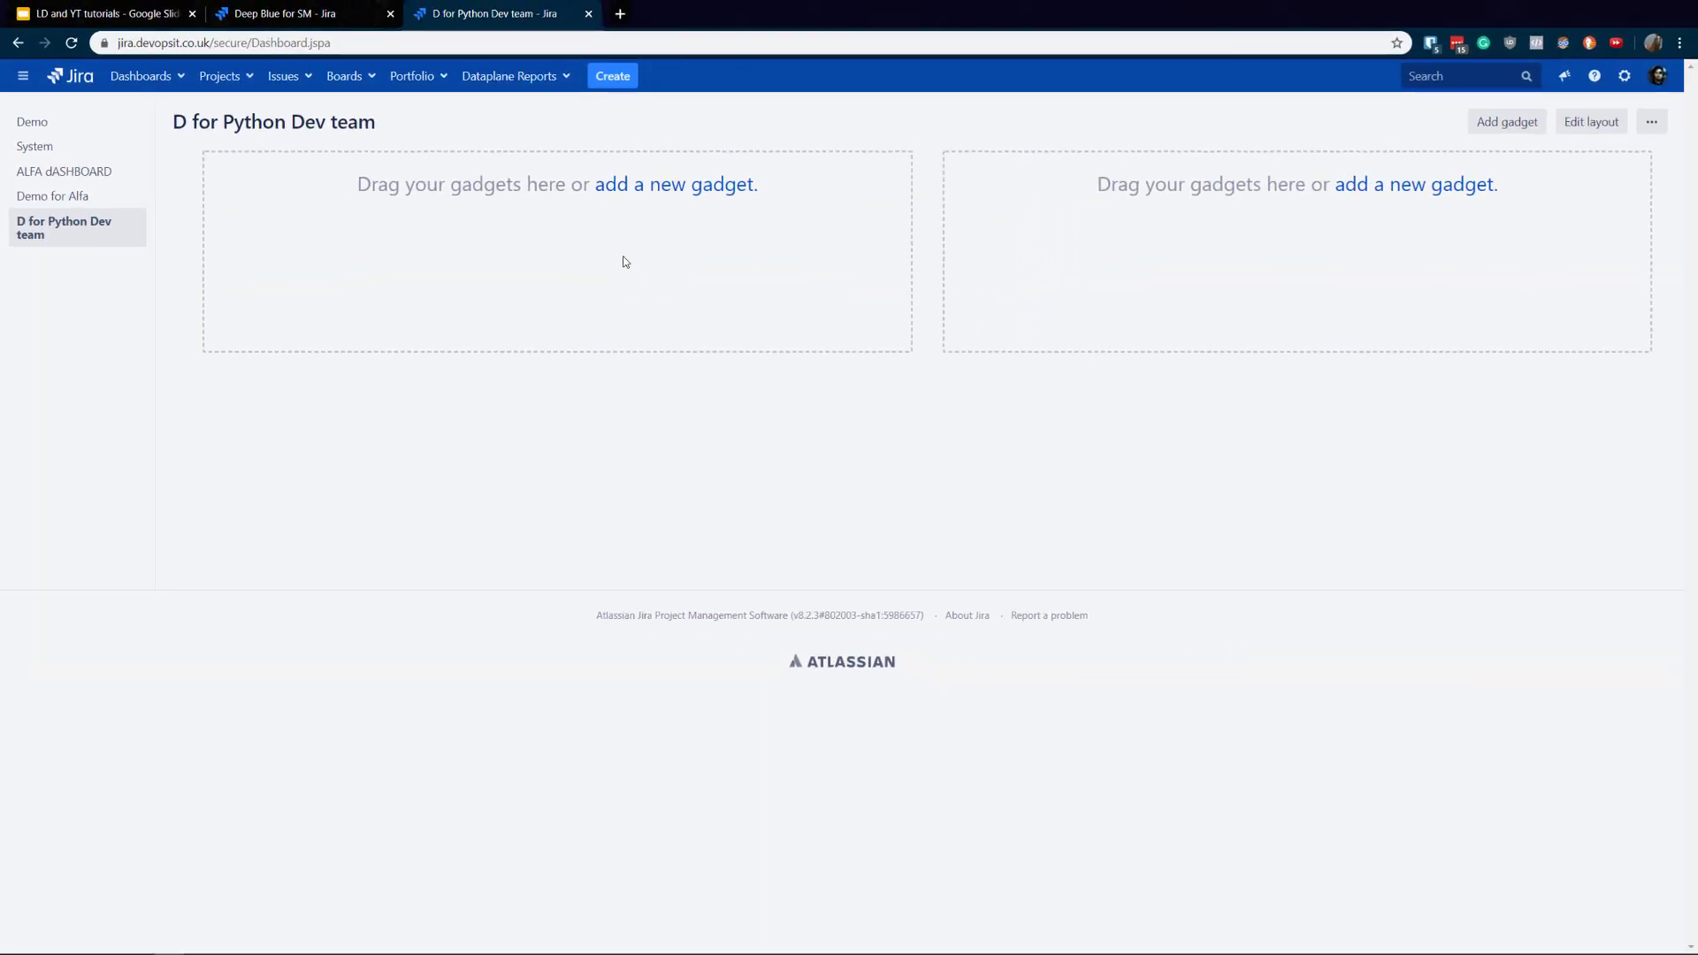
{"action": "mouse_move", "coordinate": [675, 187]}
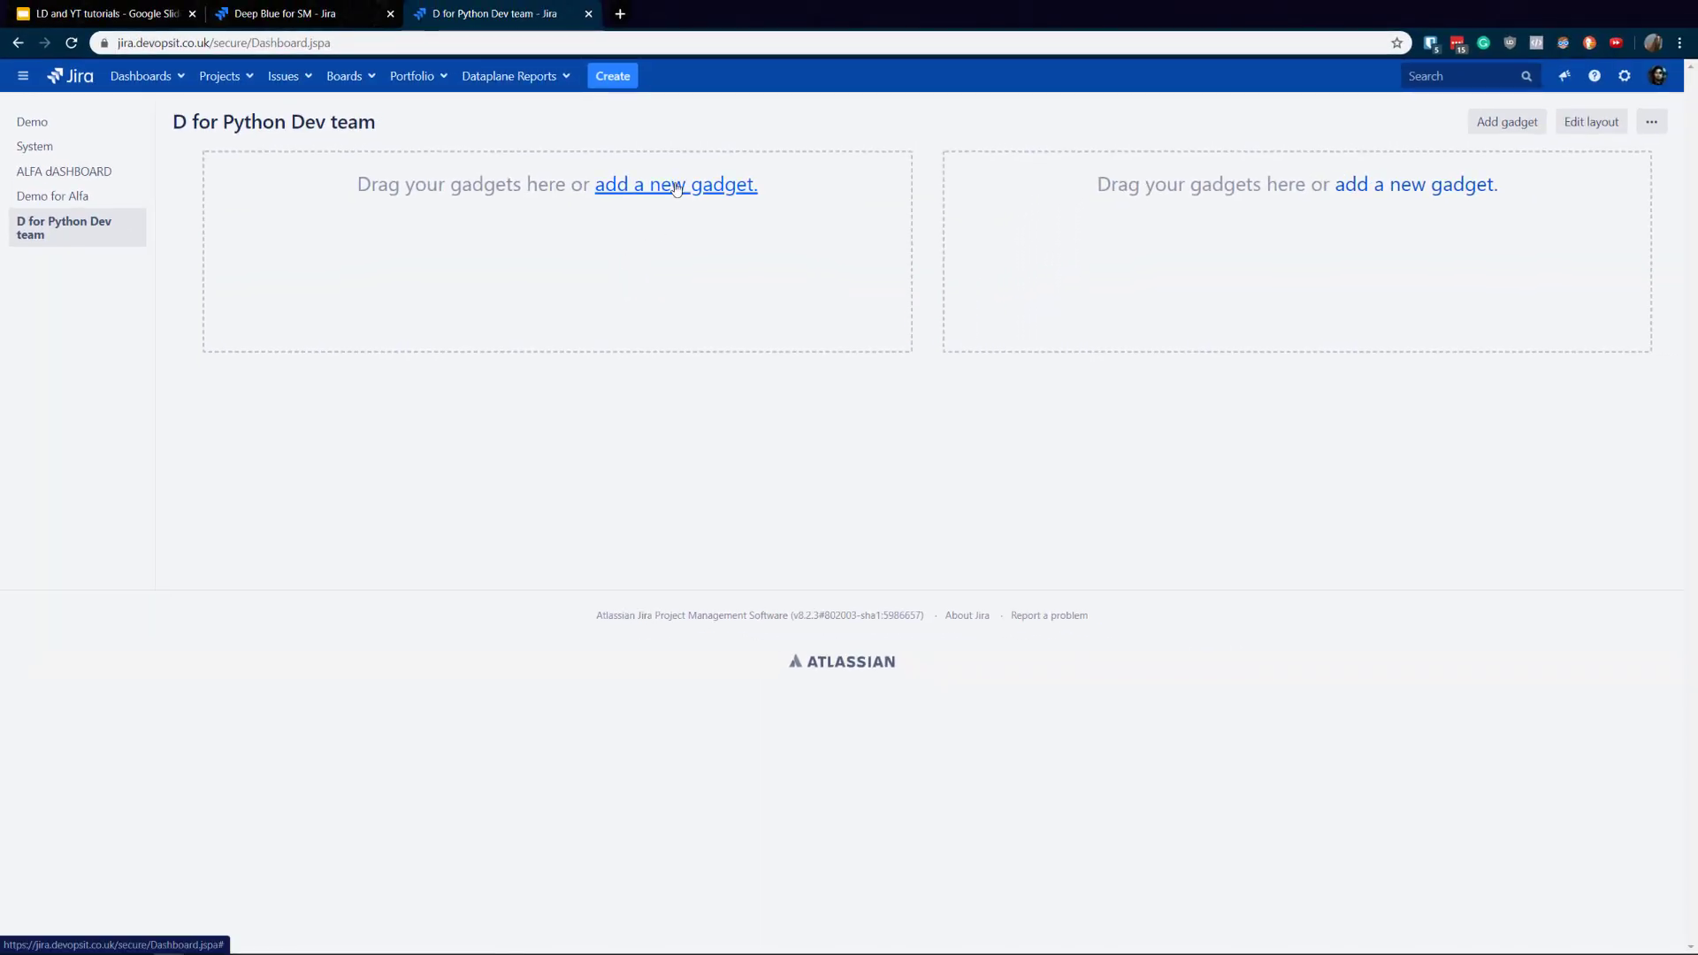
{"action": "left_click", "coordinate": [676, 186]}
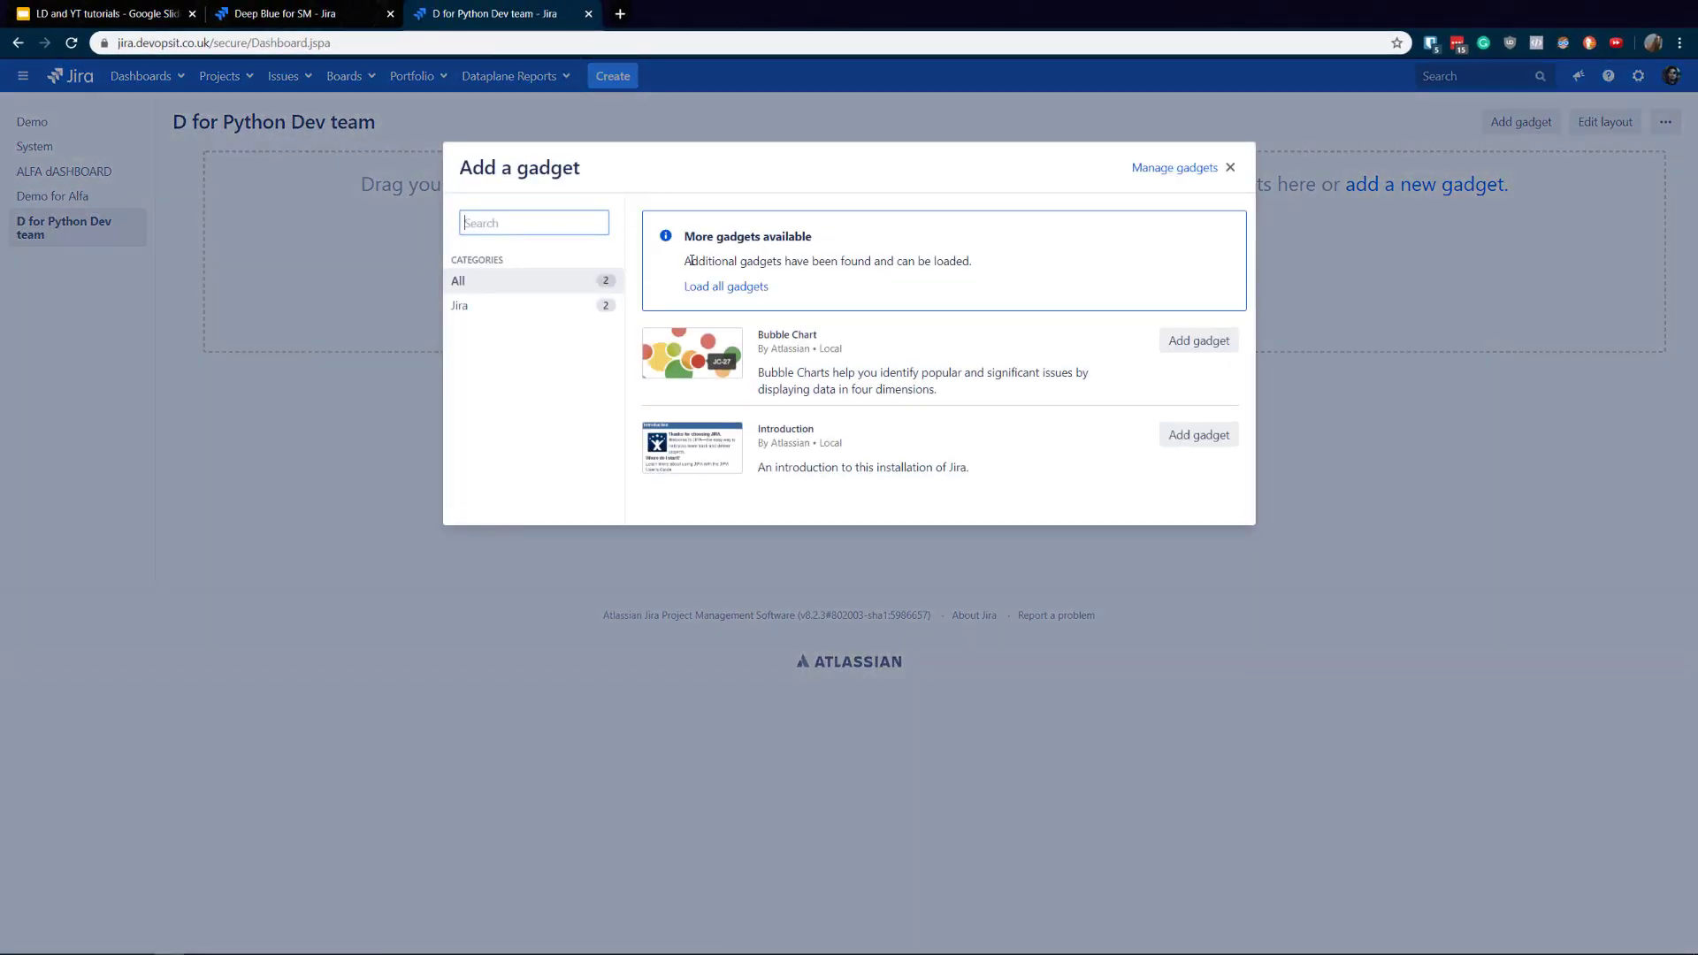
{"action": "mouse_move", "coordinate": [741, 291]}
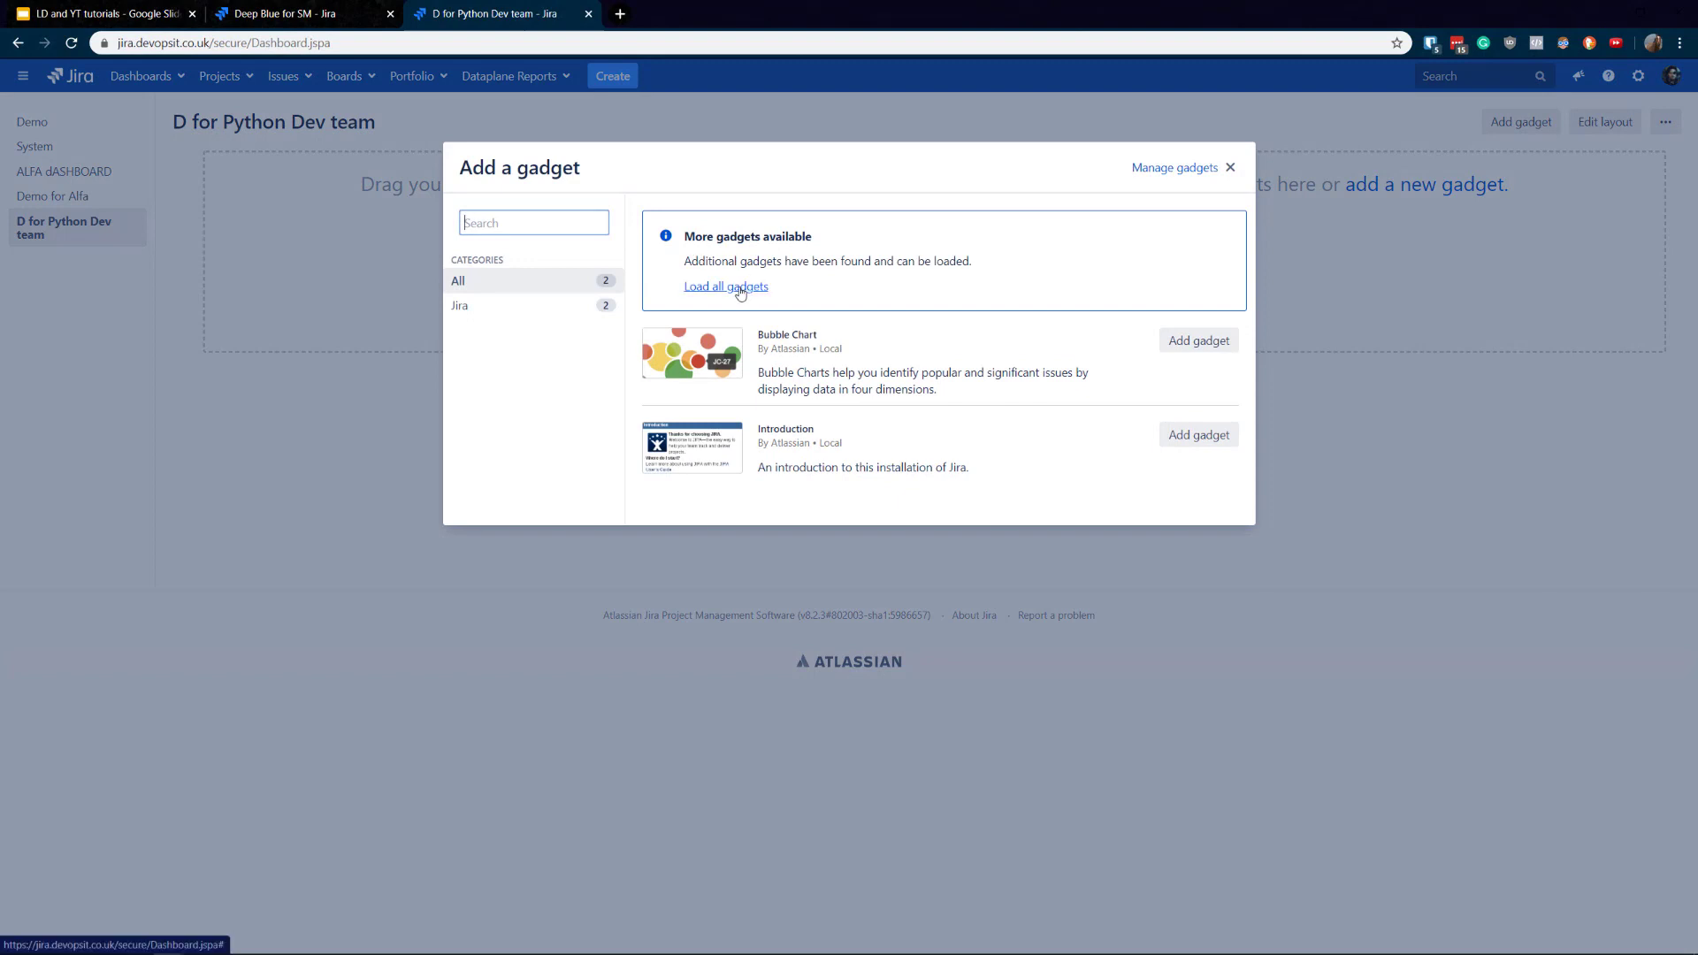
{"action": "left_click", "coordinate": [725, 286]}
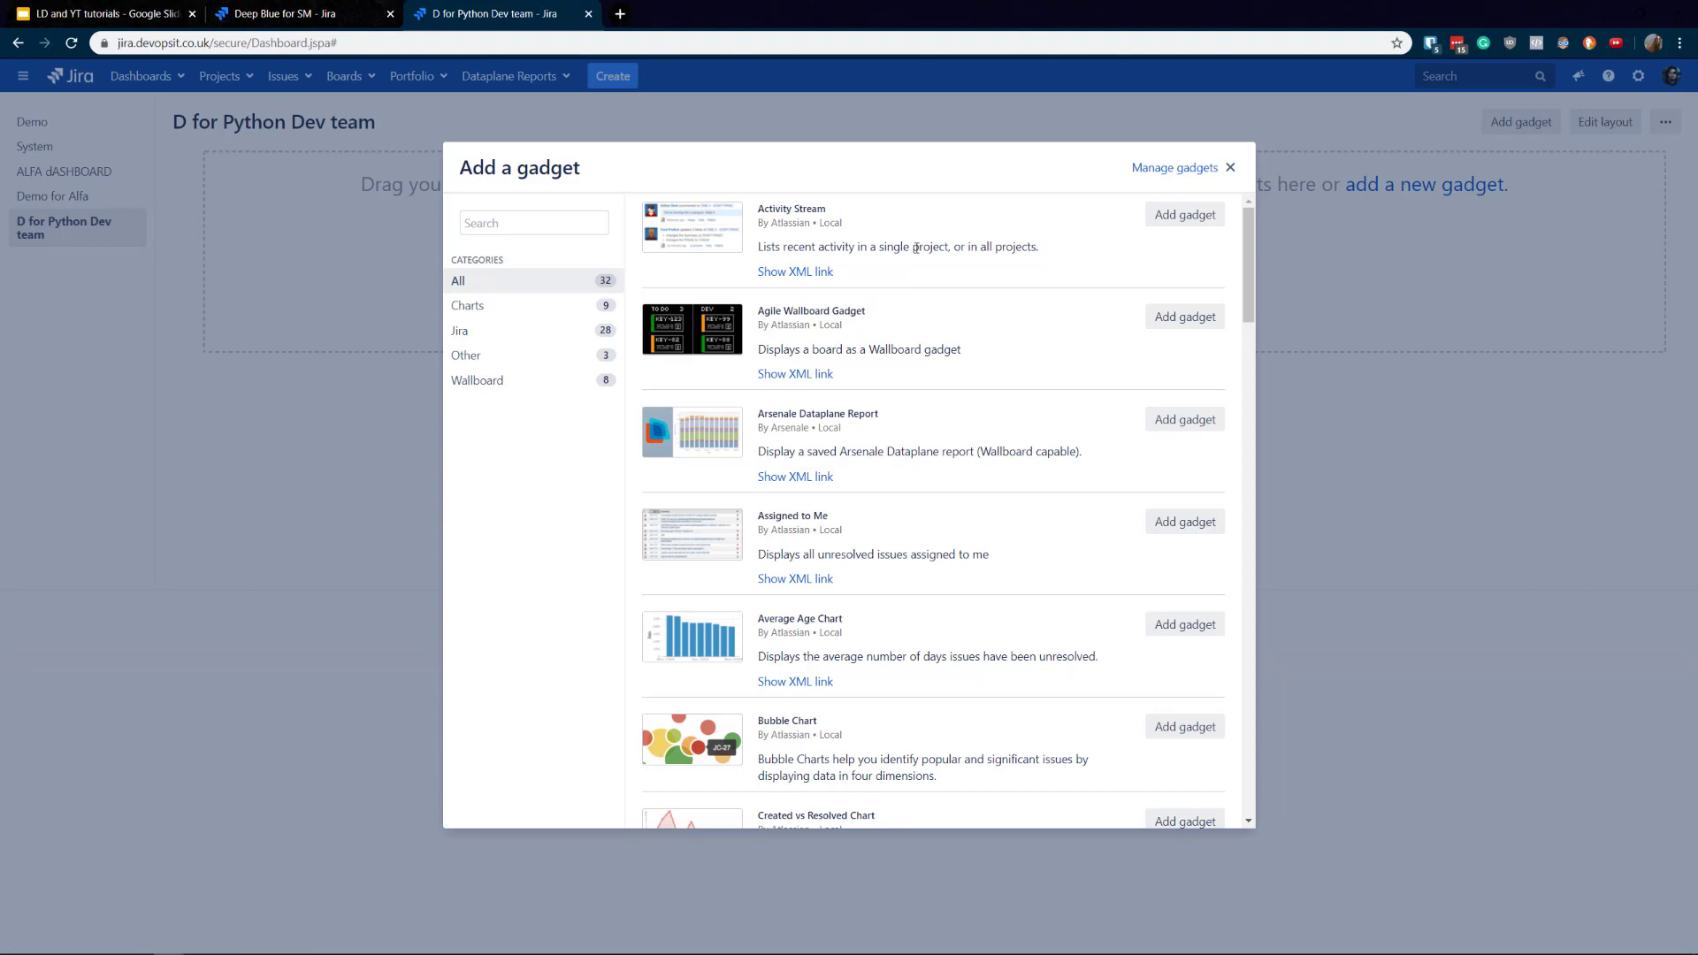
{"action": "mouse_move", "coordinate": [1167, 216]}
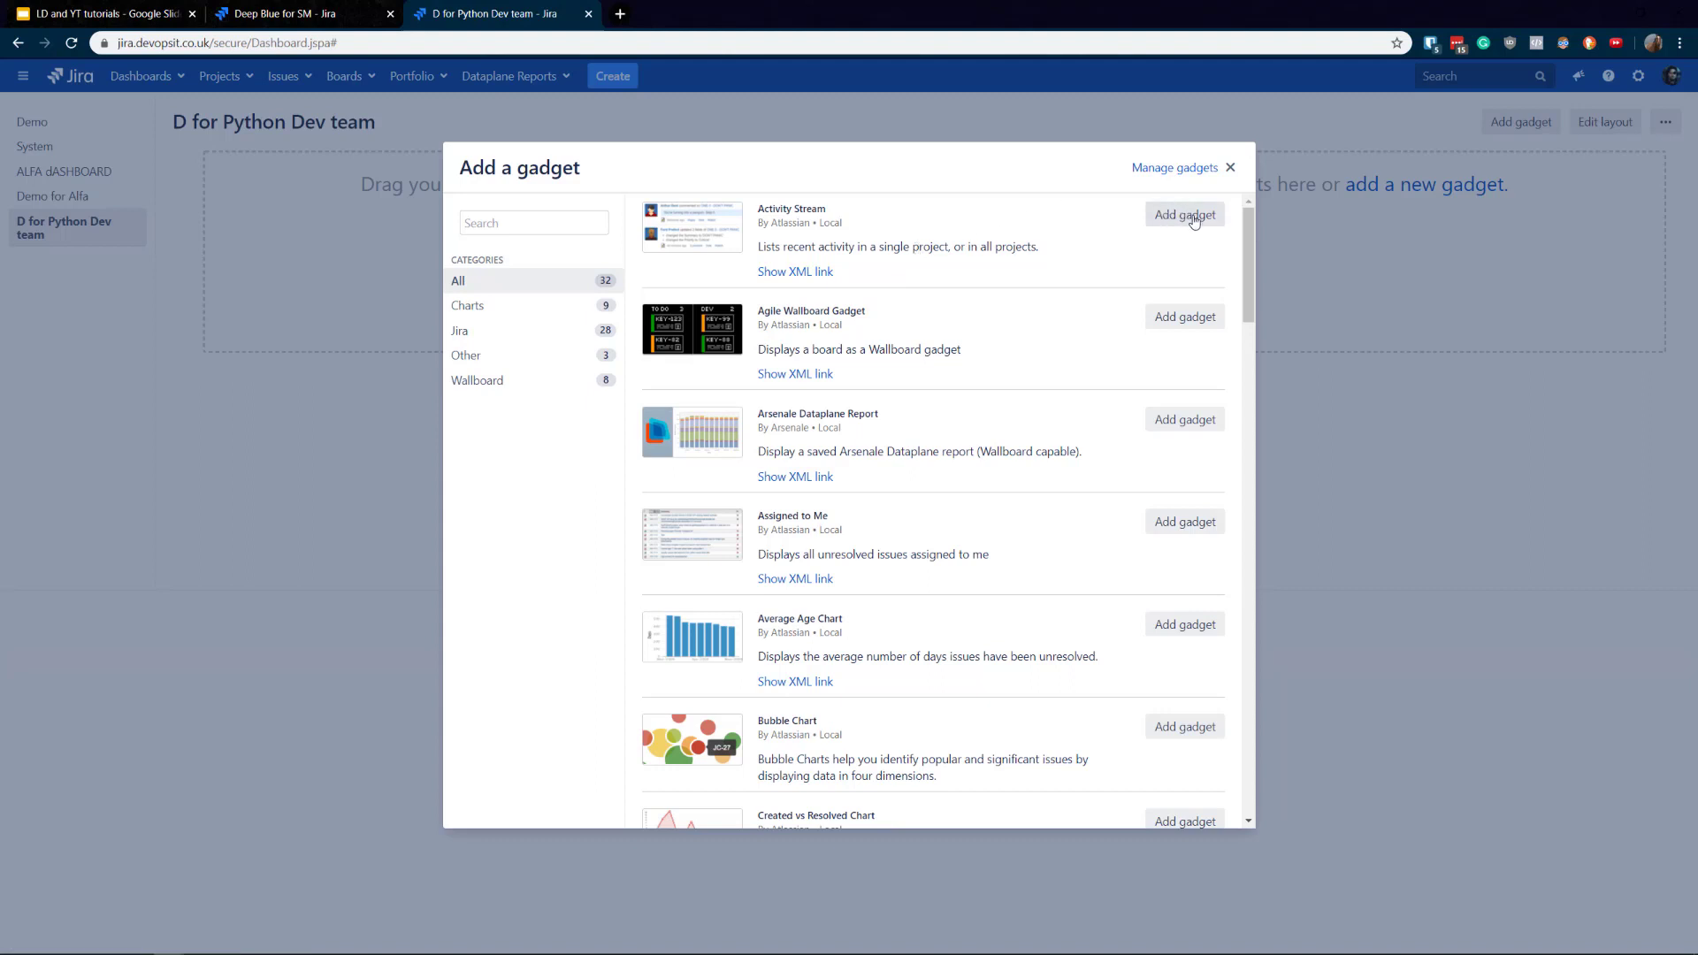
Add the Activity Stream and Pie Chart gadgets to the dashboard.
{"action": "left_click", "coordinate": [1184, 214]}
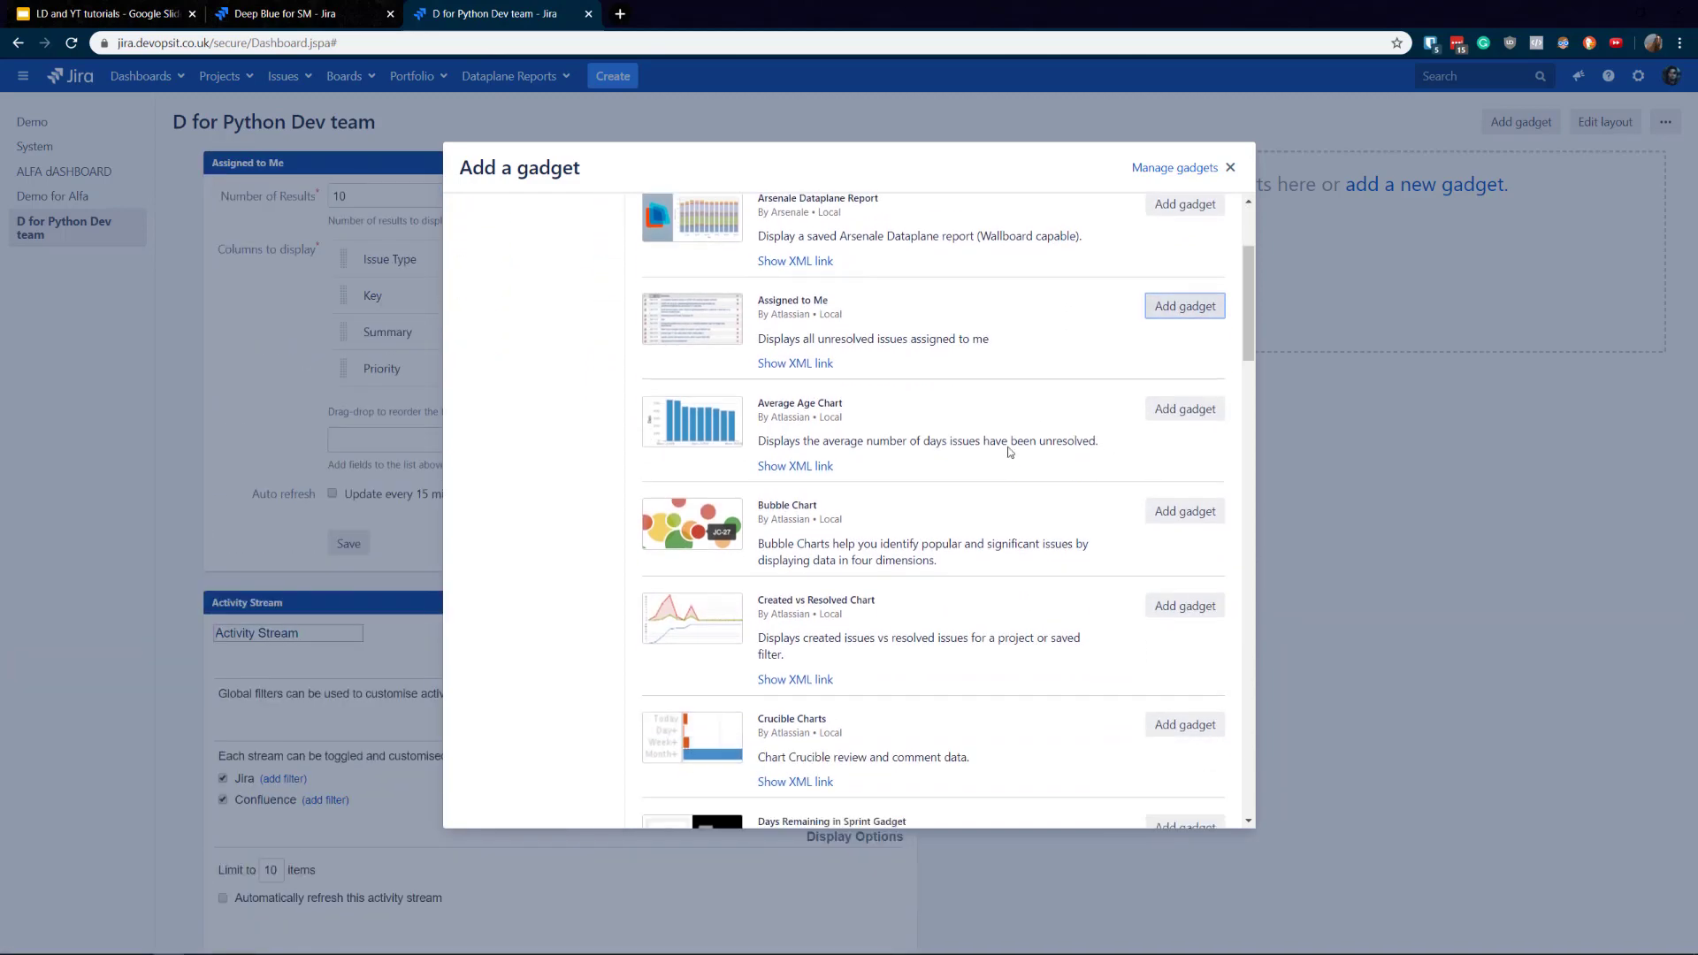
{"action": "scroll", "scroll_direction": "down", "scroll_amount": 3}
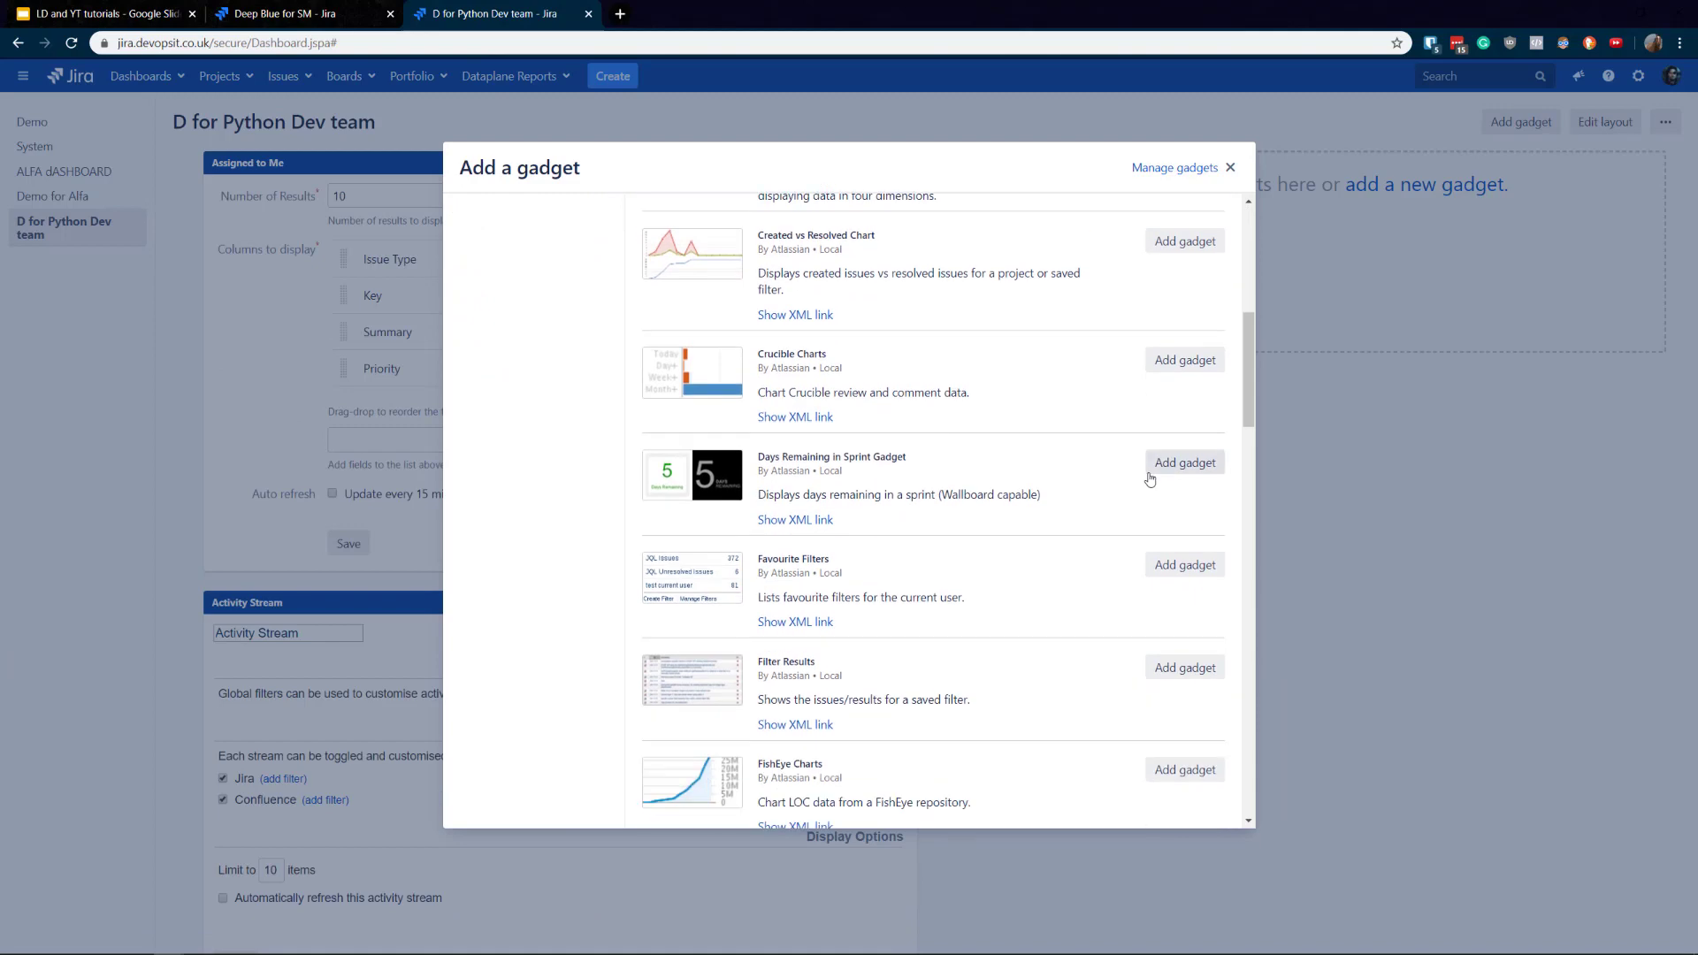
{"action": "scroll", "scroll_direction": "down", "scroll_amount": 3}
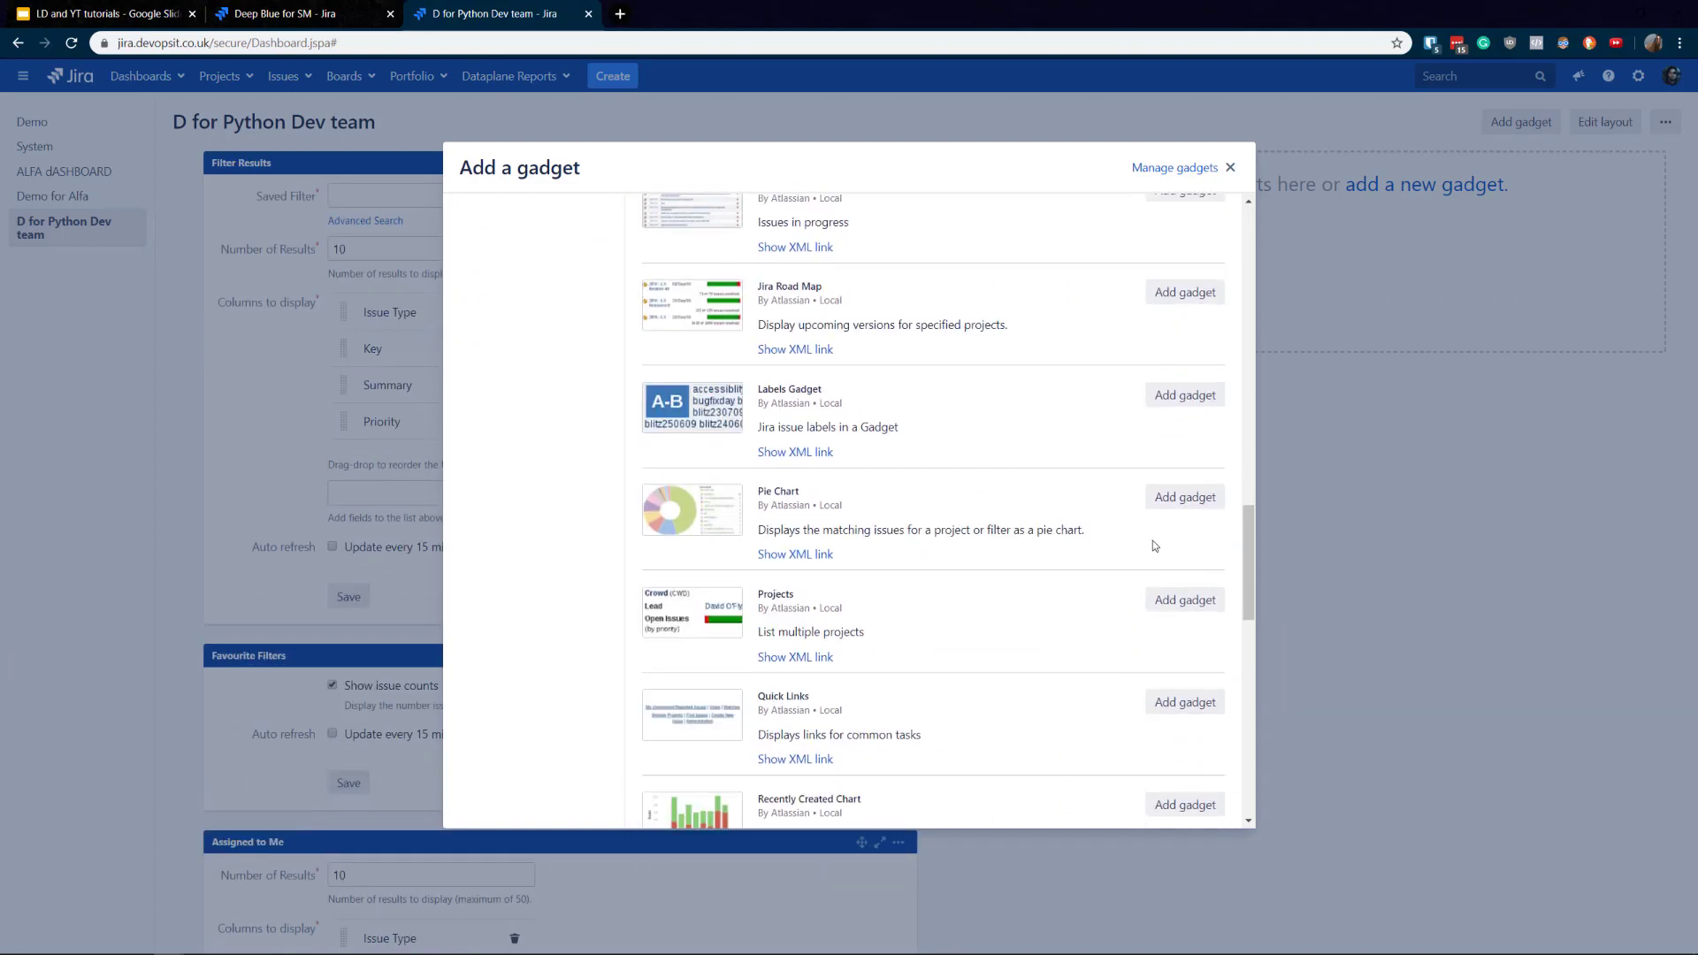
{"action": "left_click", "coordinate": [1185, 497]}
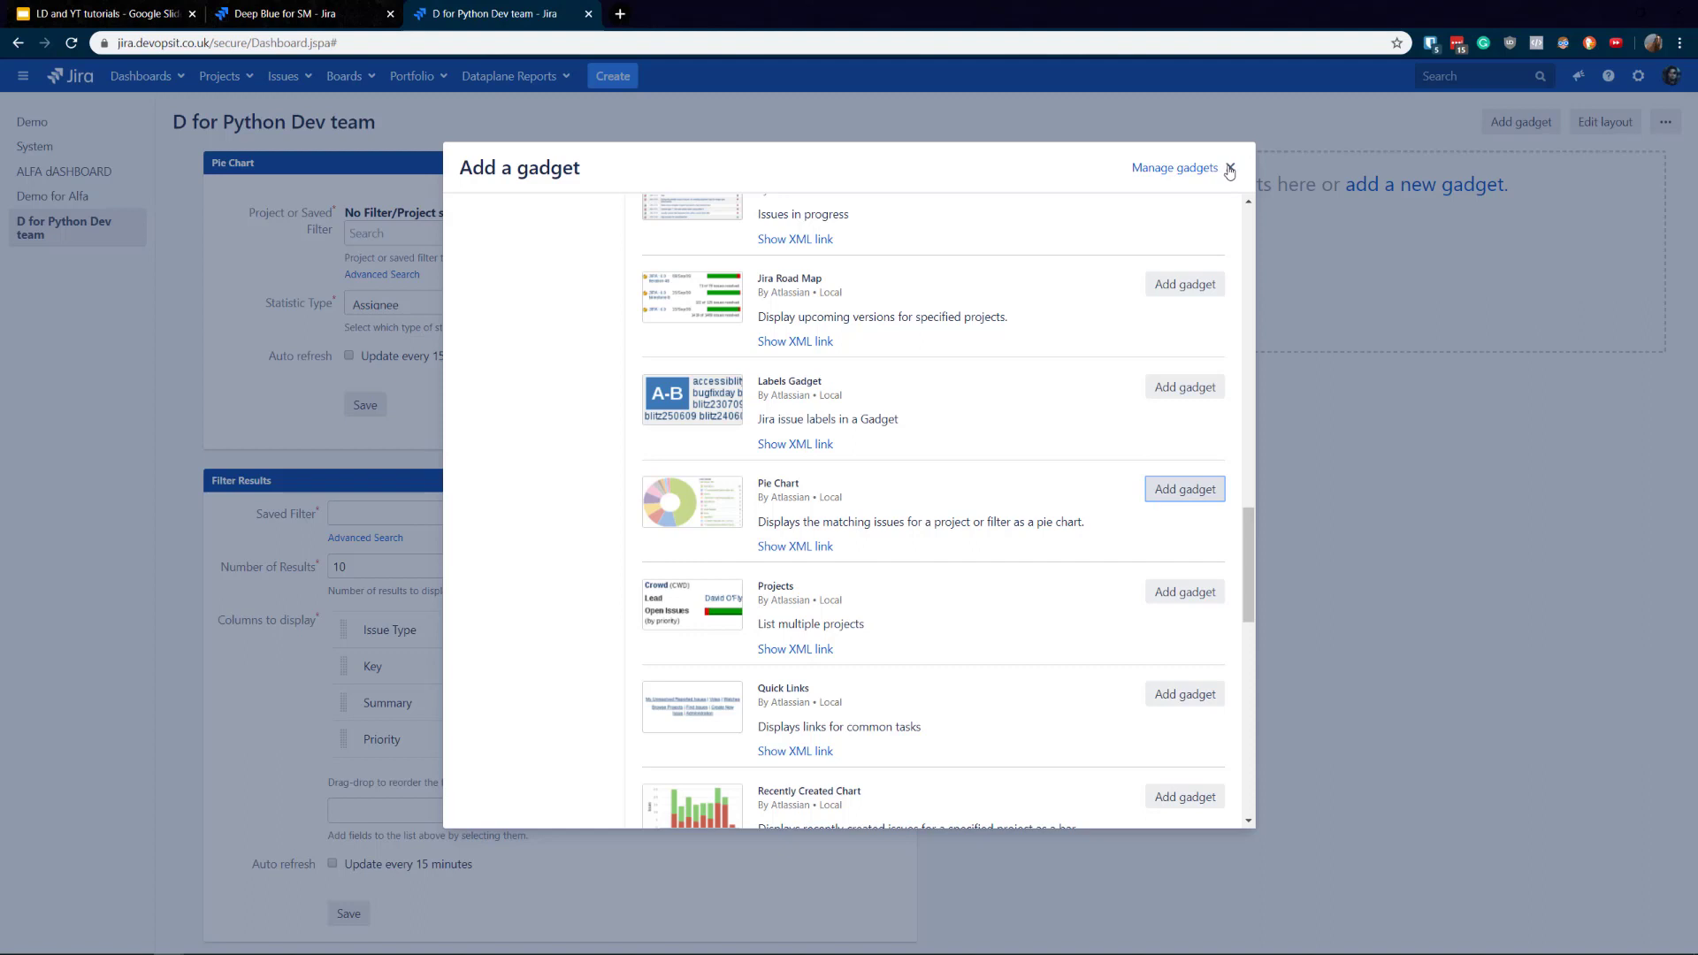
{"action": "mouse_move", "coordinate": [1233, 168]}
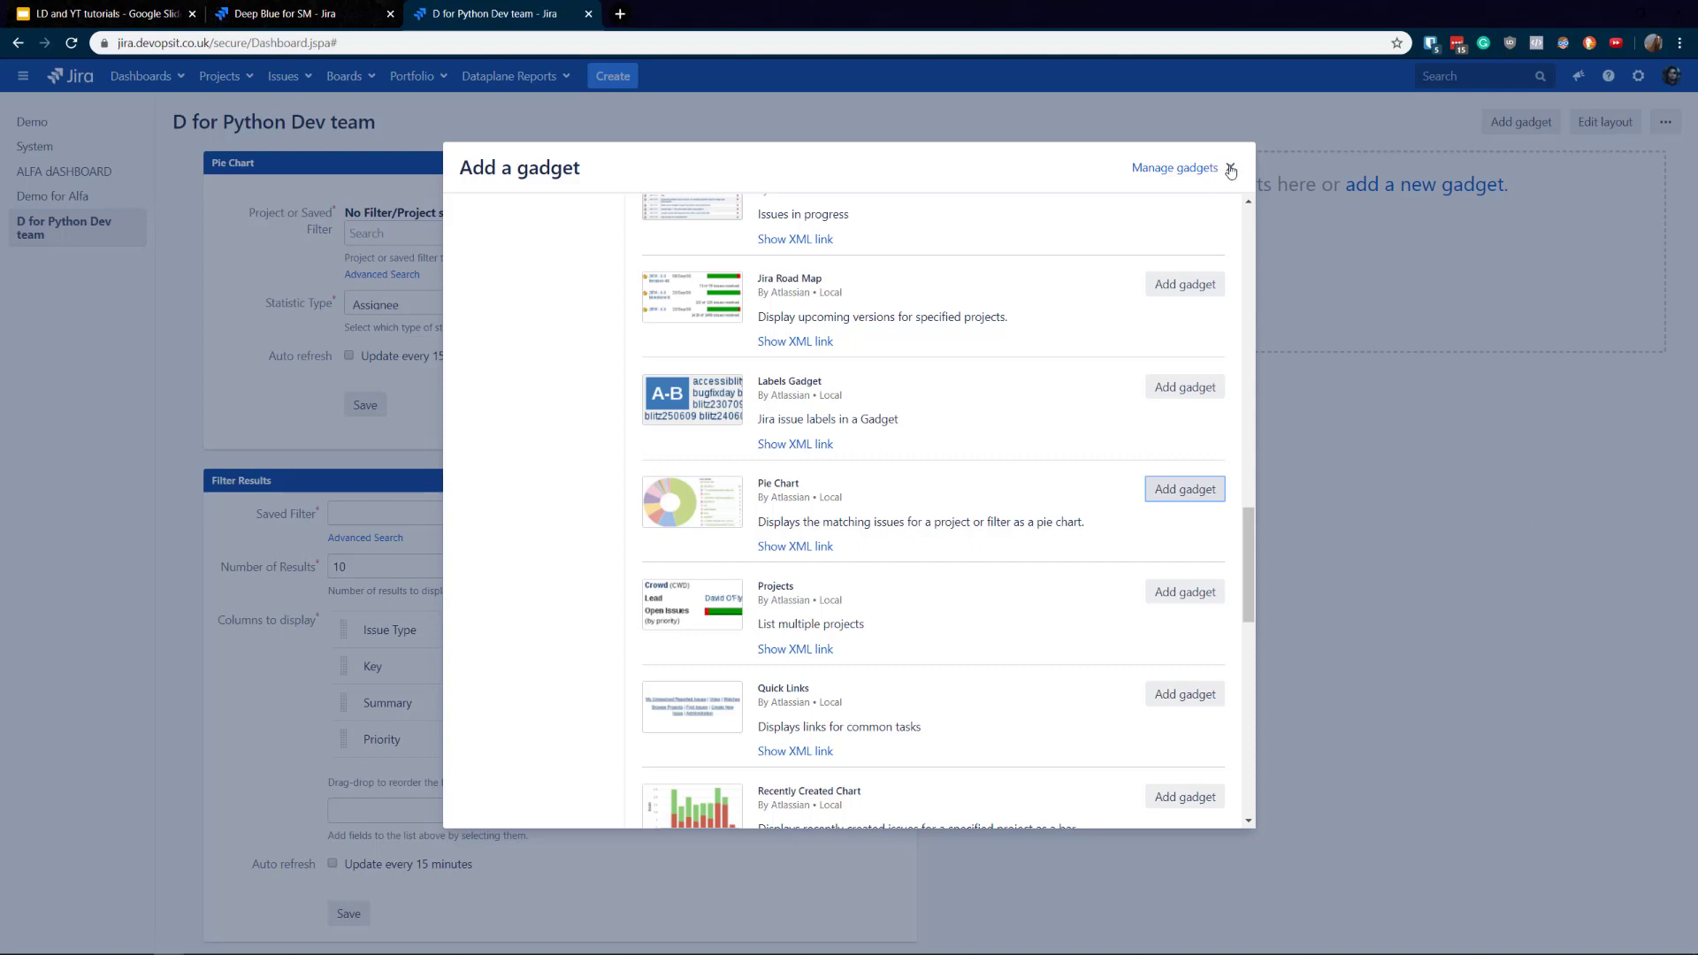
Configure the Pie Chart gadget for the Archival Demo project and save it.
{"action": "left_click", "coordinate": [1231, 169]}
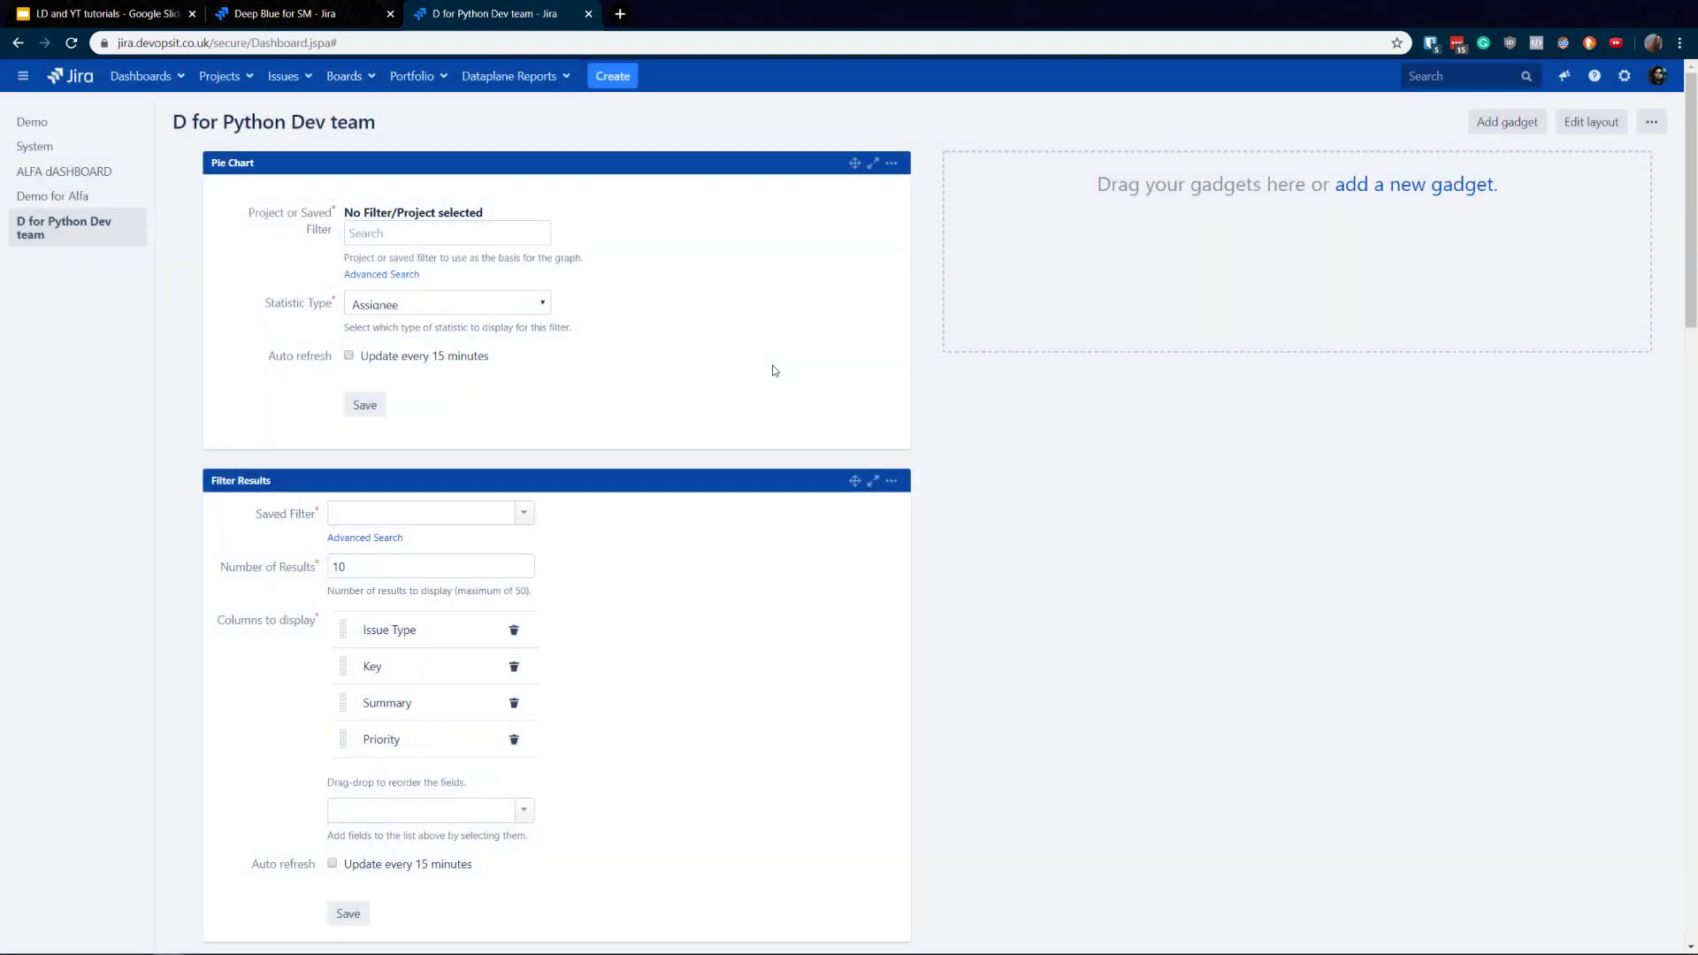
{"action": "left_click", "coordinate": [448, 233]}
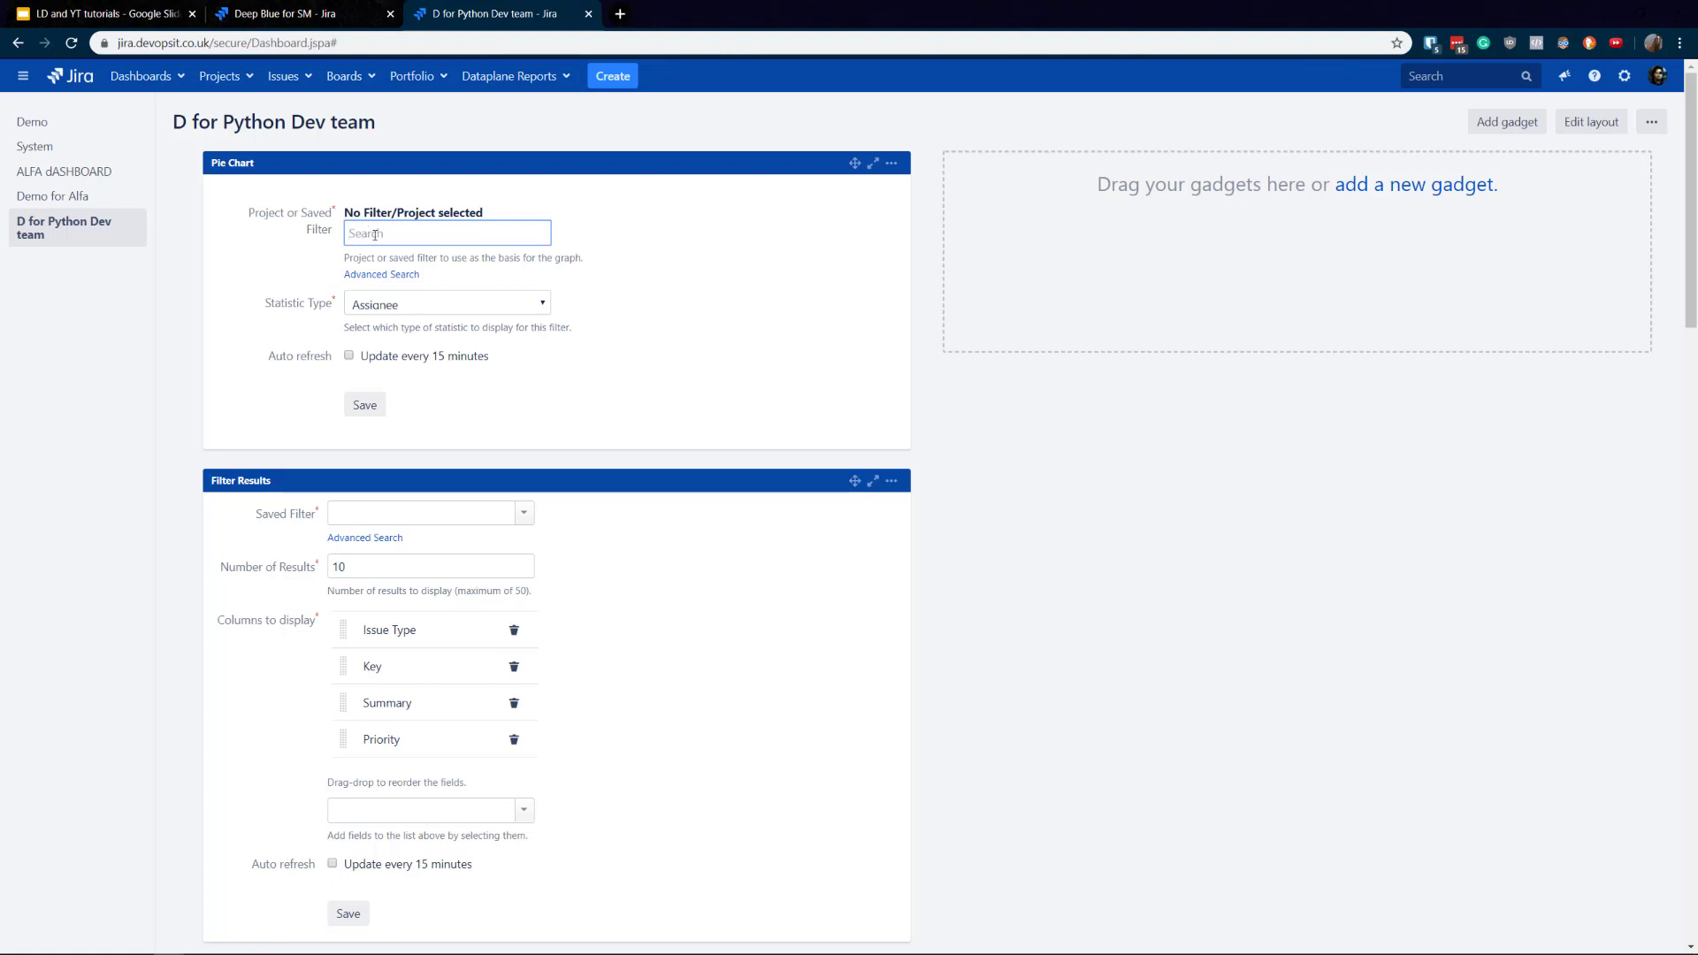
{"action": "type", "text": "d"}
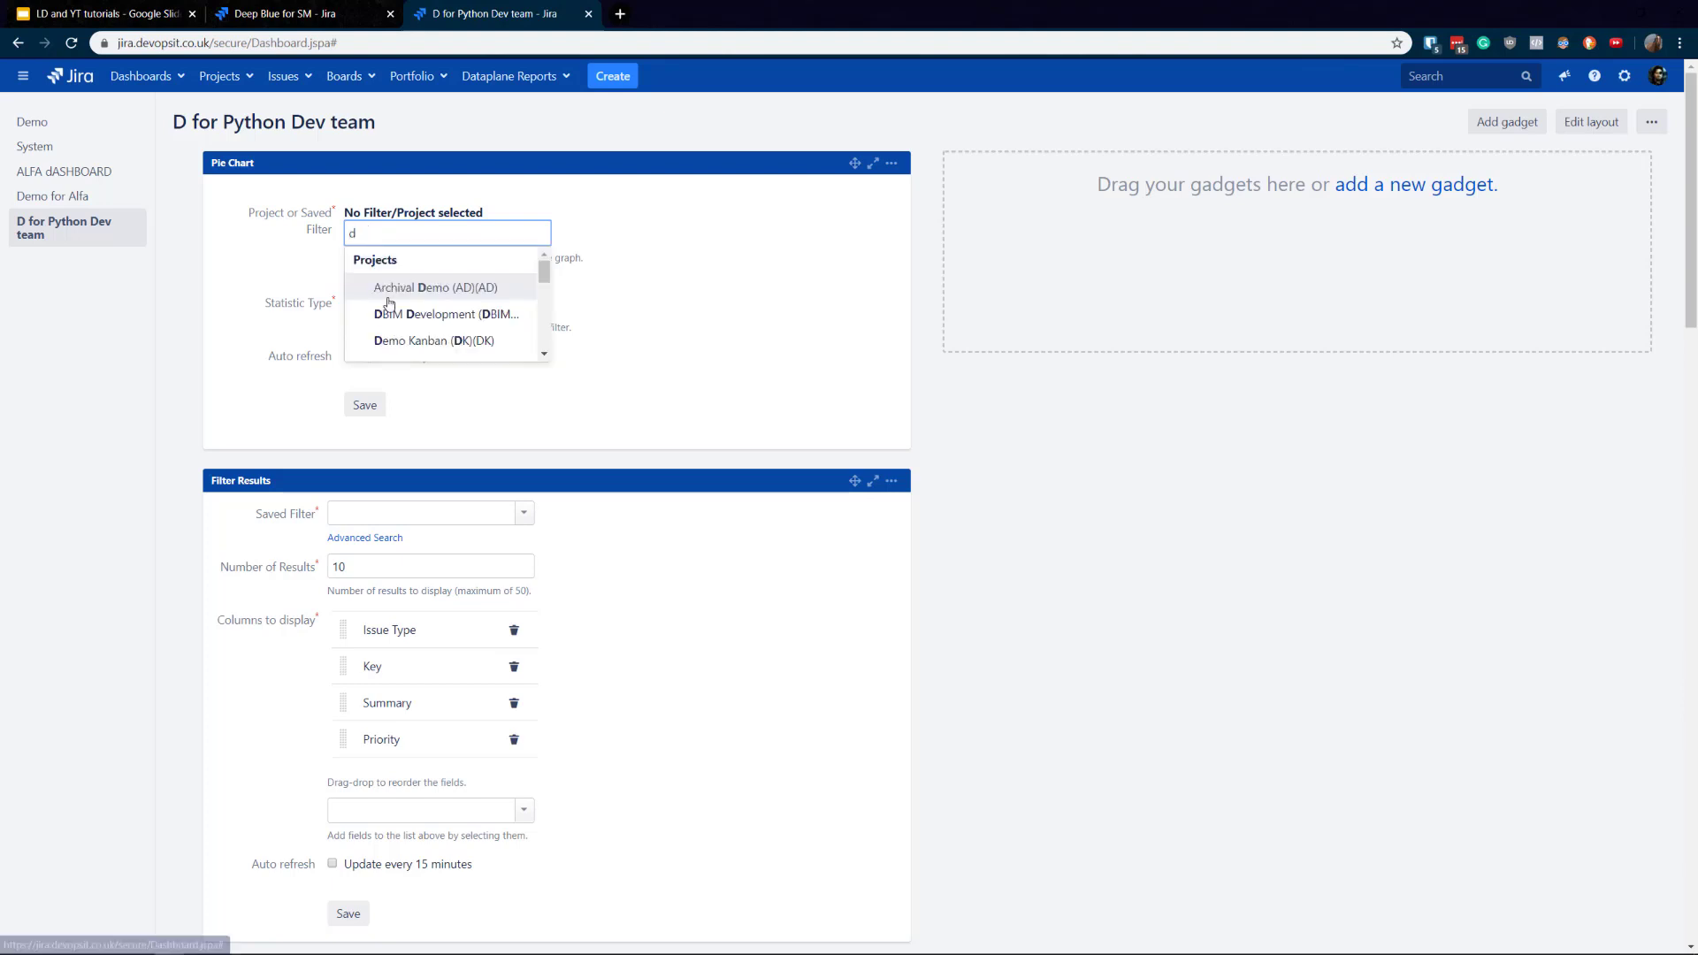
{"action": "left_click", "coordinate": [420, 287]}
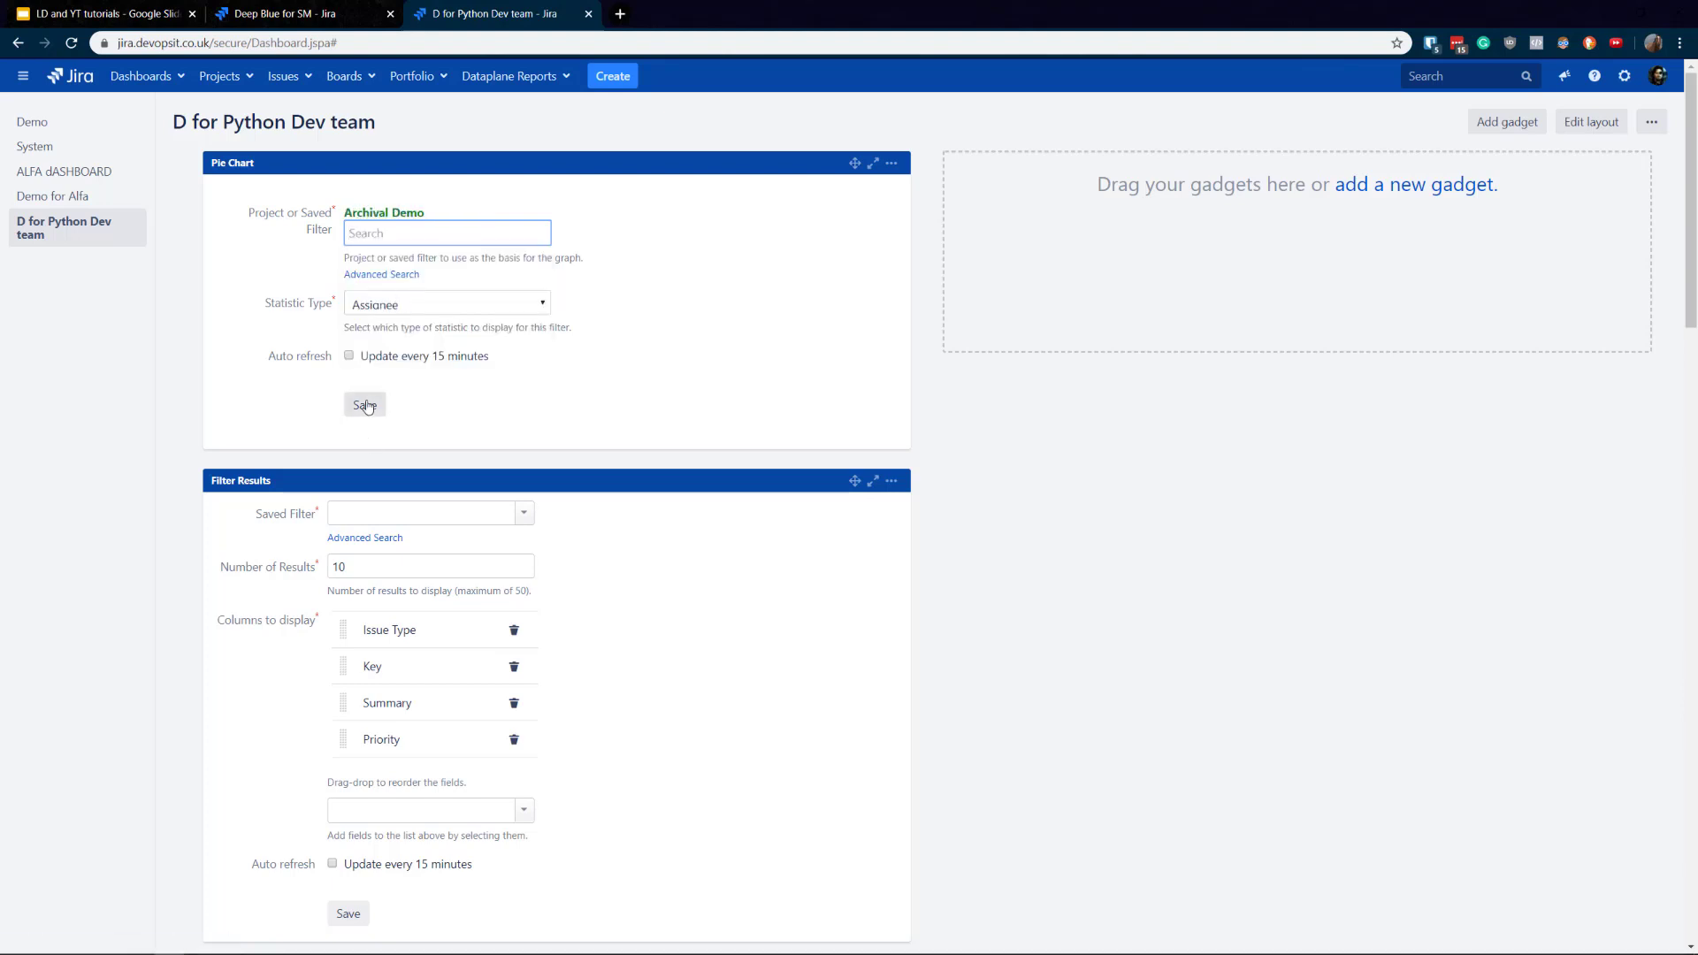
{"action": "left_click", "coordinate": [365, 405]}
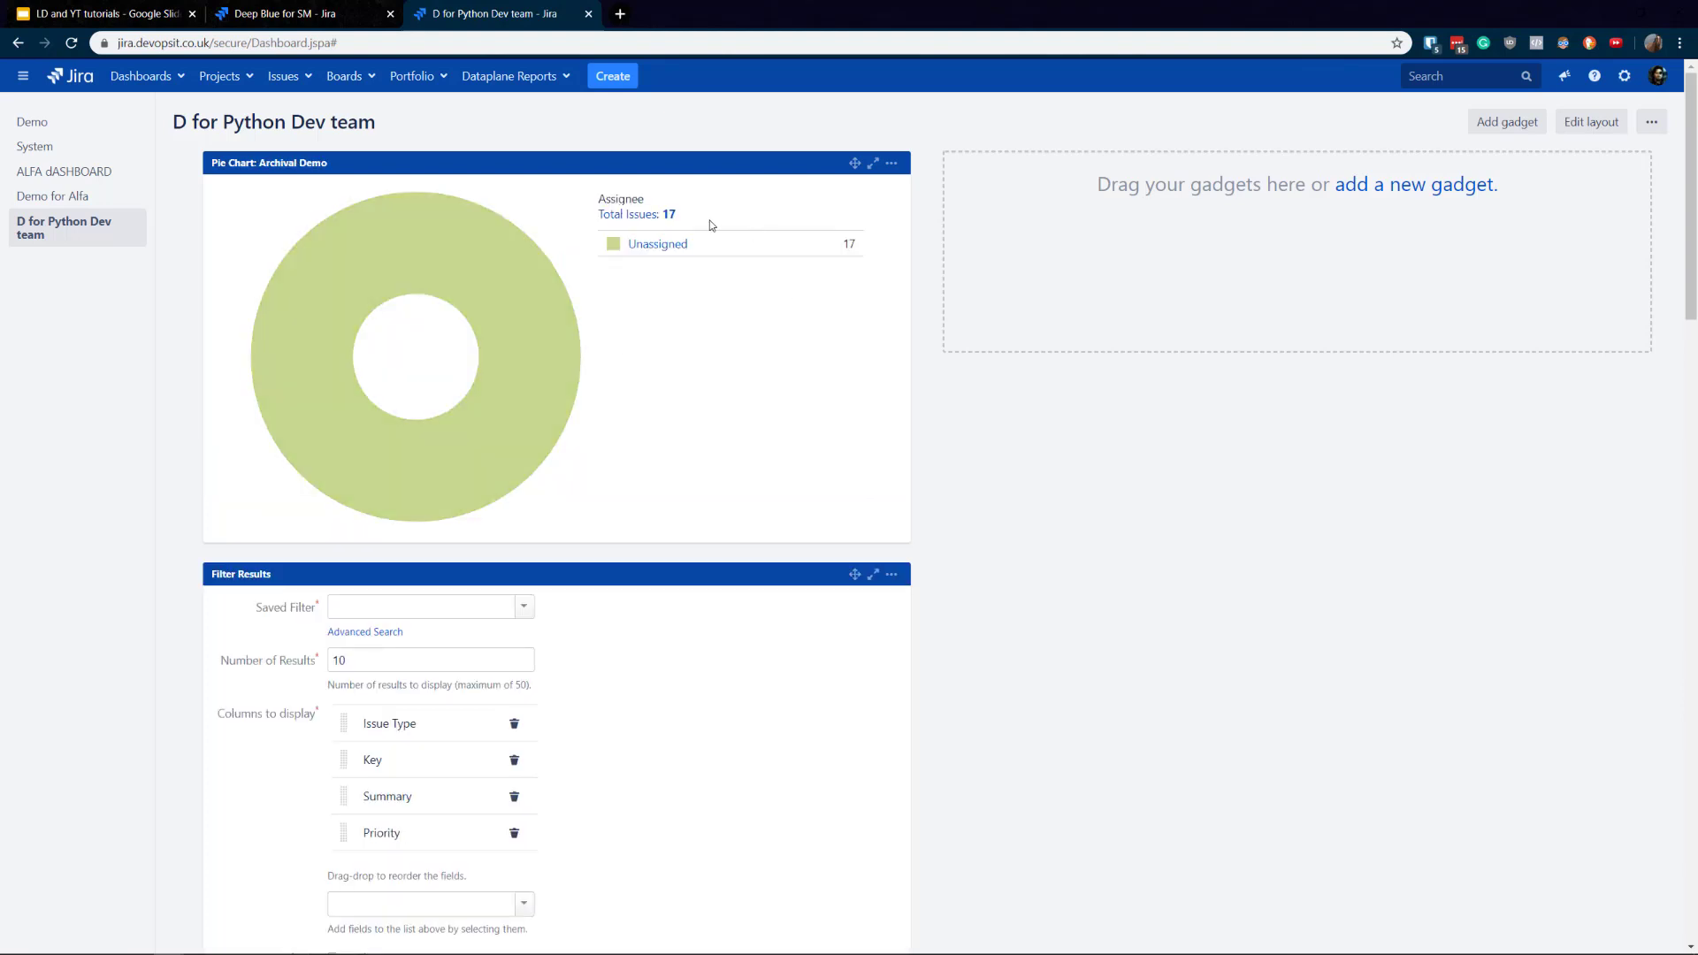
{"action": "mouse_move", "coordinate": [580, 451]}
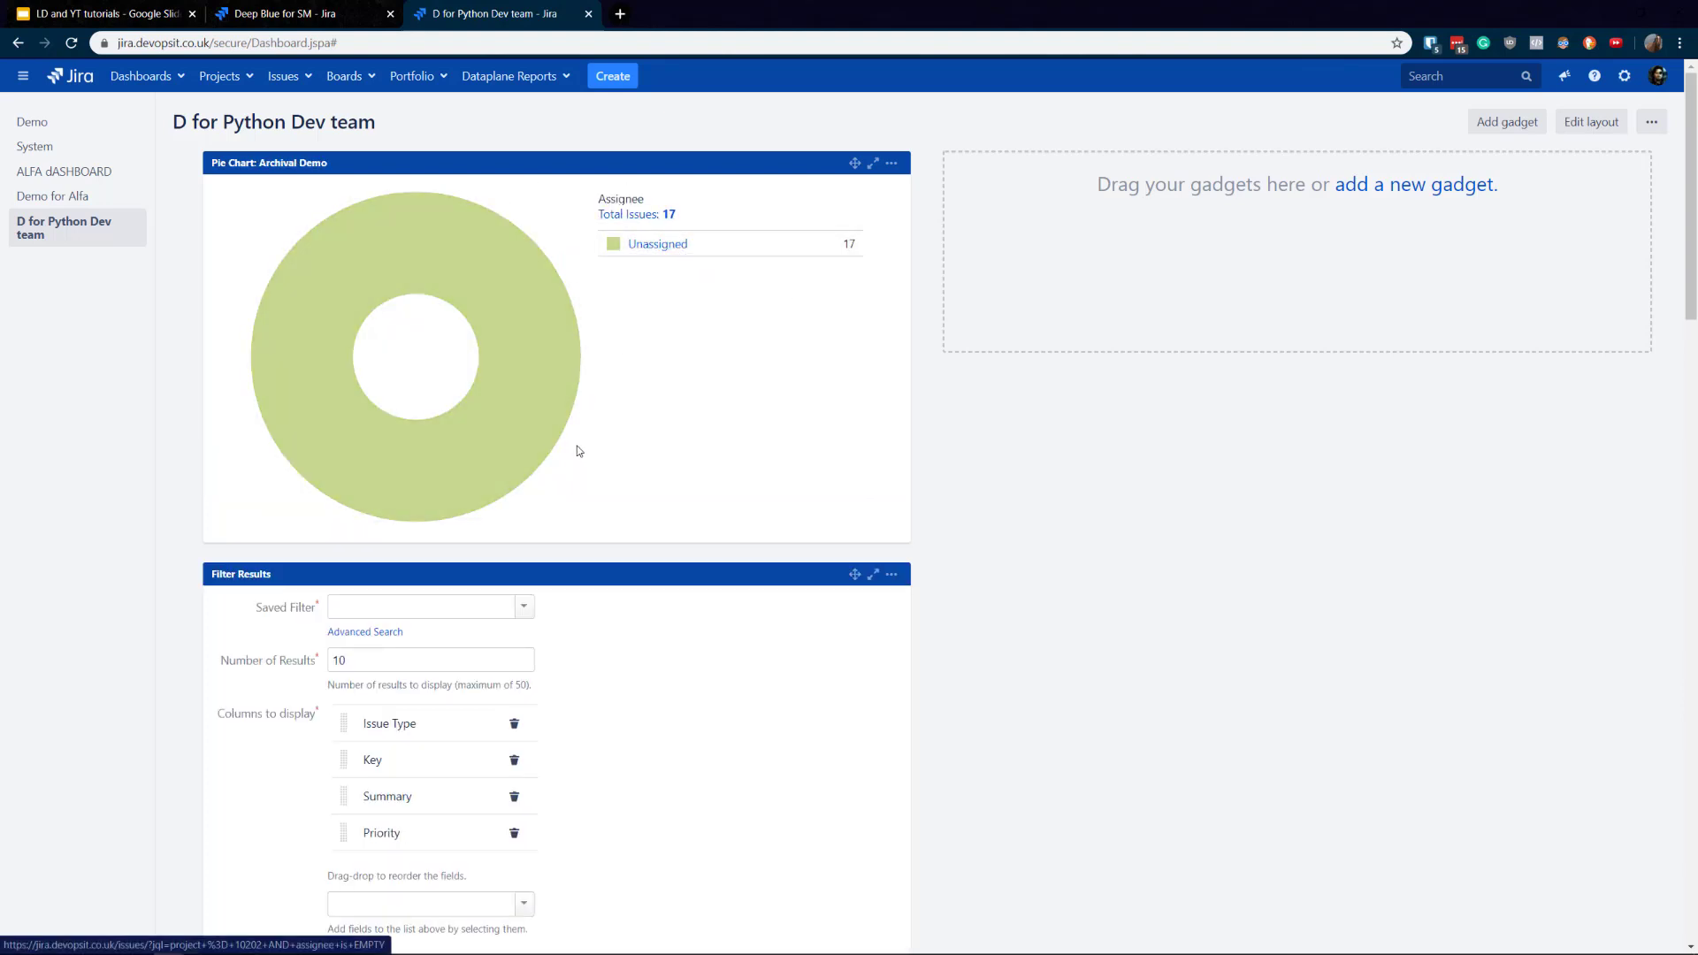
Set the Filter Results gadget to the 'Status not changed after 5 days' filter and save.
{"action": "scroll", "scroll_direction": "down", "scroll_amount": 3}
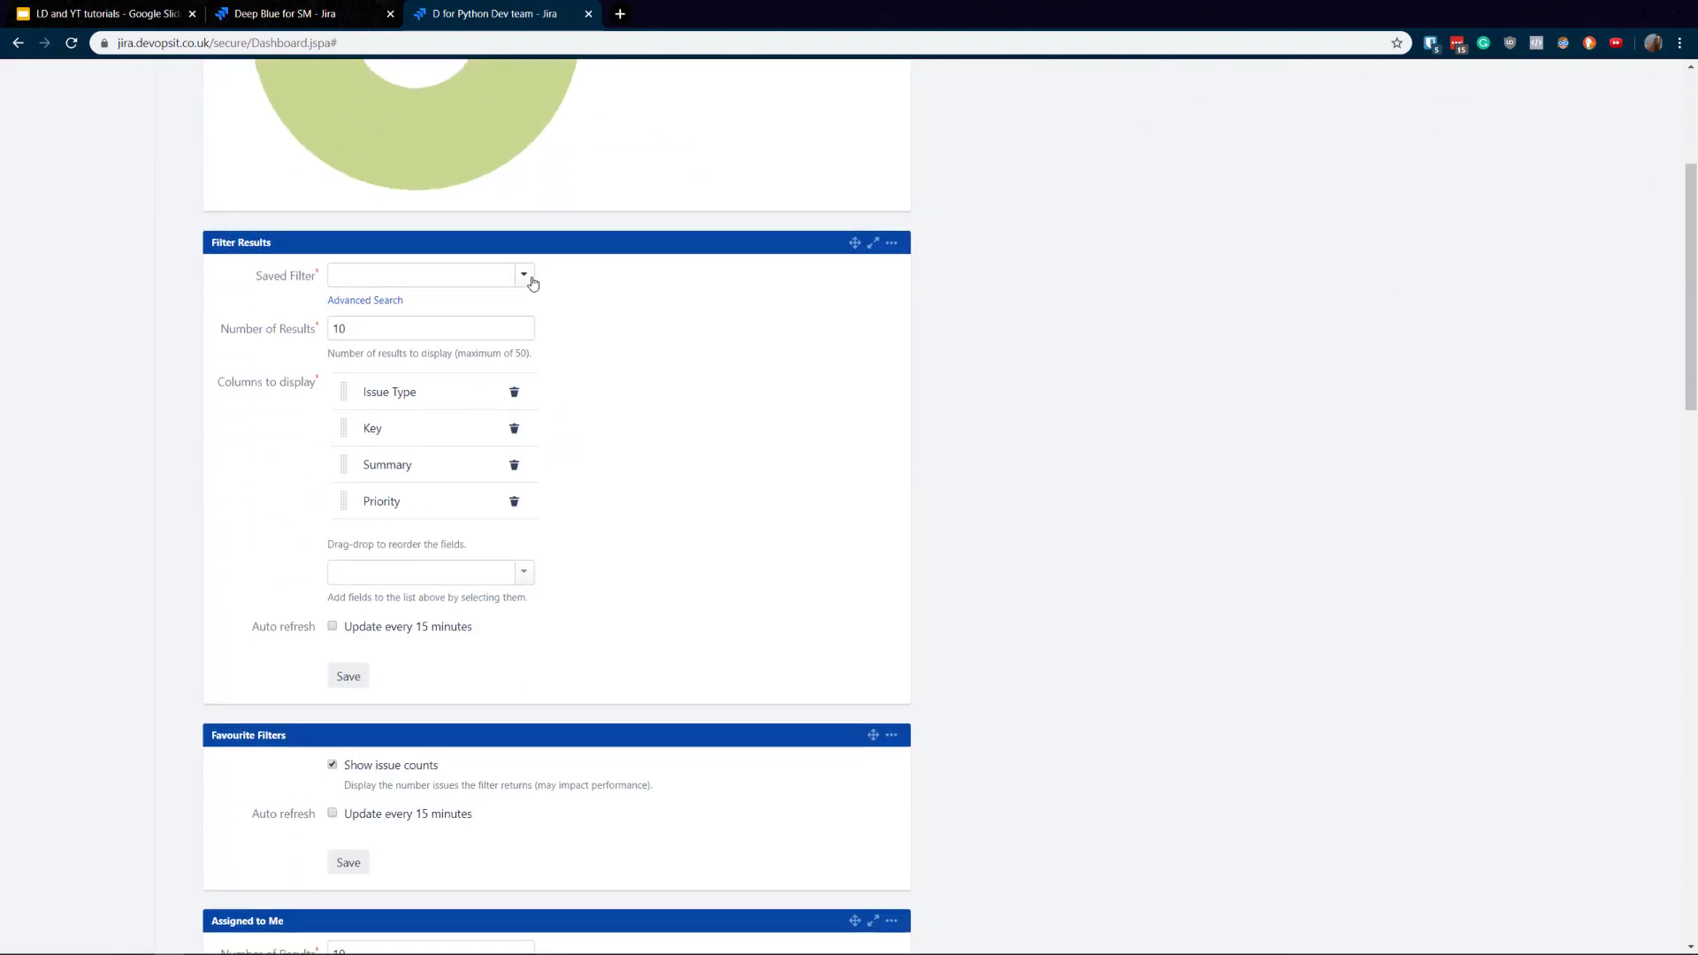
{"action": "mouse_move", "coordinate": [523, 278]}
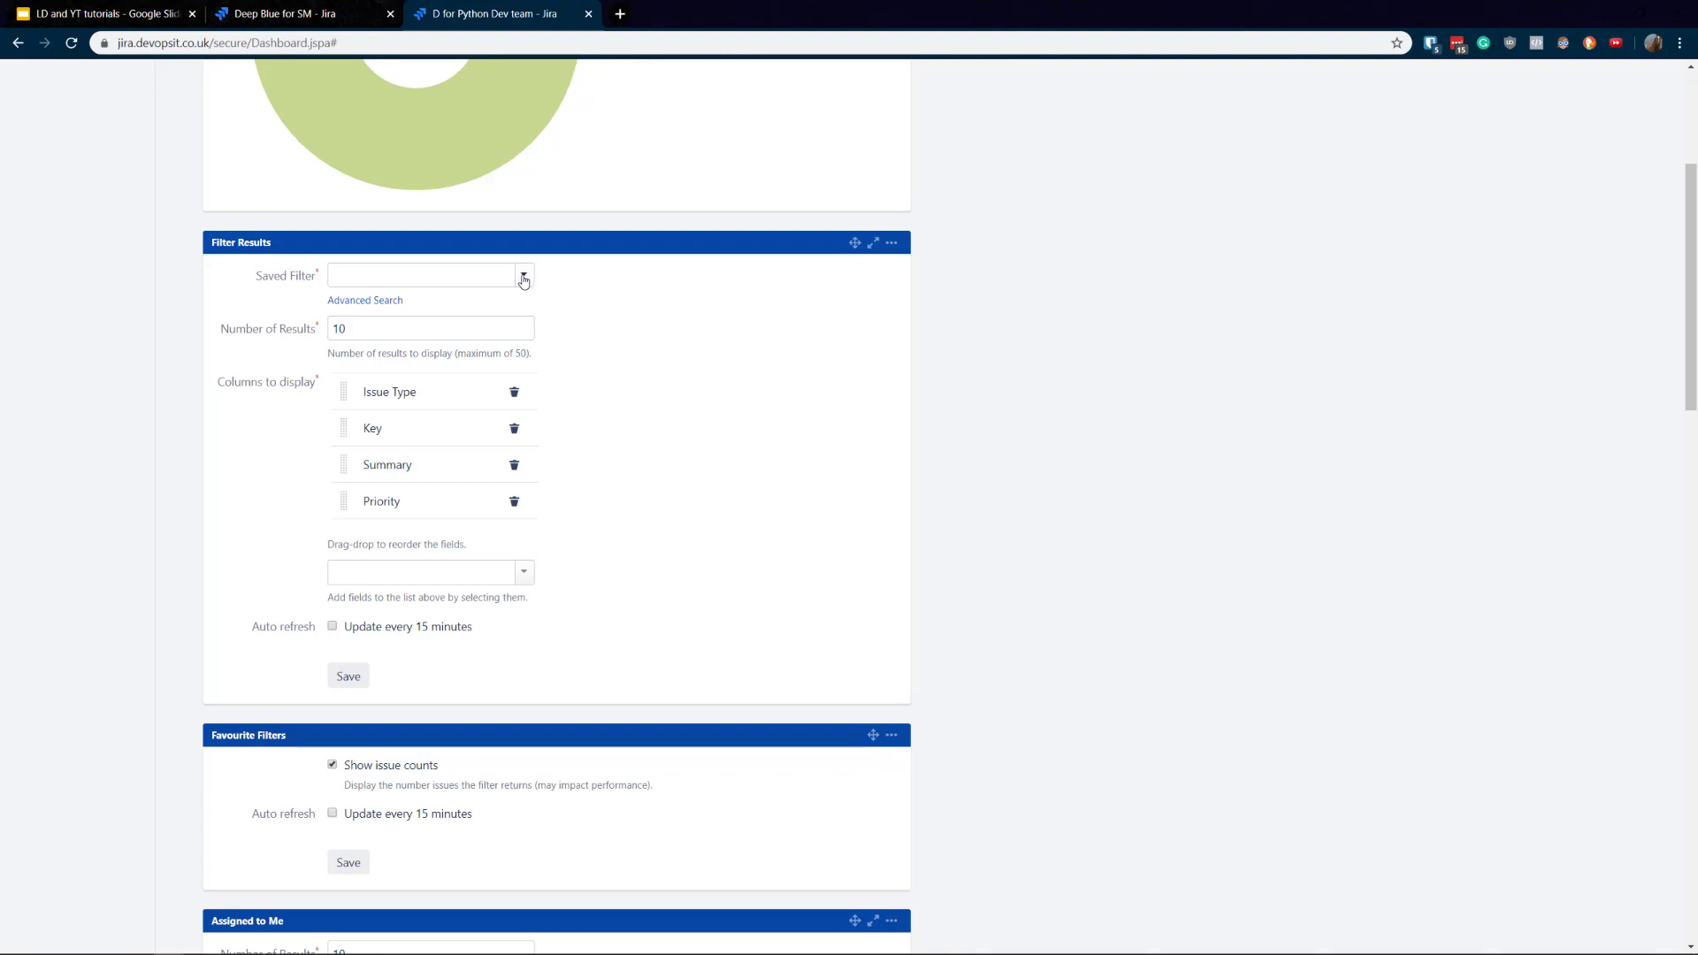
{"action": "left_click", "coordinate": [523, 275]}
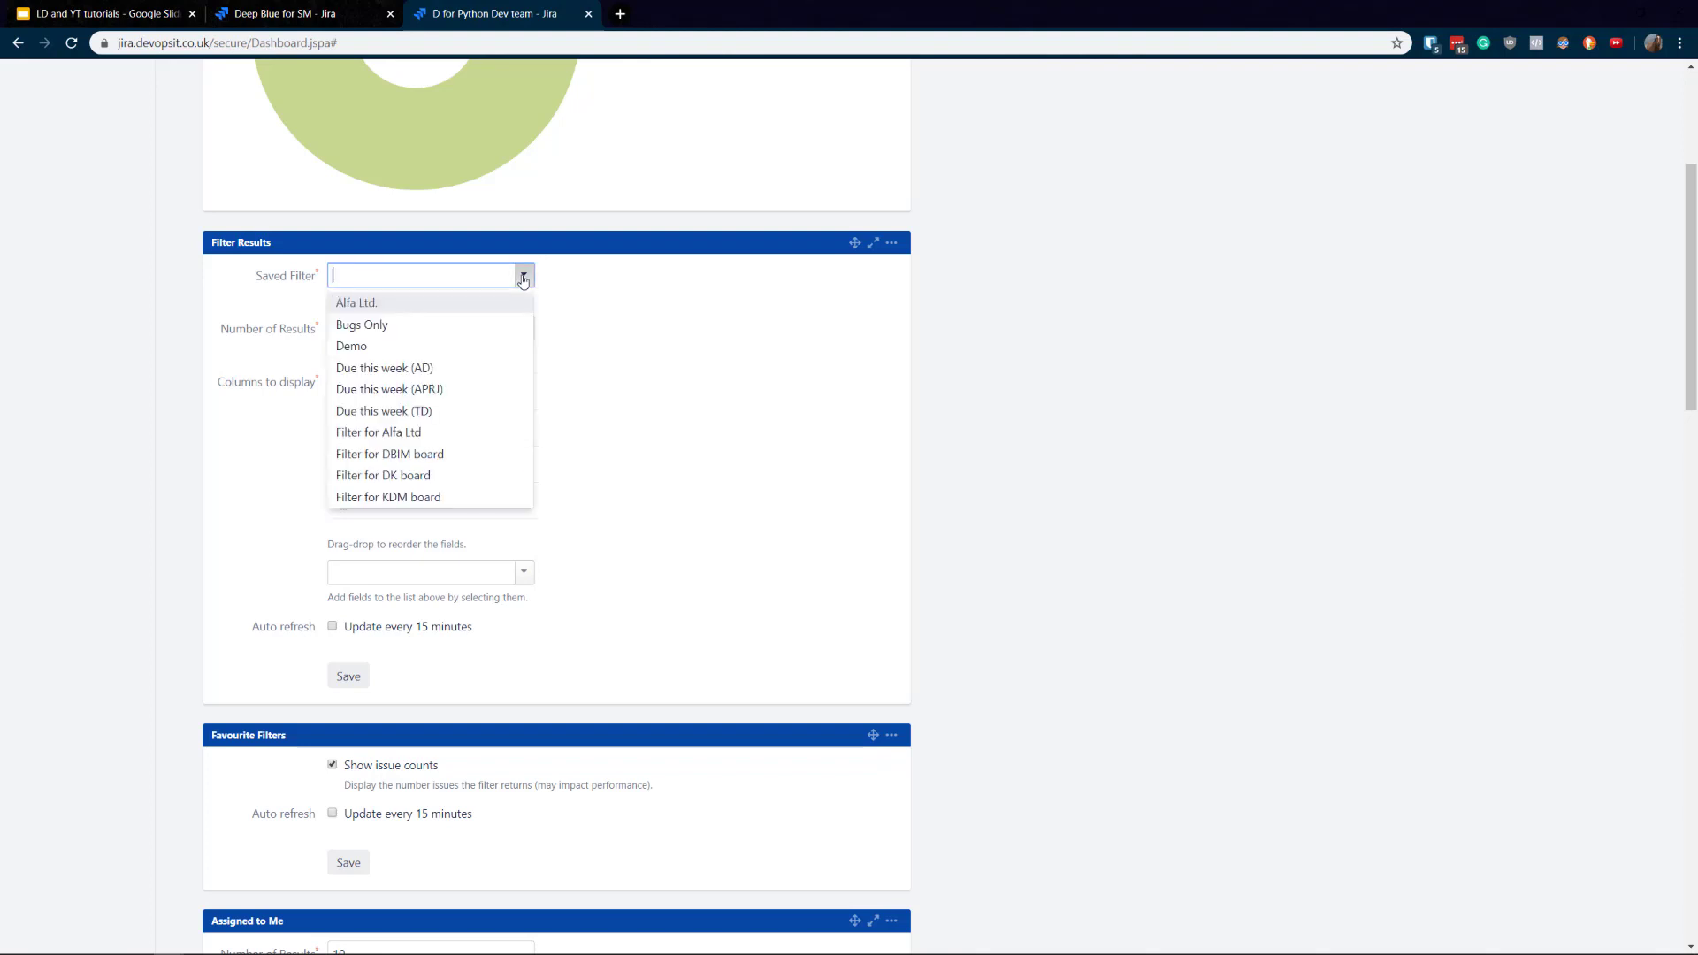
{"action": "type", "text": "5"}
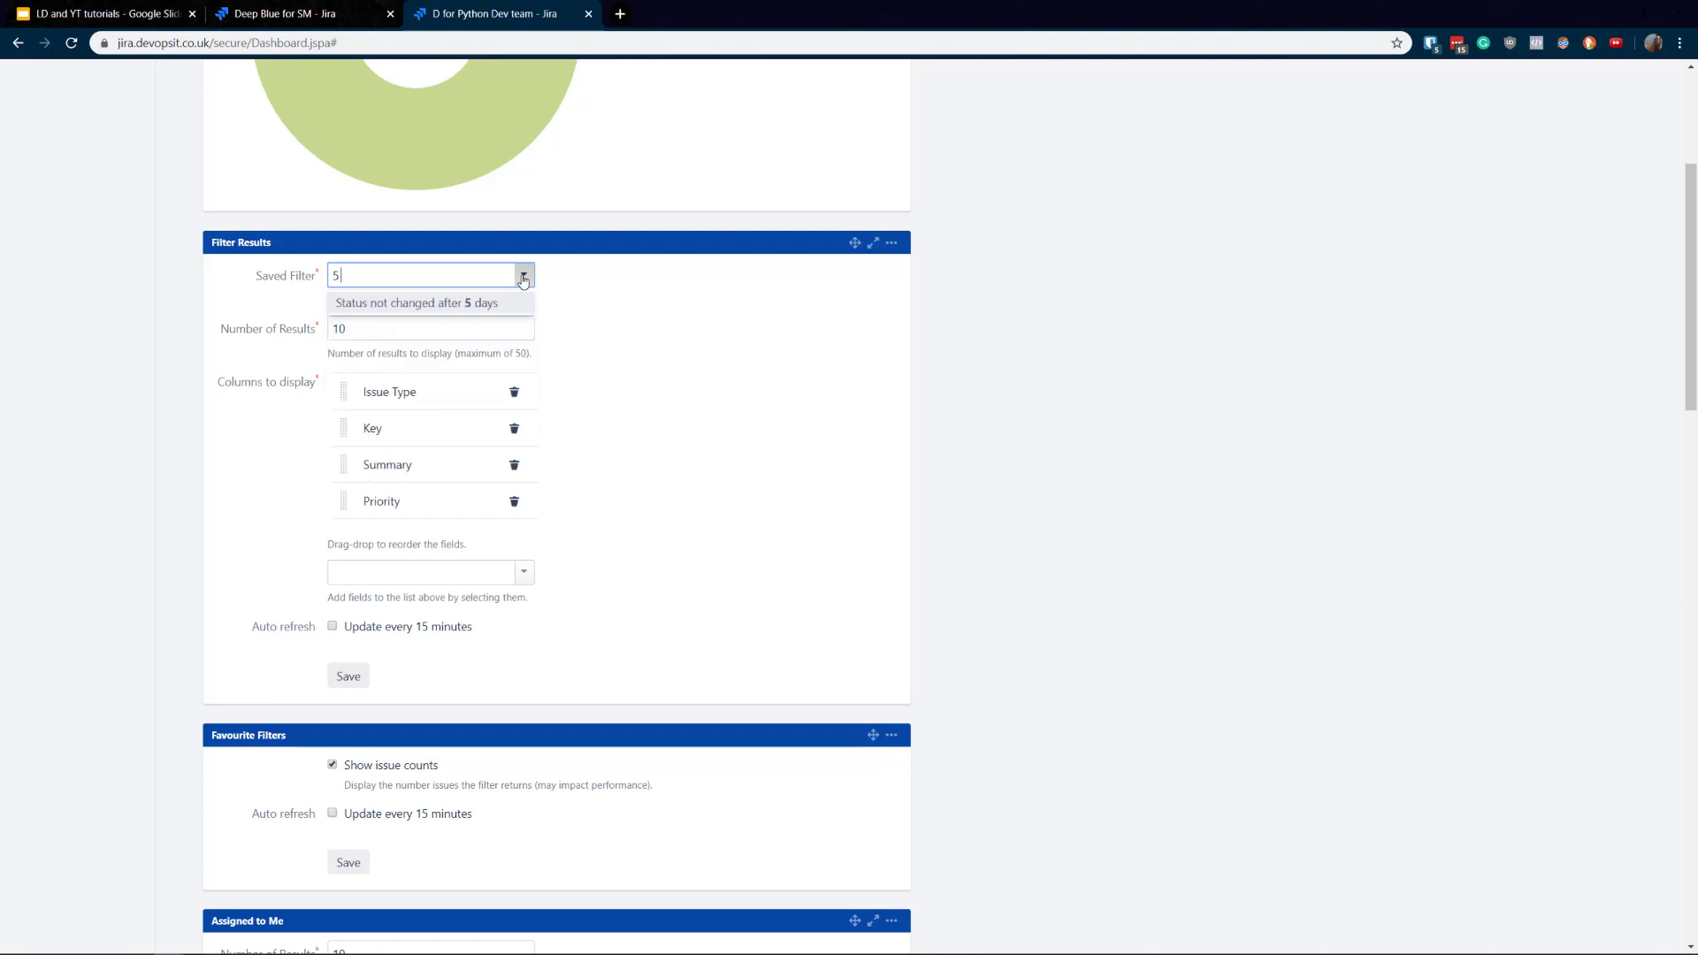
{"action": "type", "text": "d"}
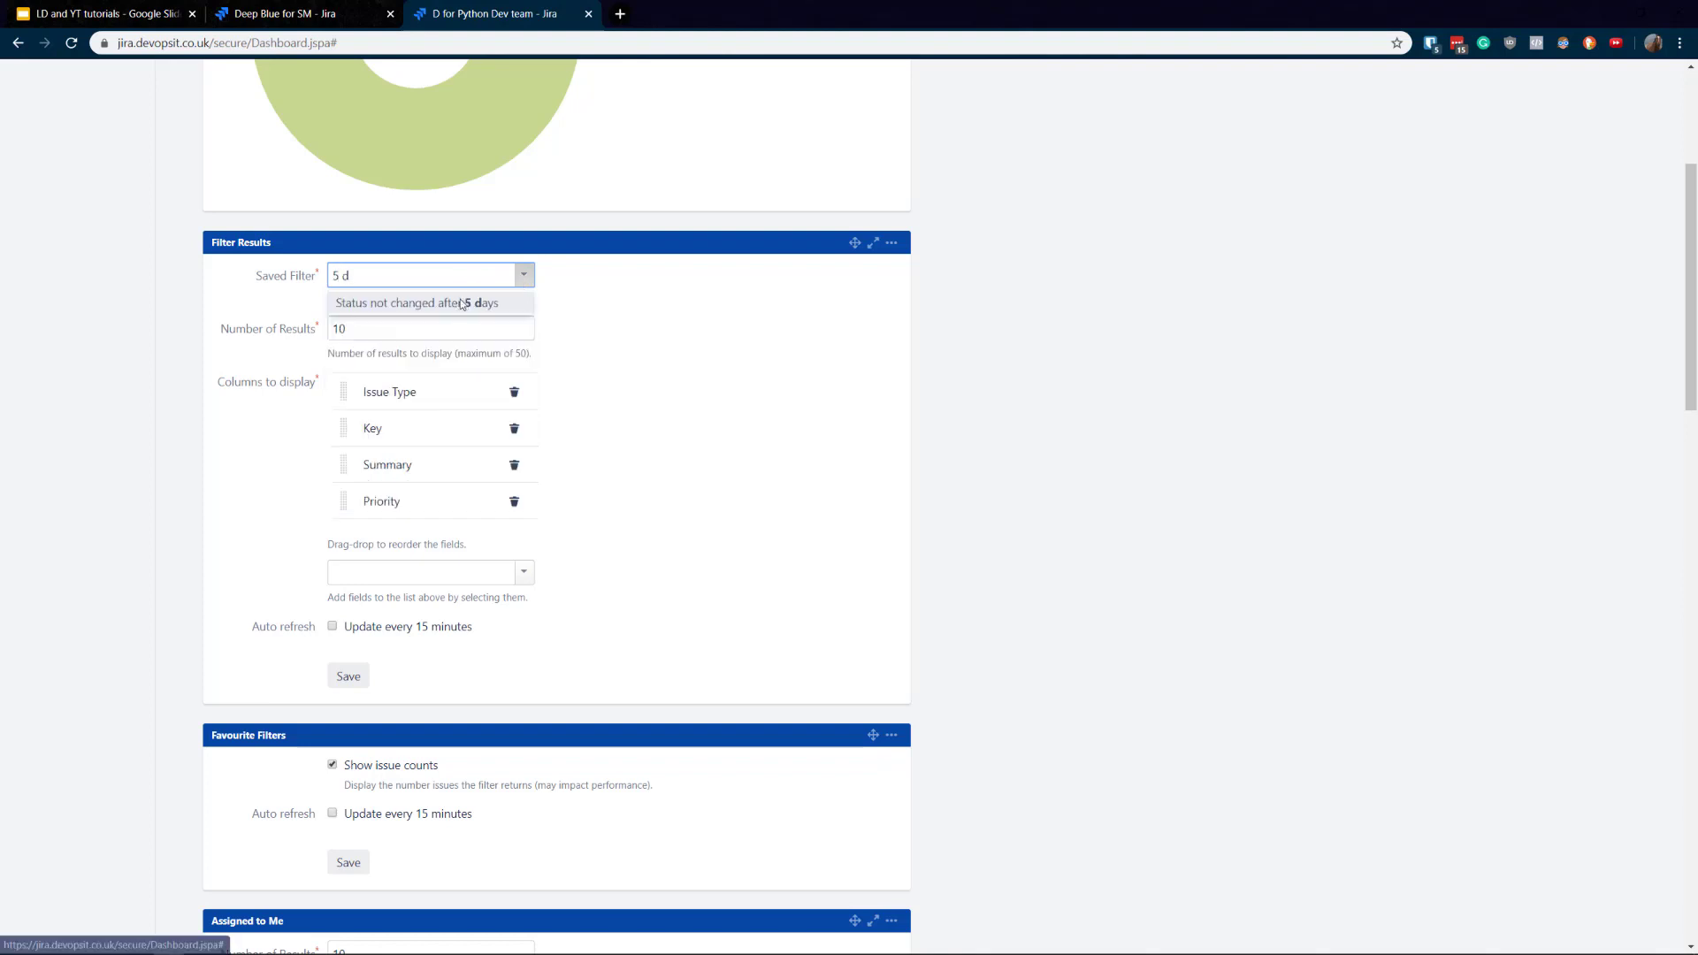
{"action": "left_click", "coordinate": [425, 302]}
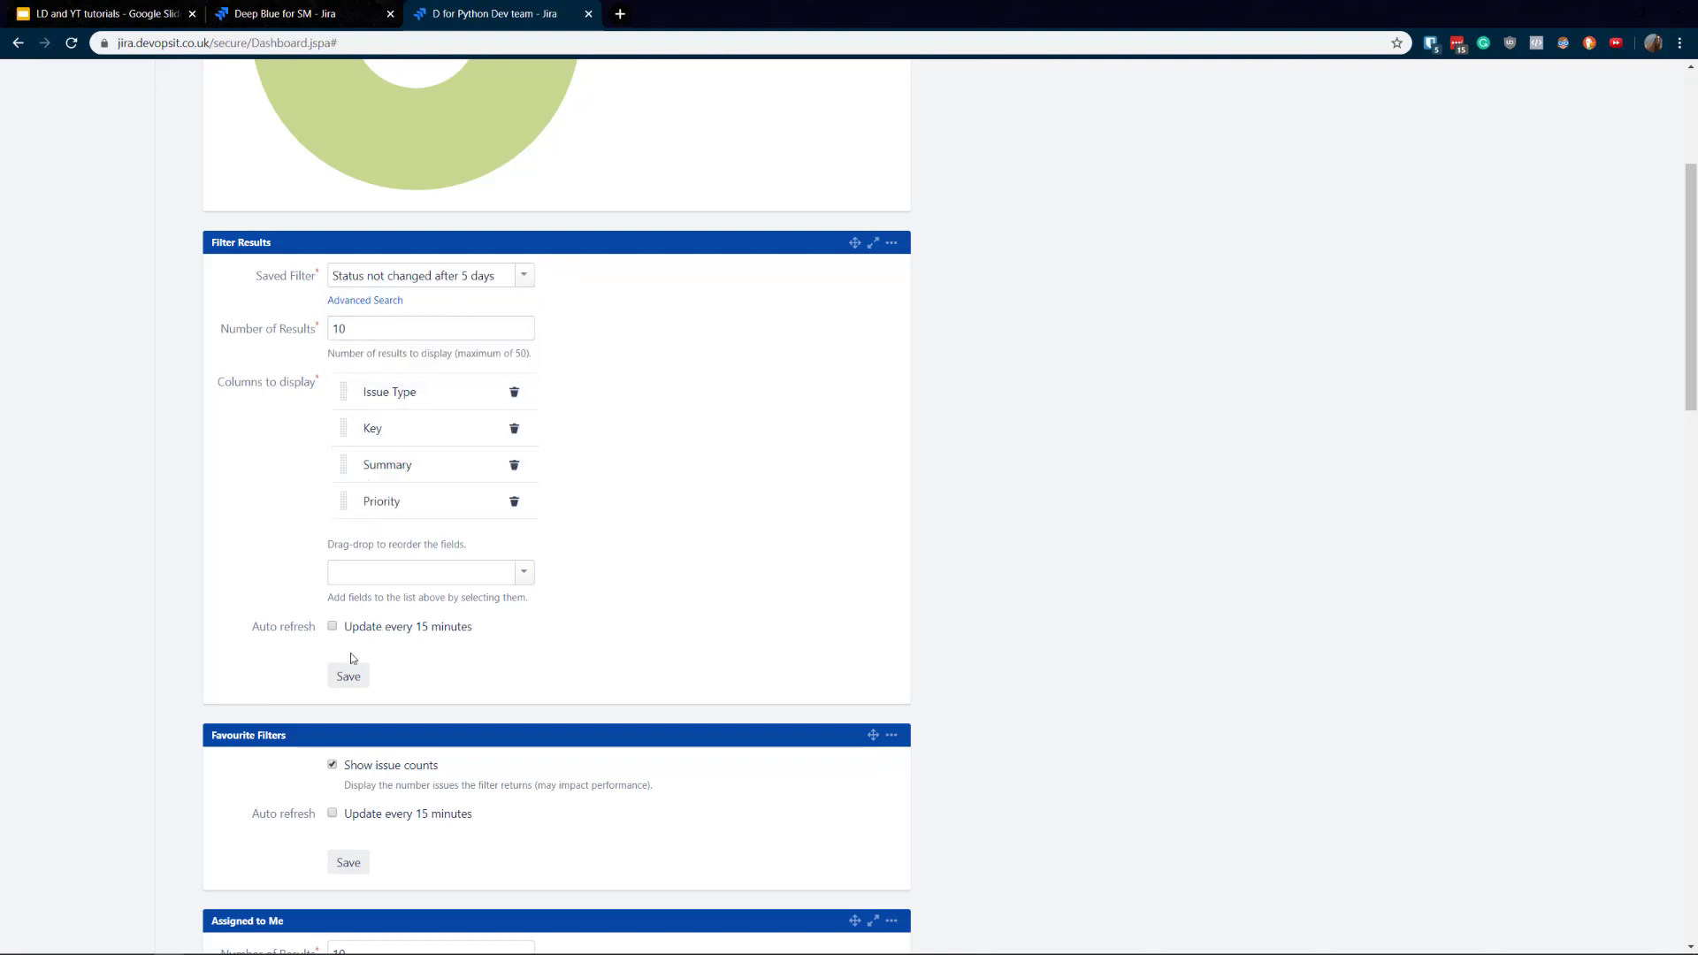
{"action": "left_click", "coordinate": [347, 675]}
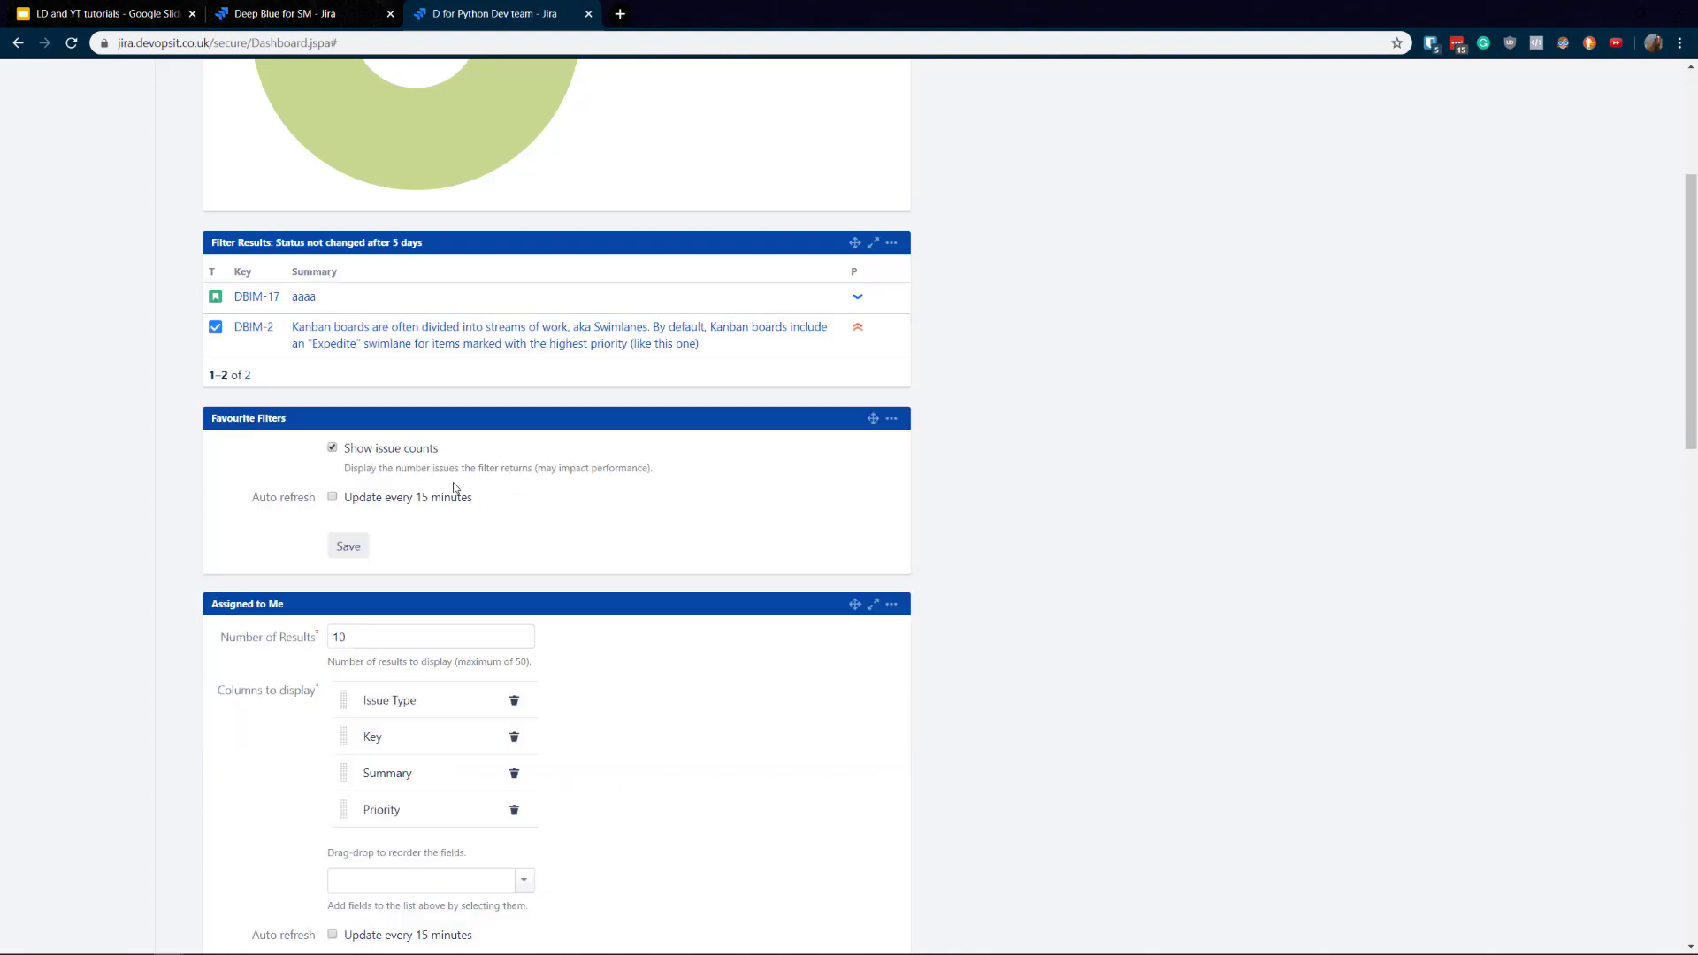
{"action": "mouse_move", "coordinate": [590, 332]}
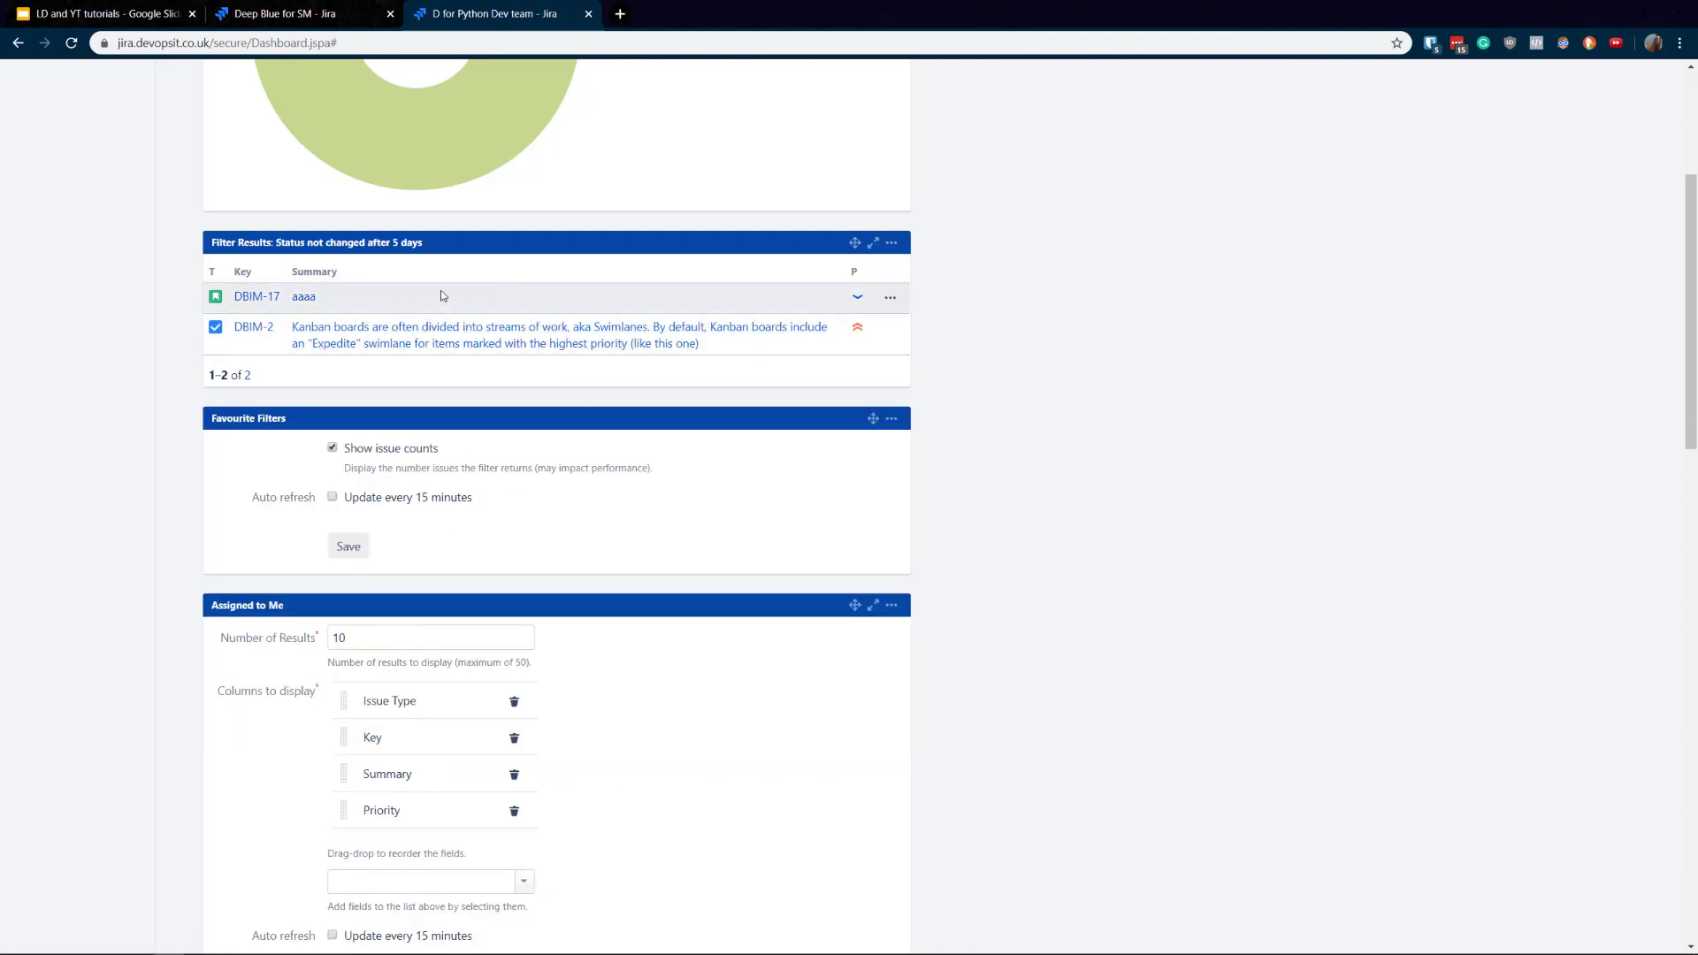
Edit the Filter Results gadget to show a 'Do you like it?' column with 15-minute refresh.
{"action": "left_click", "coordinate": [890, 242]}
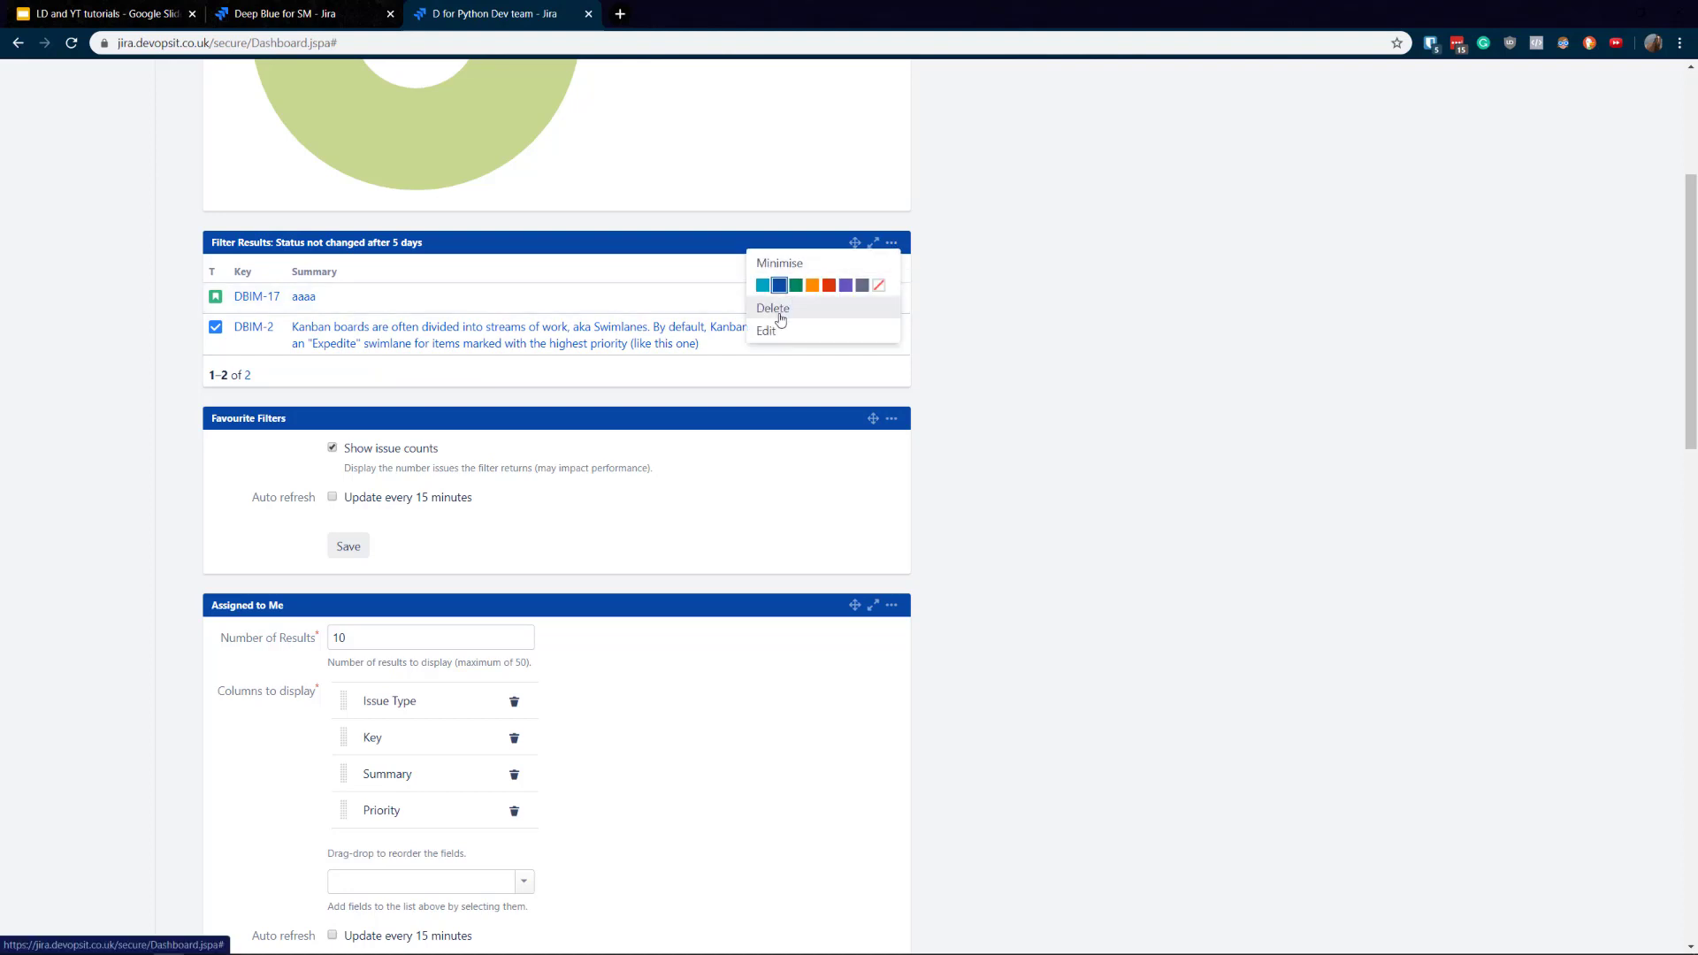
{"action": "left_click", "coordinate": [765, 331]}
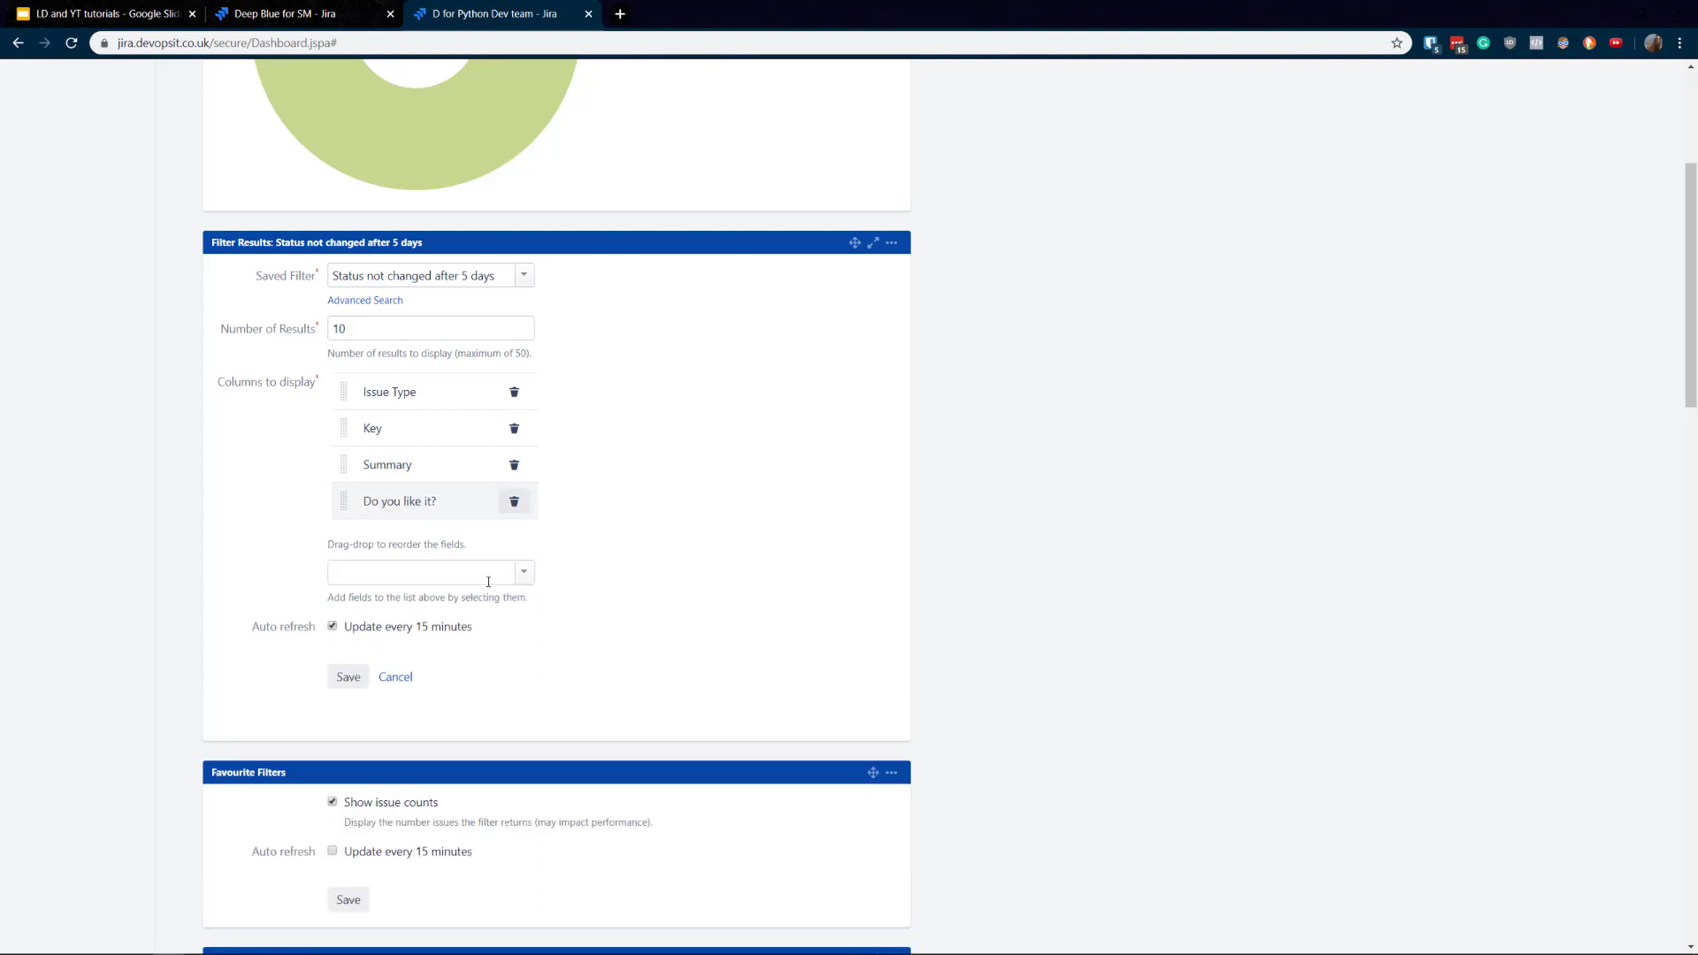
{"action": "left_click", "coordinate": [346, 675]}
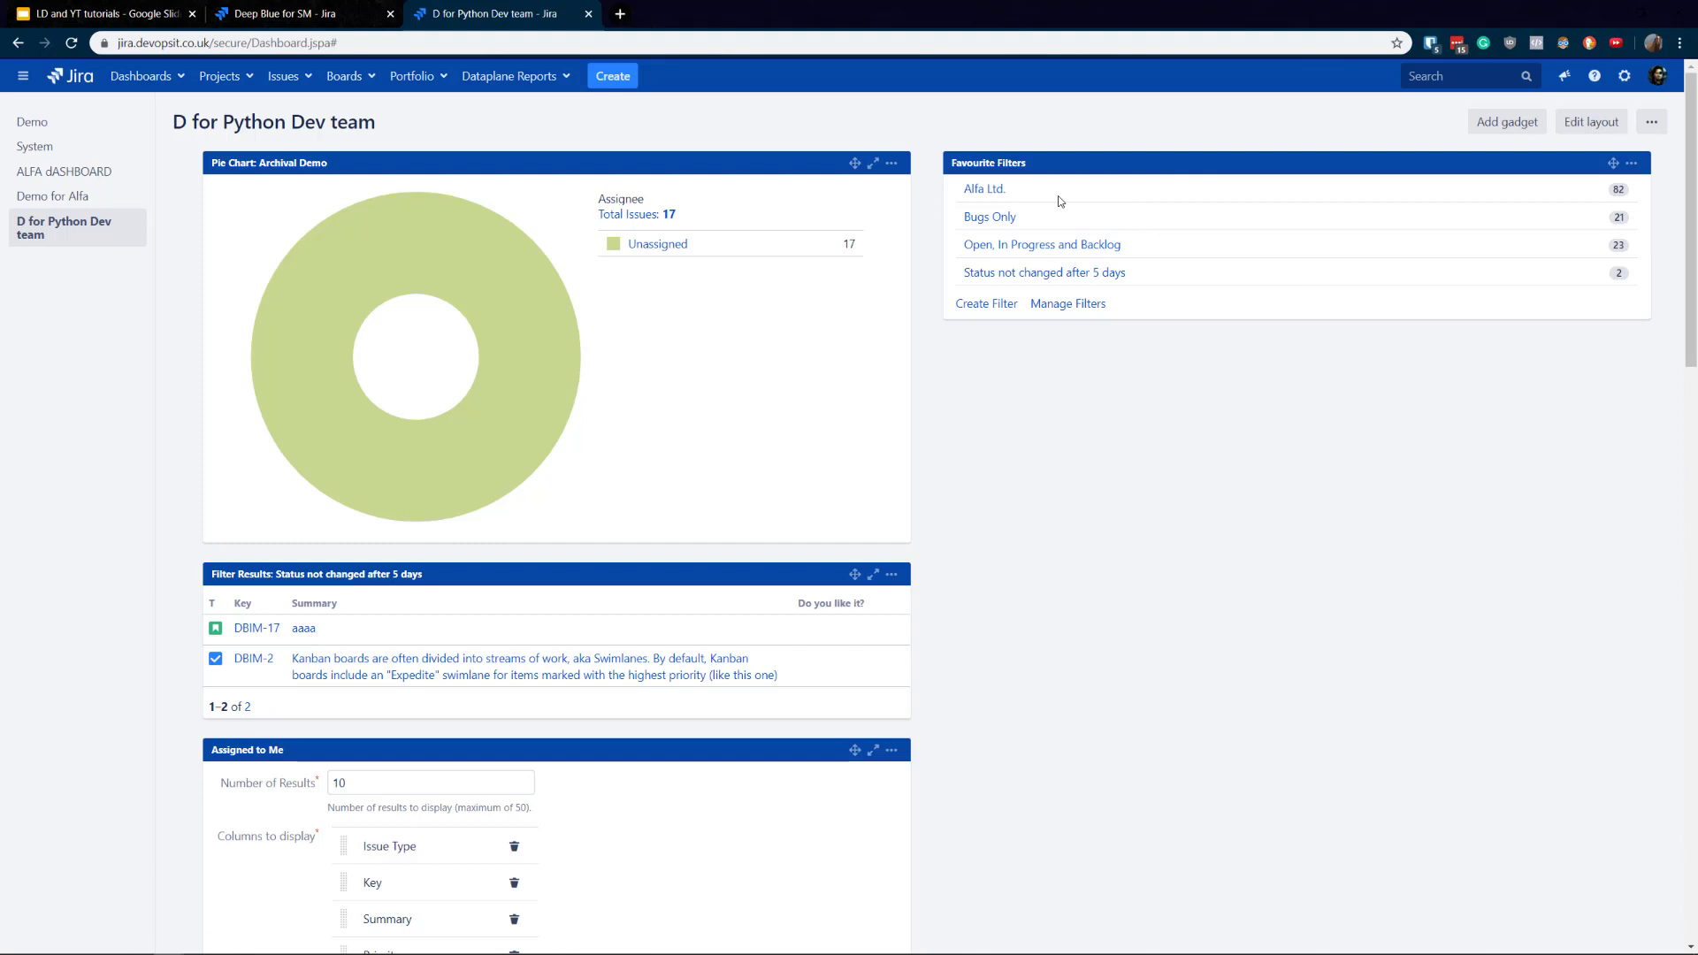
{"action": "mouse_move", "coordinate": [995, 187]}
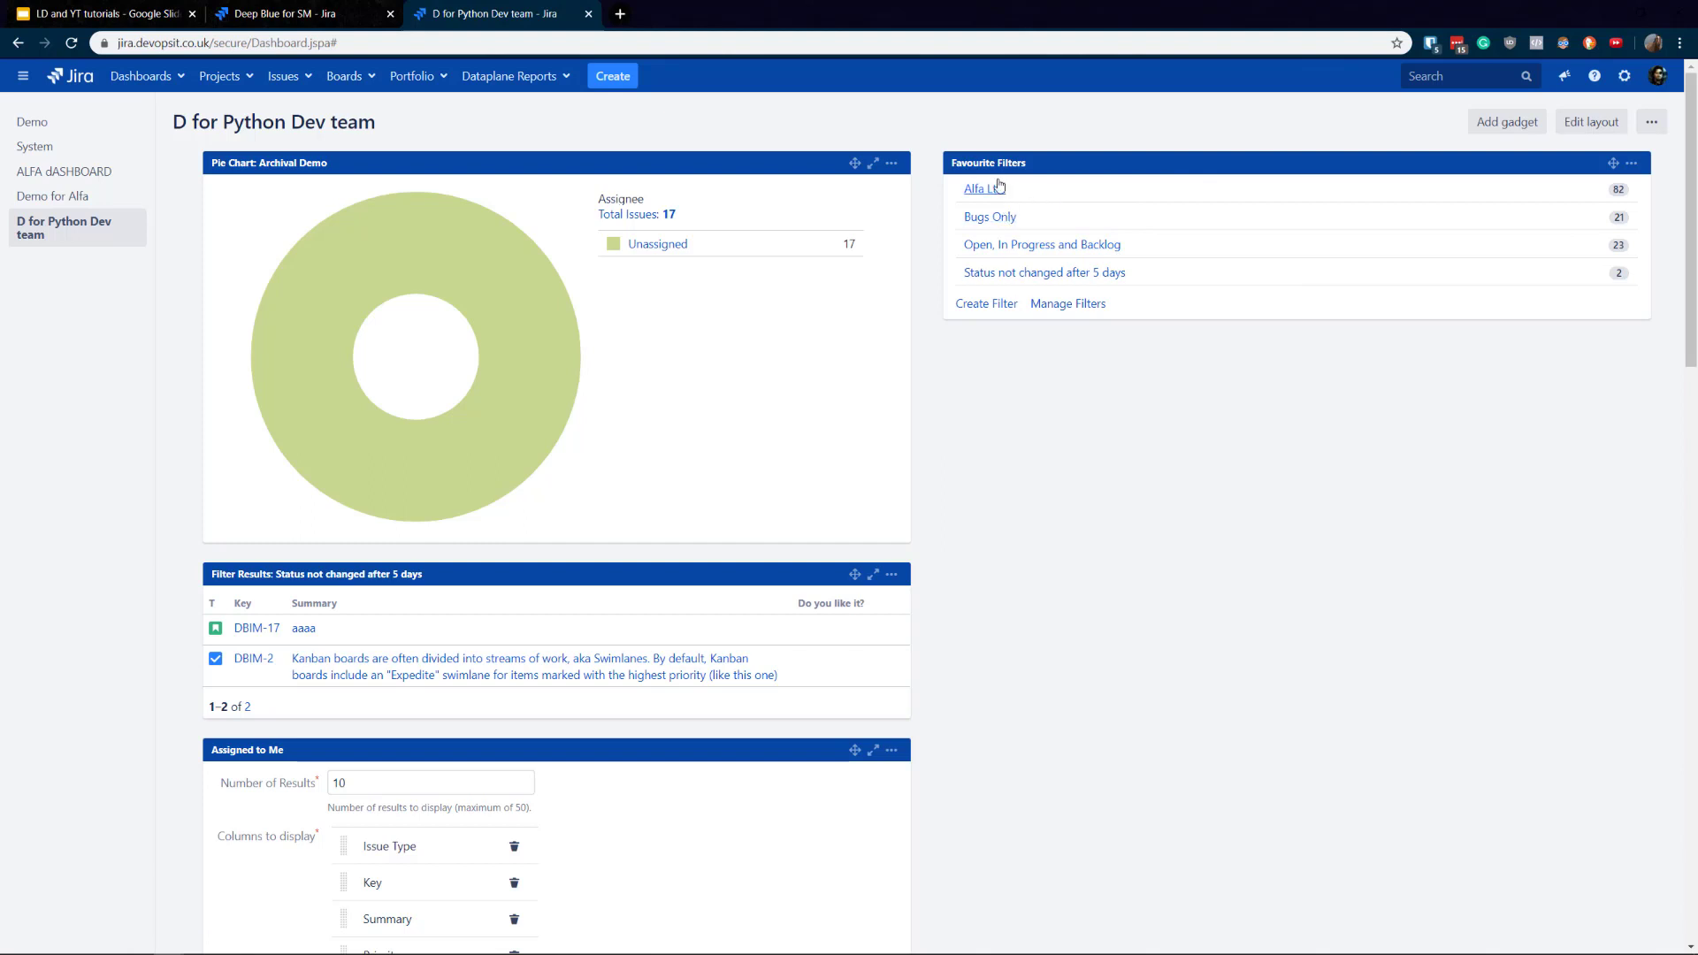
{"action": "mouse_move", "coordinate": [985, 191]}
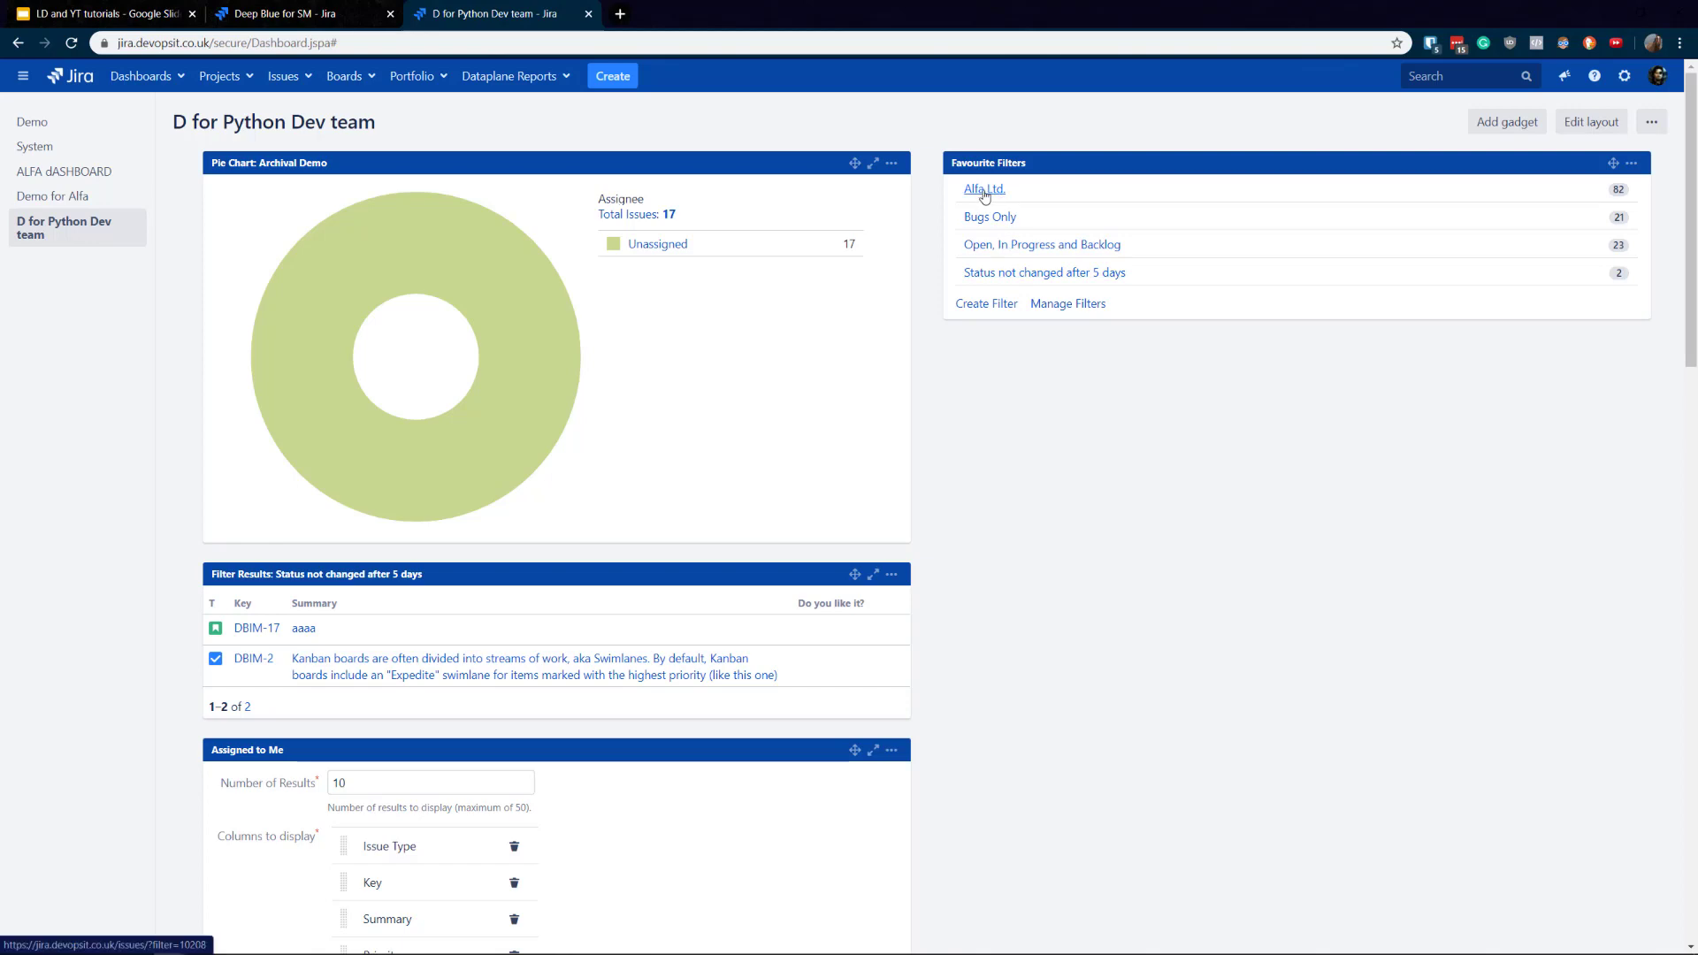
Save the Assigned to Me gadget and enable 15-minute auto-refresh on the Activity Stream.
{"action": "scroll", "scroll_direction": "down", "scroll_amount": 3}
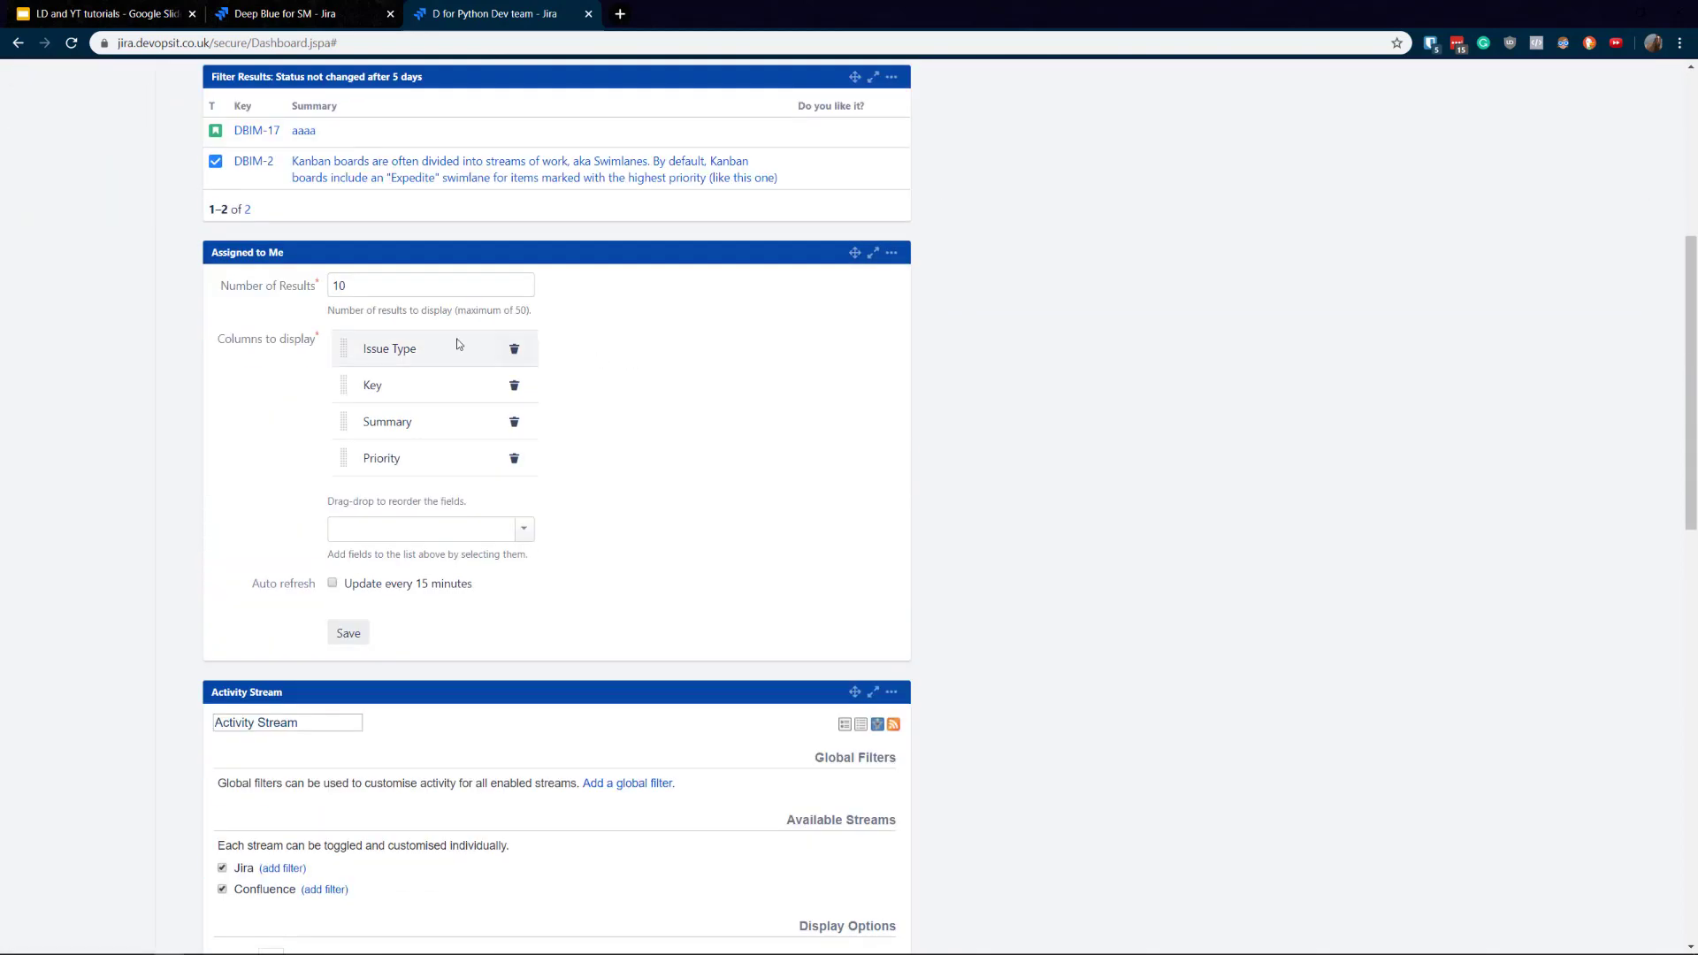
{"action": "left_click", "coordinate": [332, 584]}
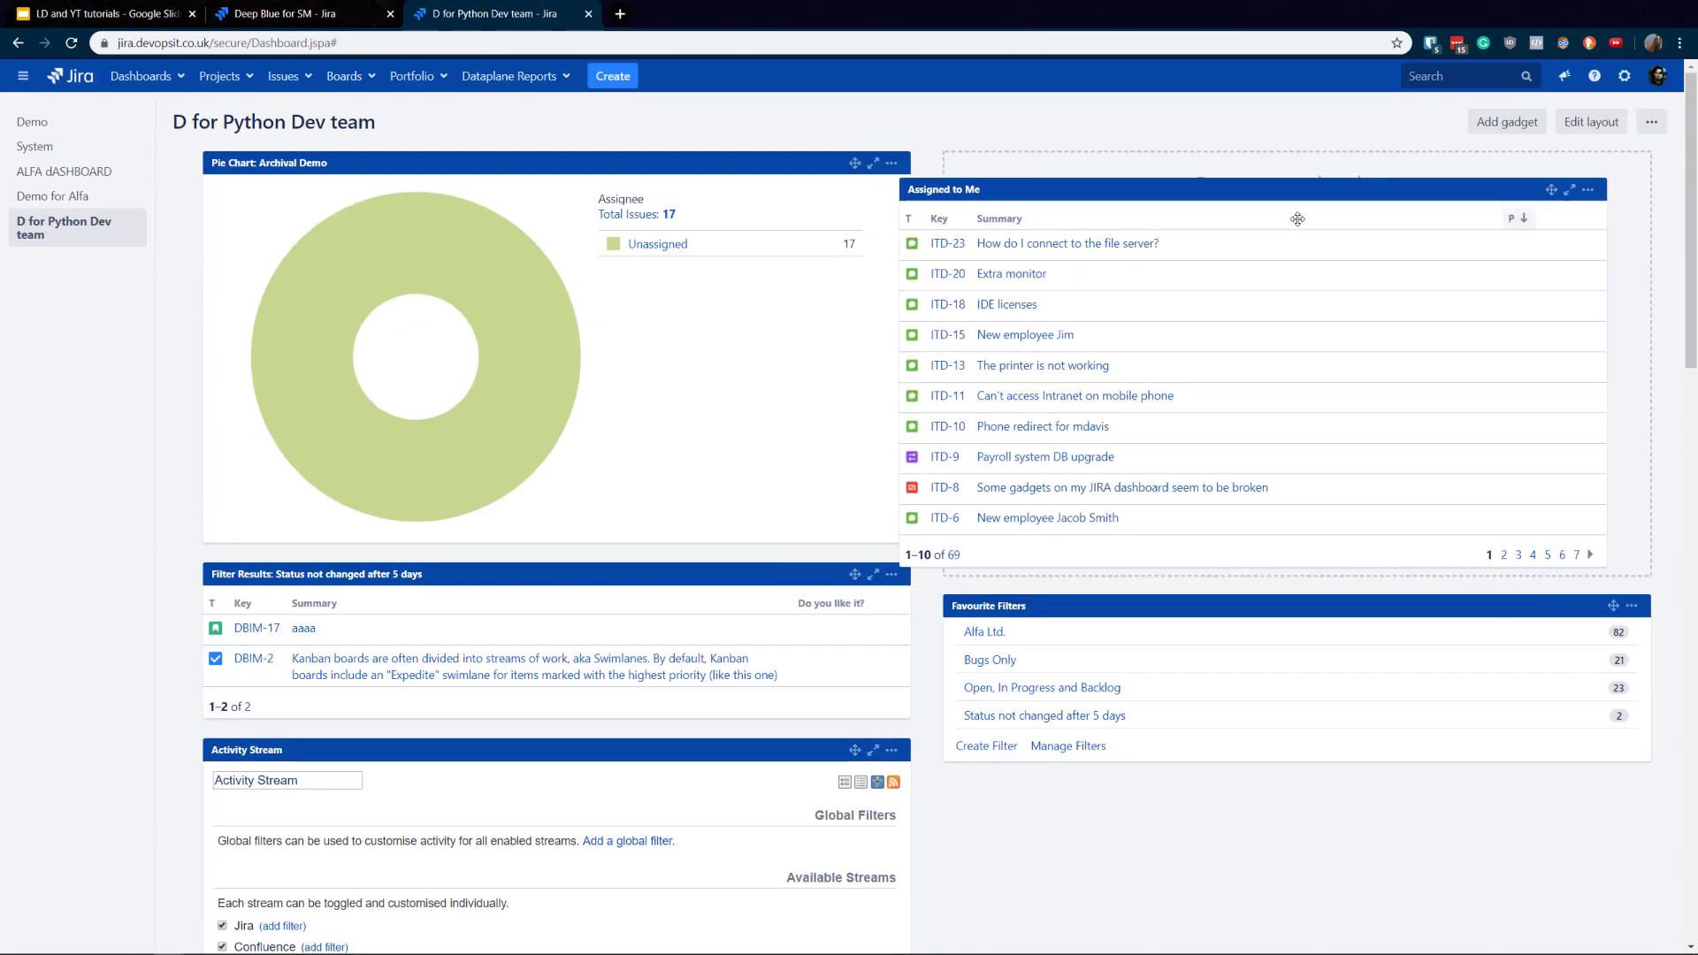
{"action": "scroll", "scroll_direction": "down", "scroll_amount": 3}
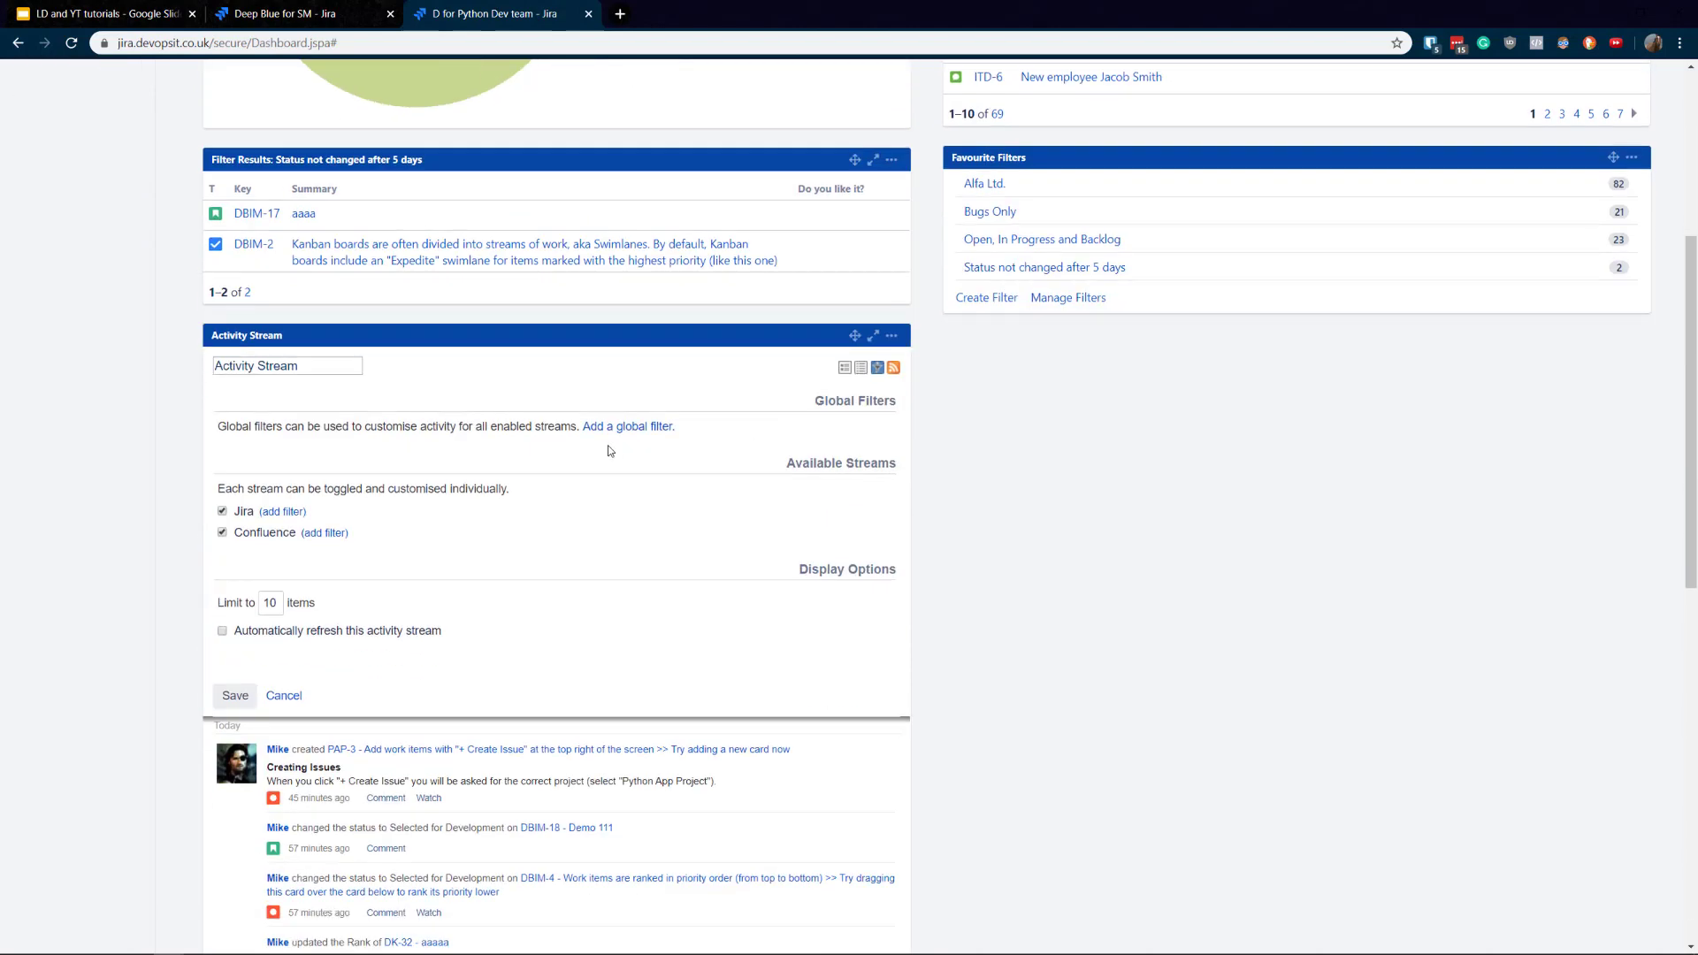
{"action": "left_click", "coordinate": [221, 629]}
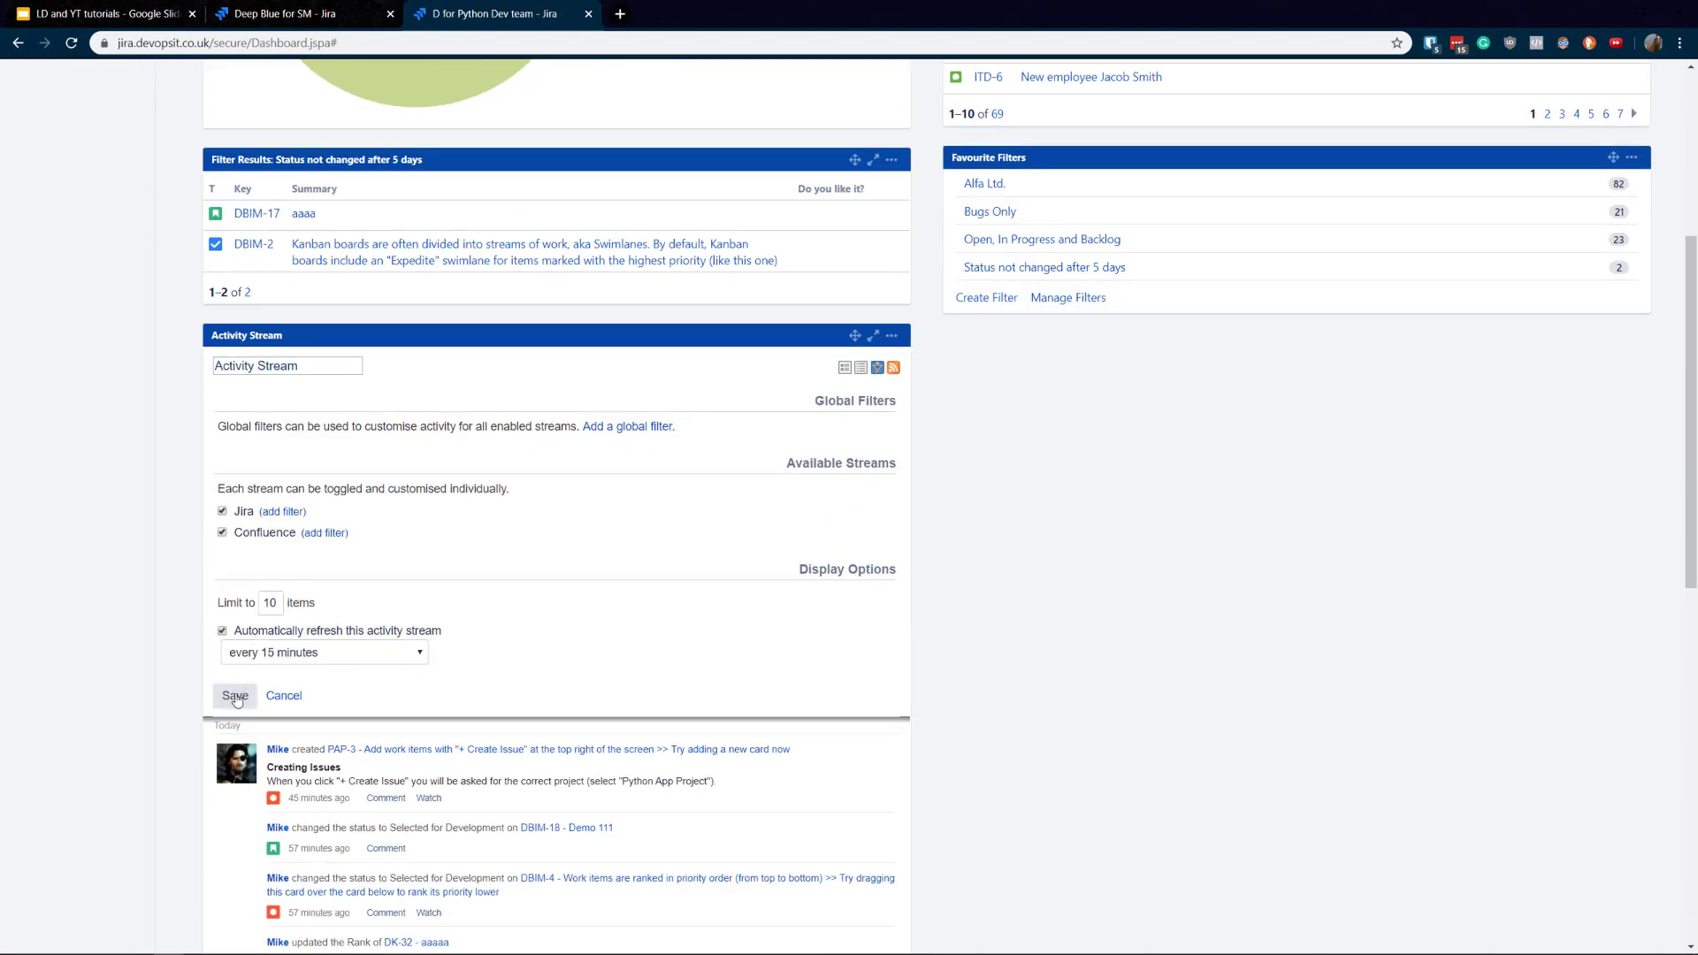
{"action": "left_click", "coordinate": [233, 696]}
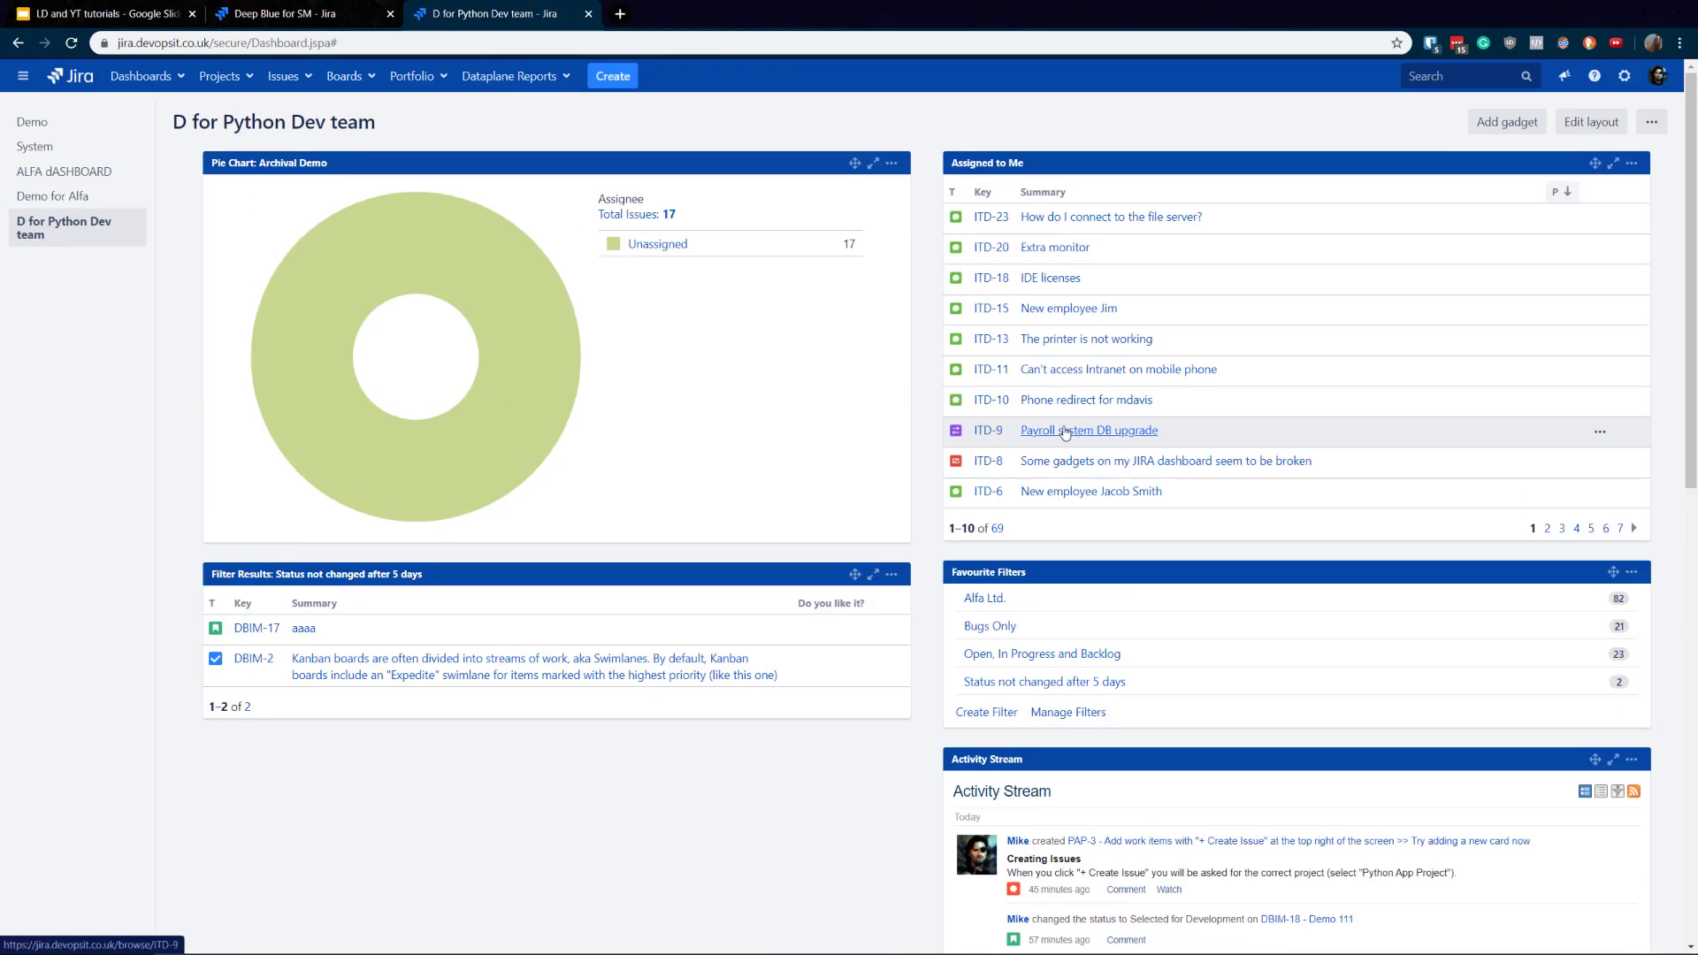
{"action": "mouse_move", "coordinate": [1091, 276]}
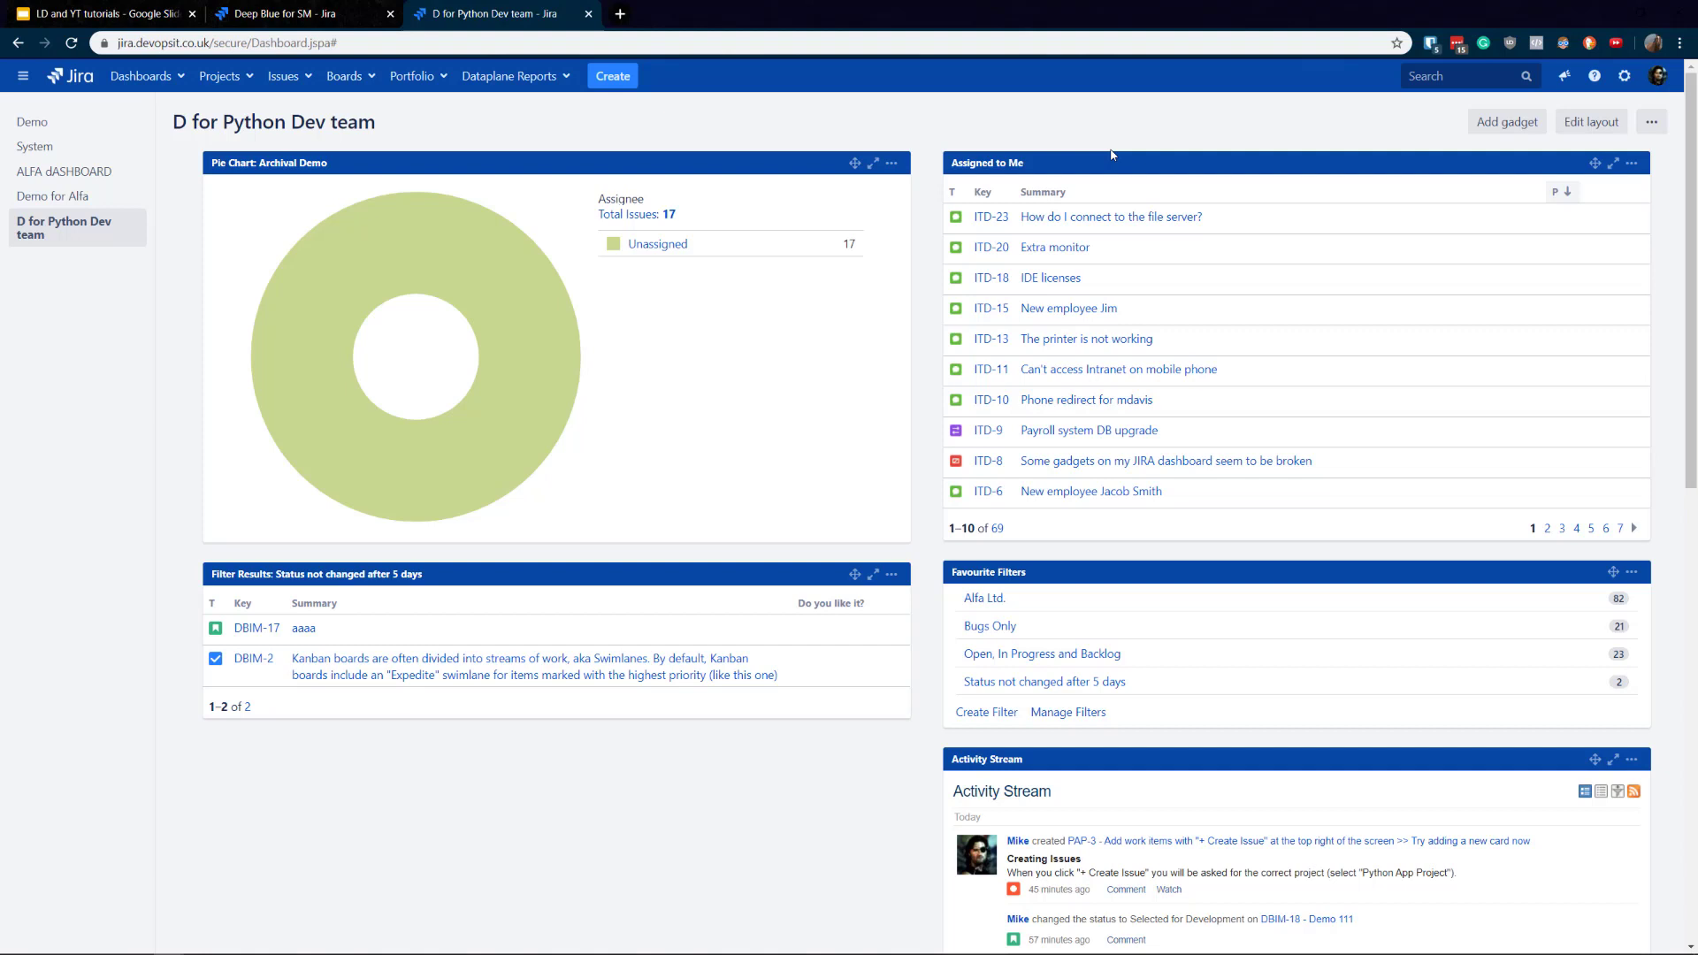
{"action": "mouse_move", "coordinate": [981, 251]}
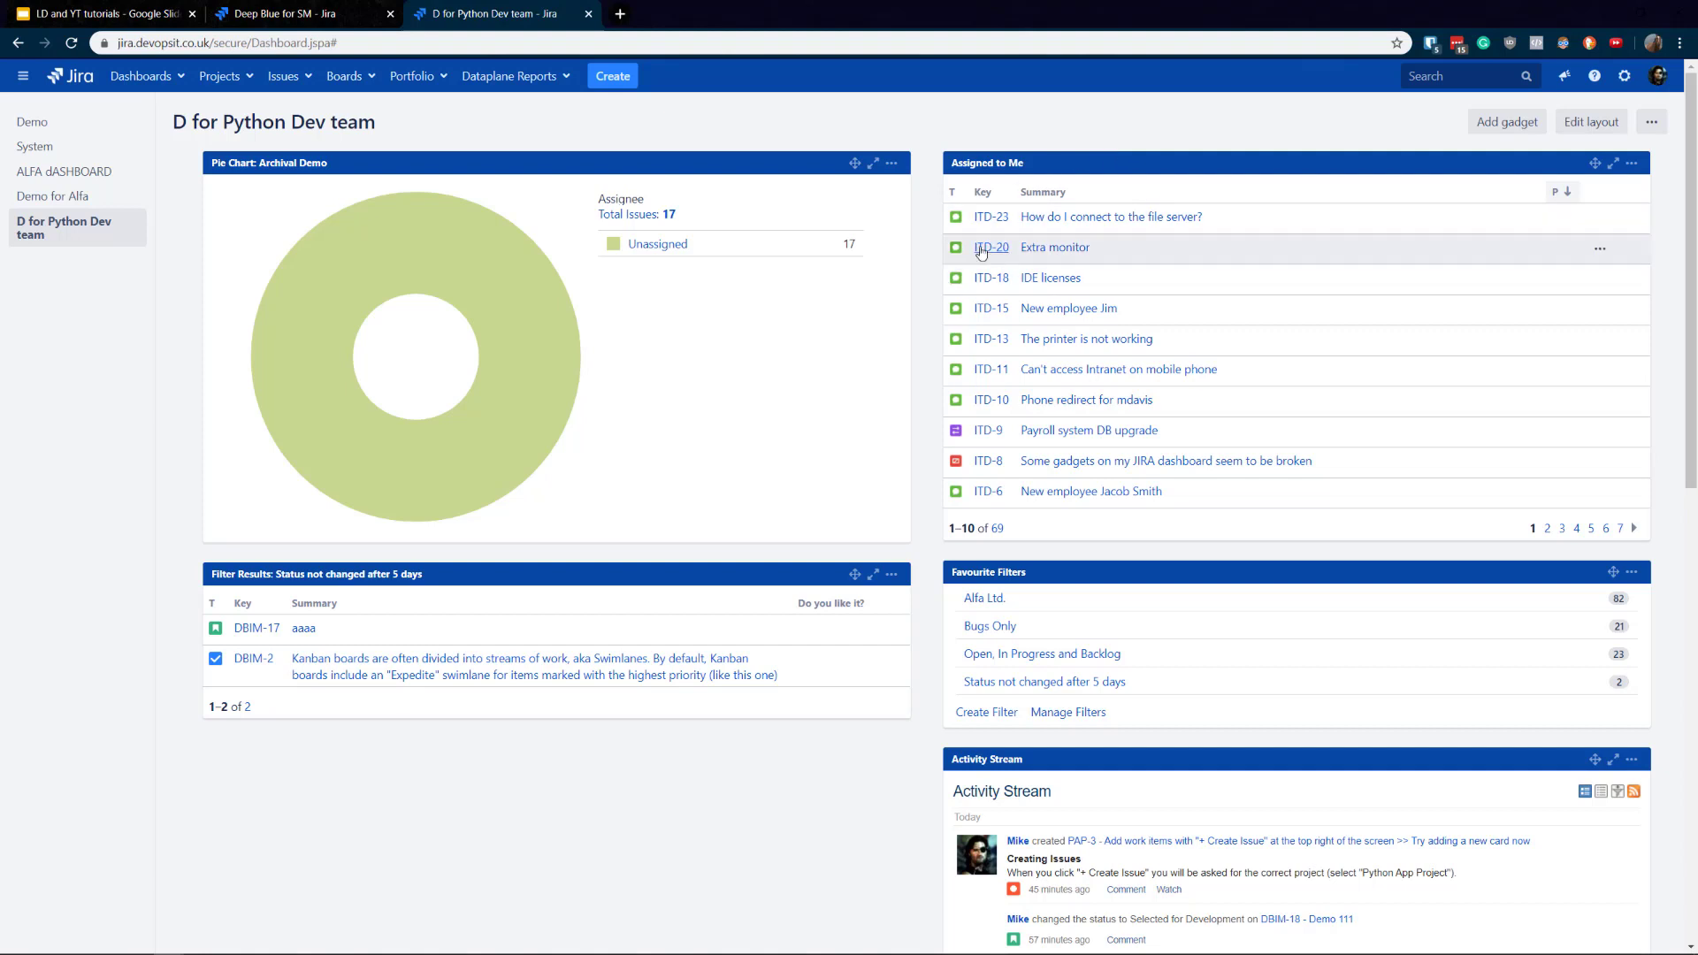
{"action": "left_click", "coordinate": [1631, 163]}
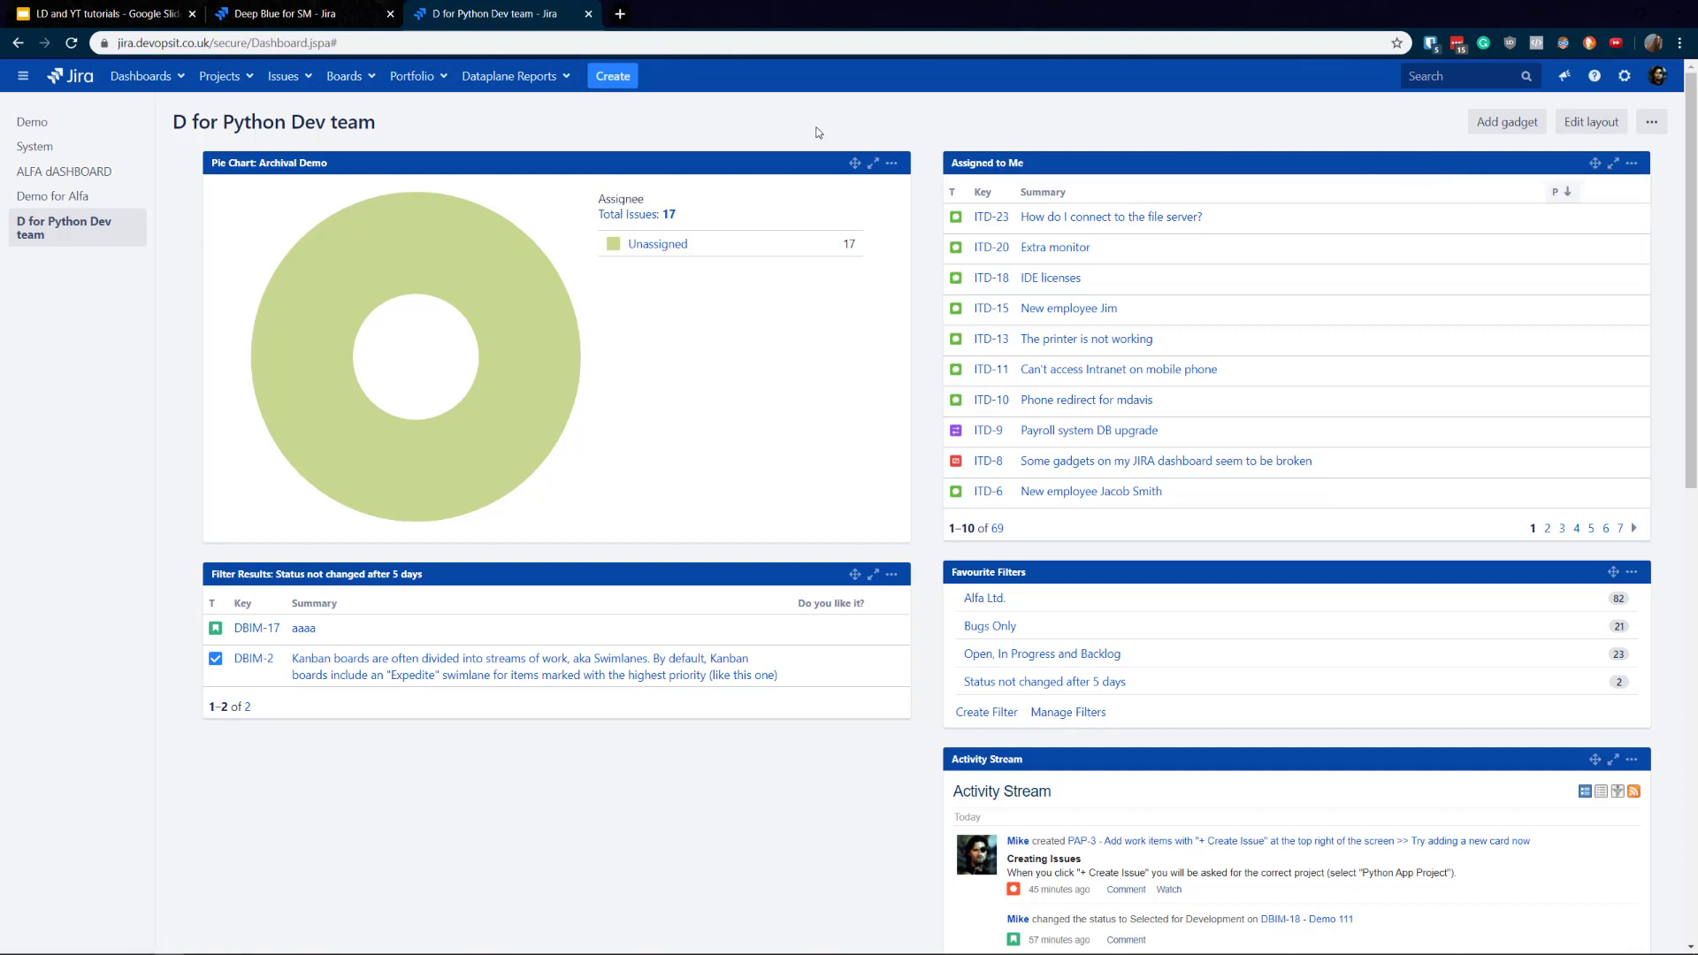
{"action": "mouse_move", "coordinate": [829, 148]}
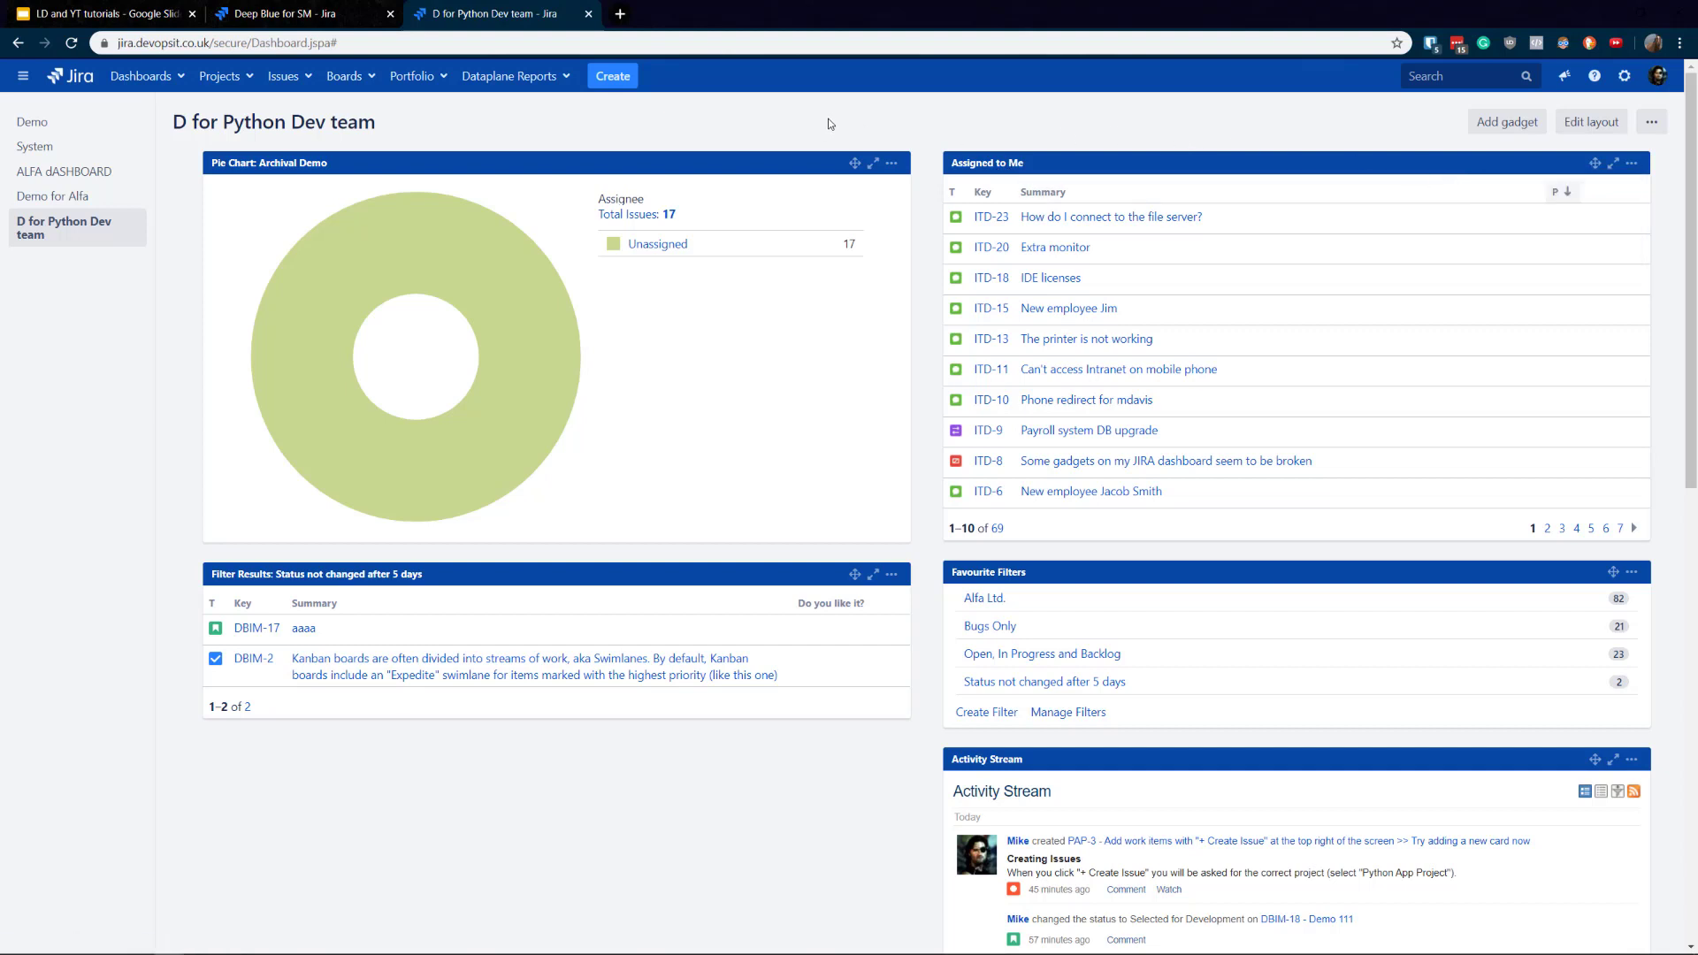
{"action": "mouse_move", "coordinate": [822, 124]}
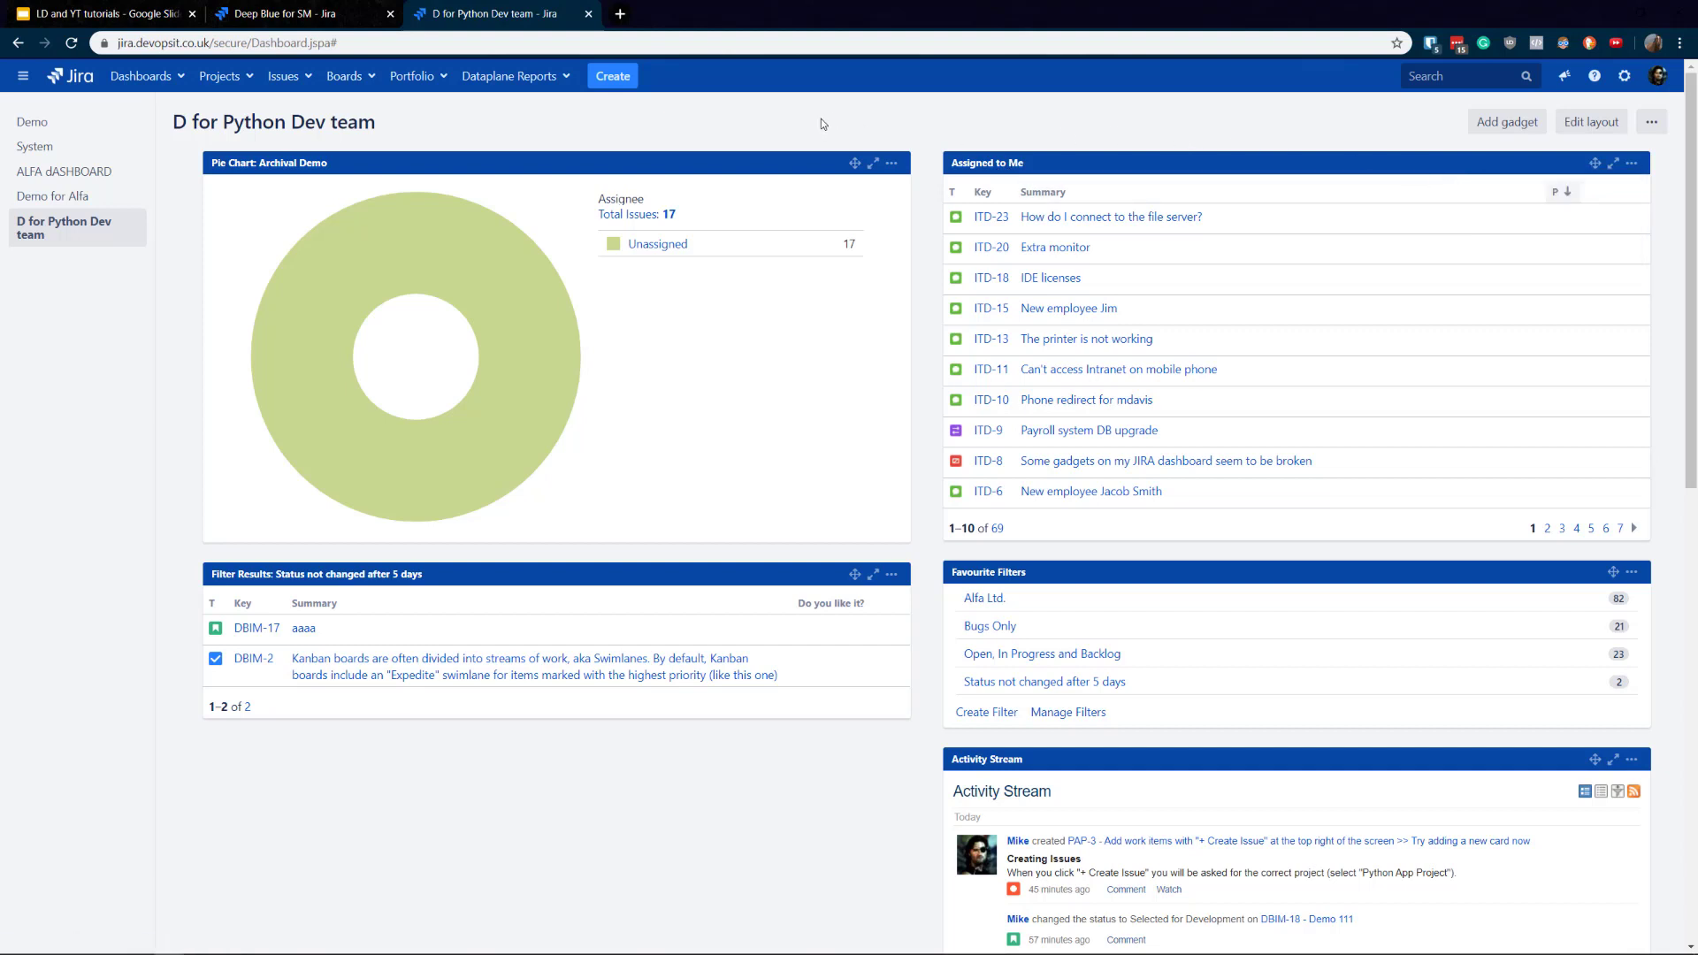
{"action": "mouse_move", "coordinate": [672, 114]}
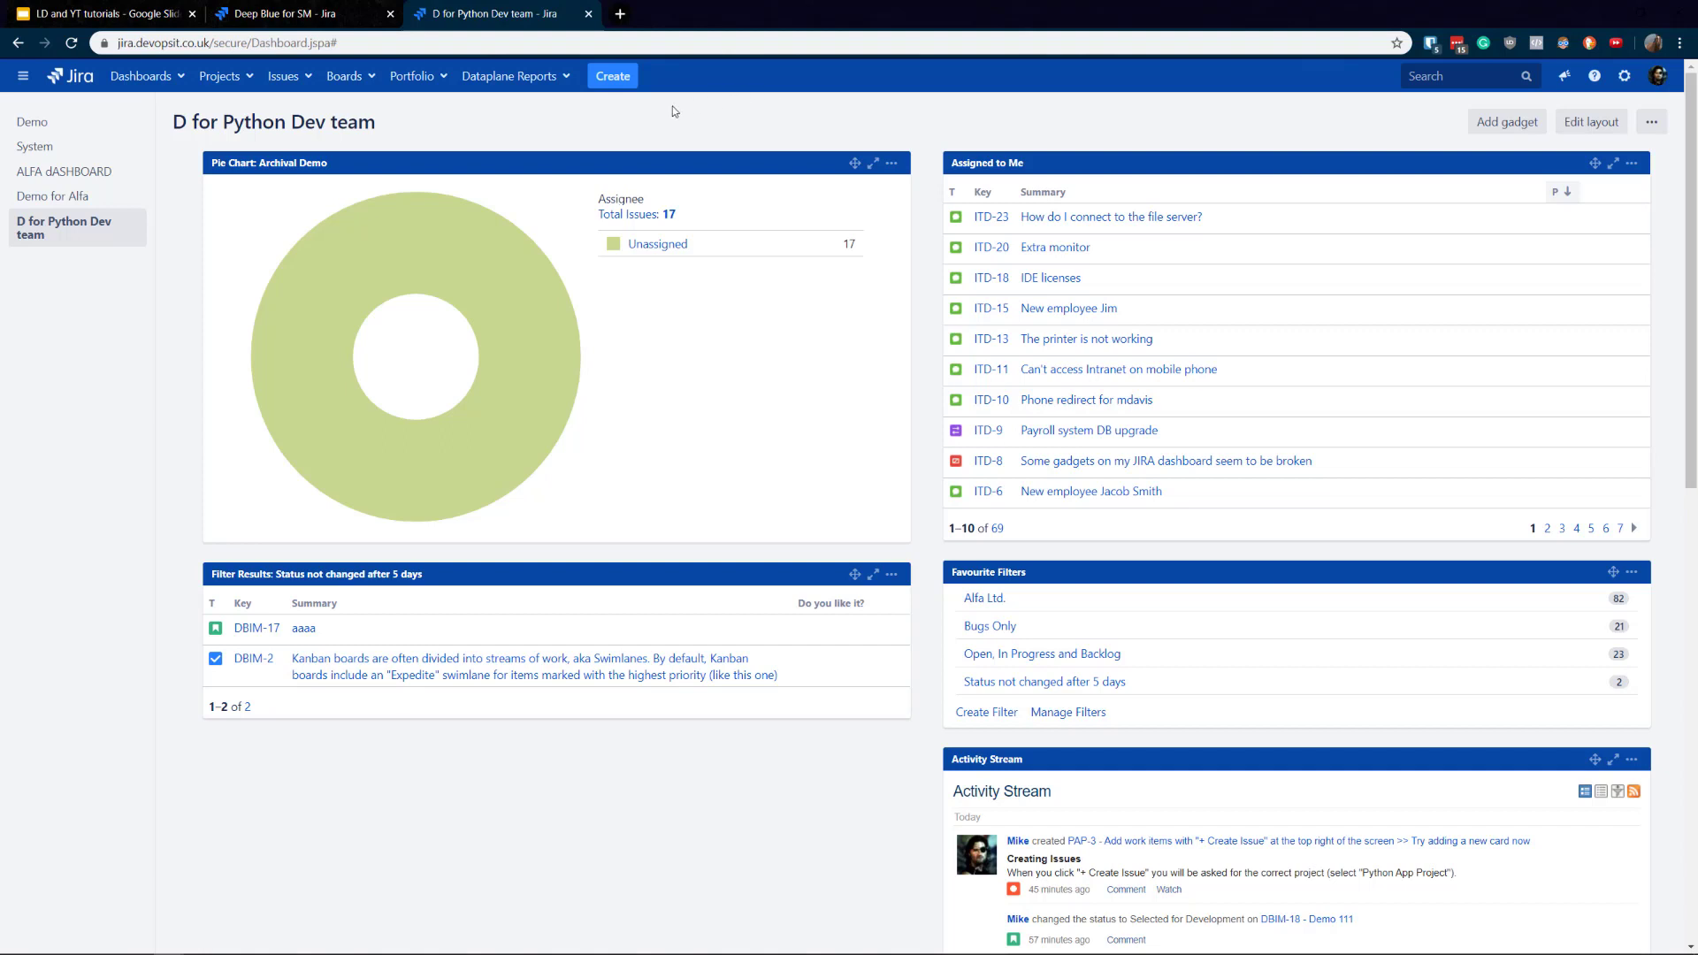
{"action": "mouse_move", "coordinate": [283, 76]}
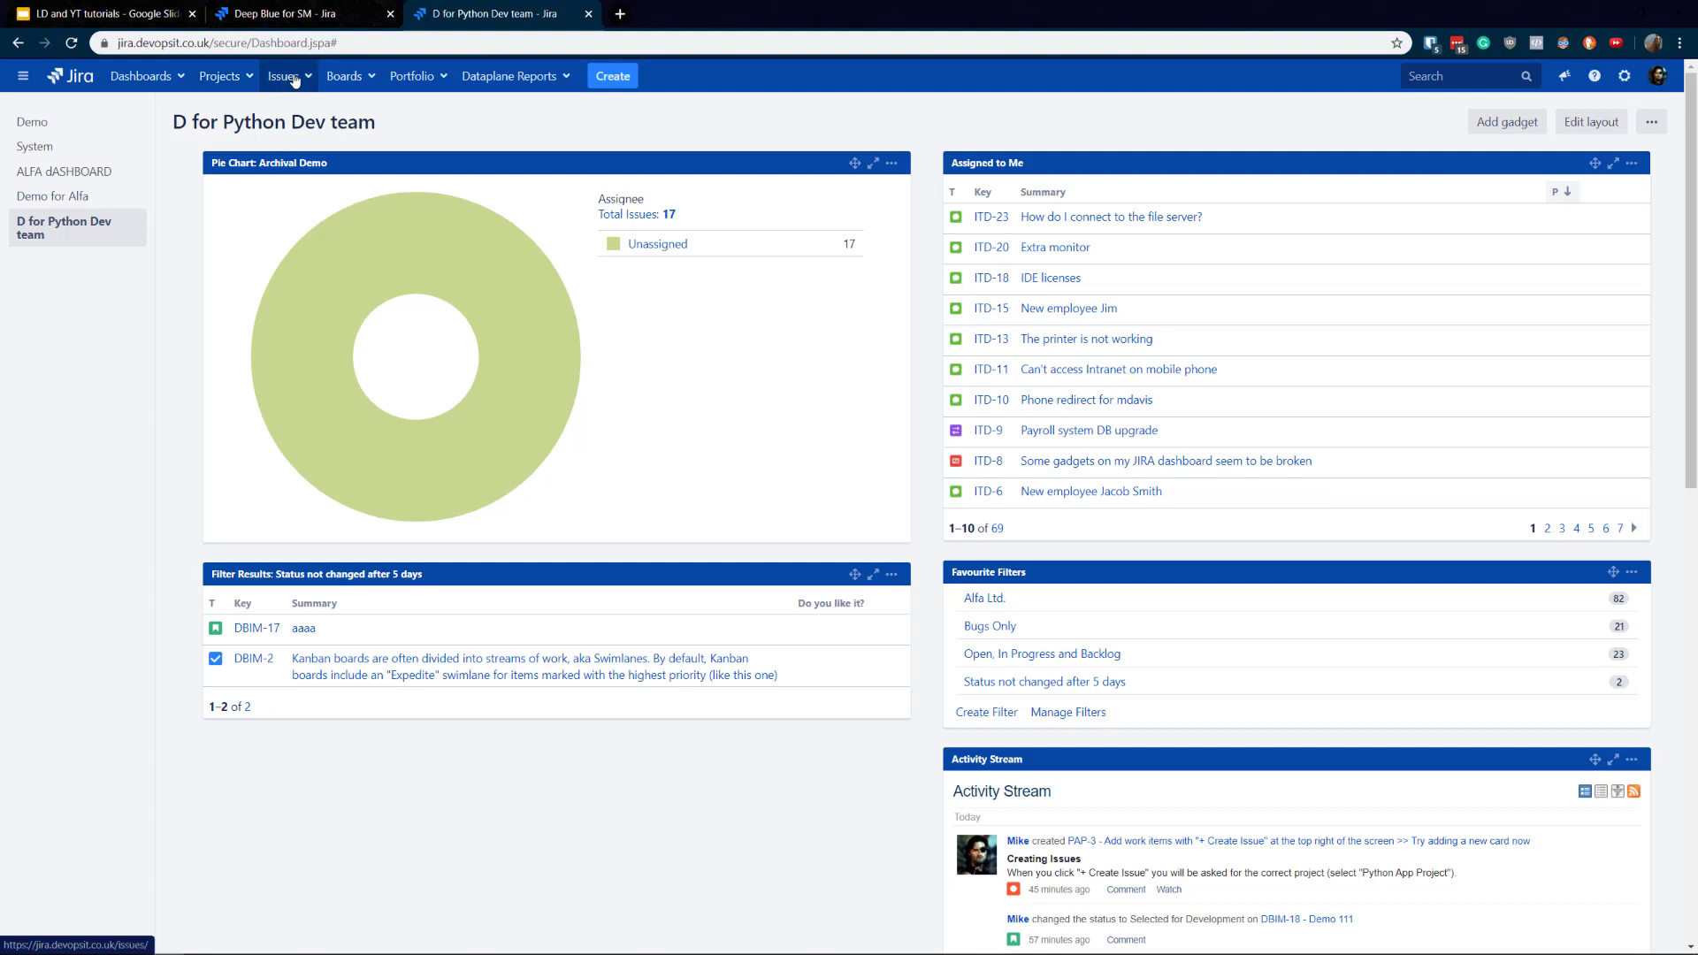
View the 'Status not changed after 5 days' filter and review its JQL query.
{"action": "left_click", "coordinate": [283, 76]}
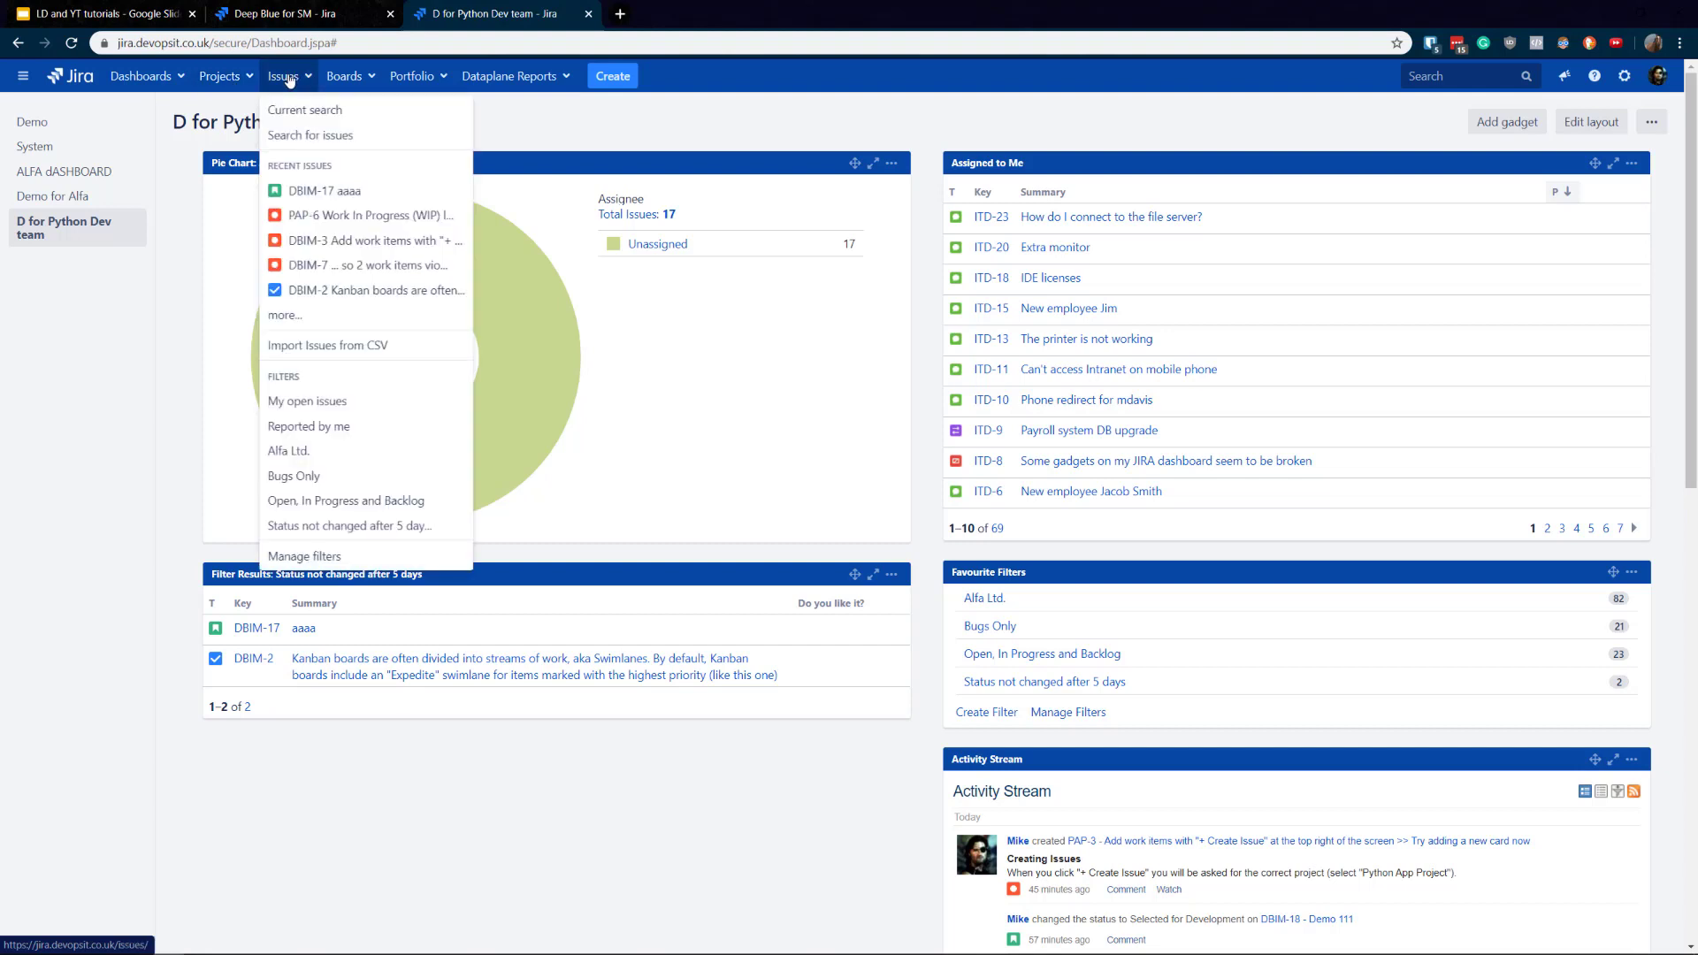
{"action": "mouse_move", "coordinate": [336, 527]}
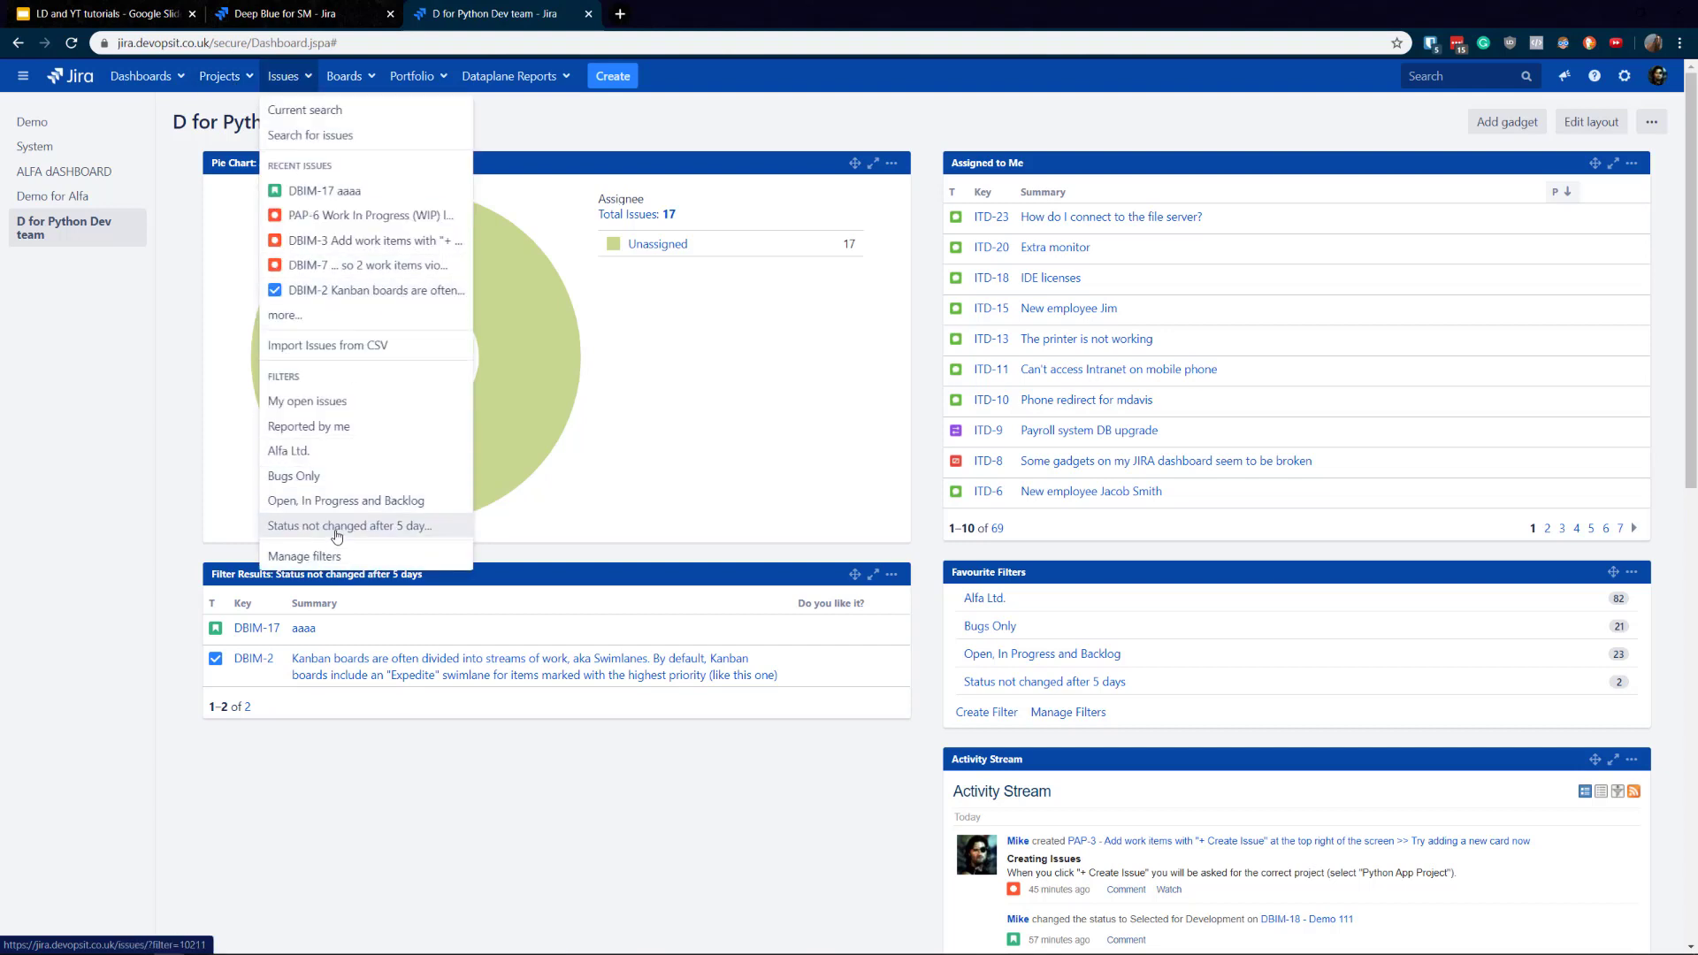
{"action": "left_click", "coordinate": [337, 526]}
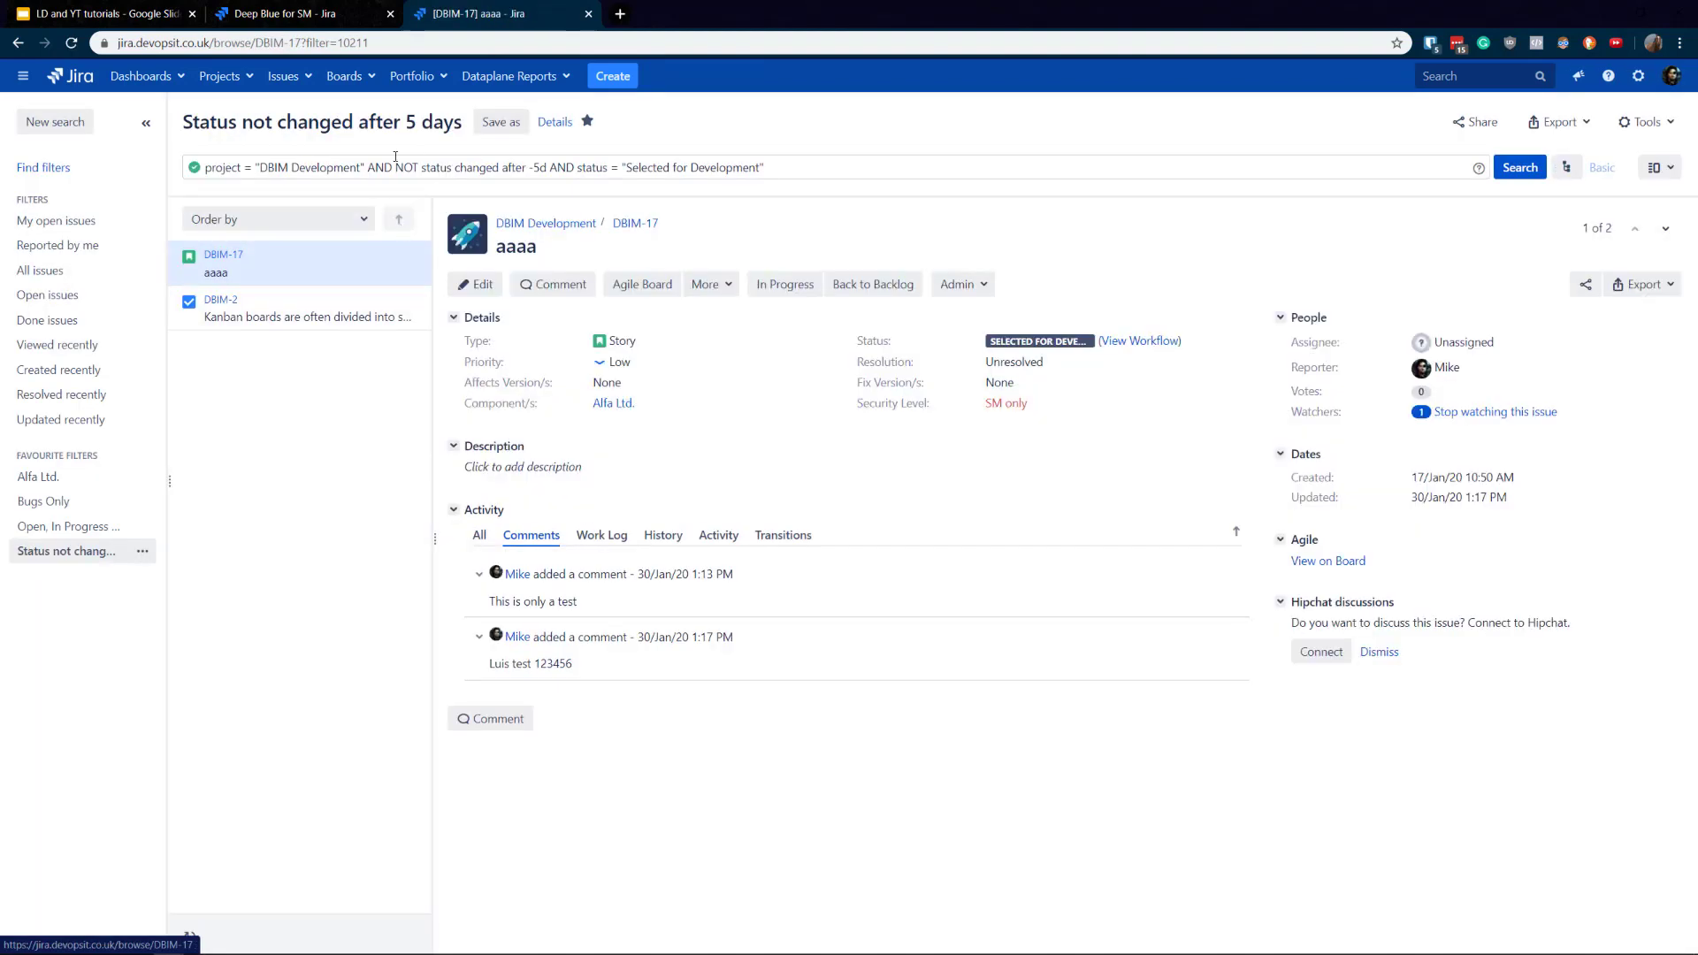
{"action": "triple_click", "coordinate": [475, 167]}
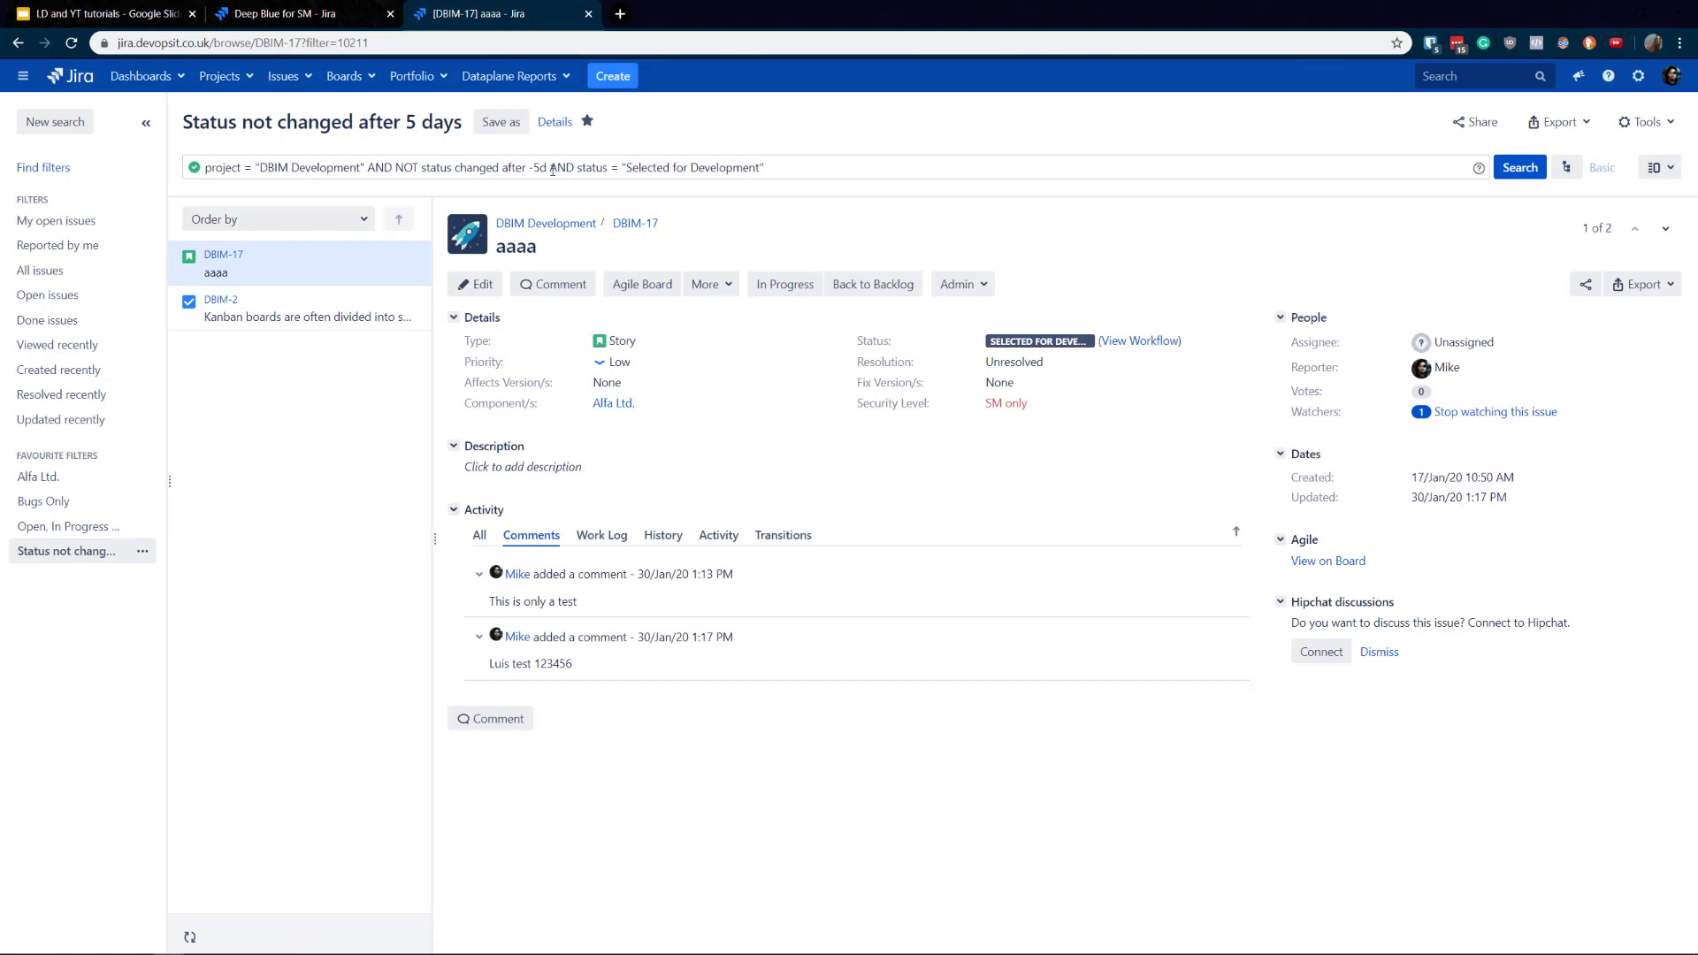
{"action": "mouse_move", "coordinate": [508, 324]}
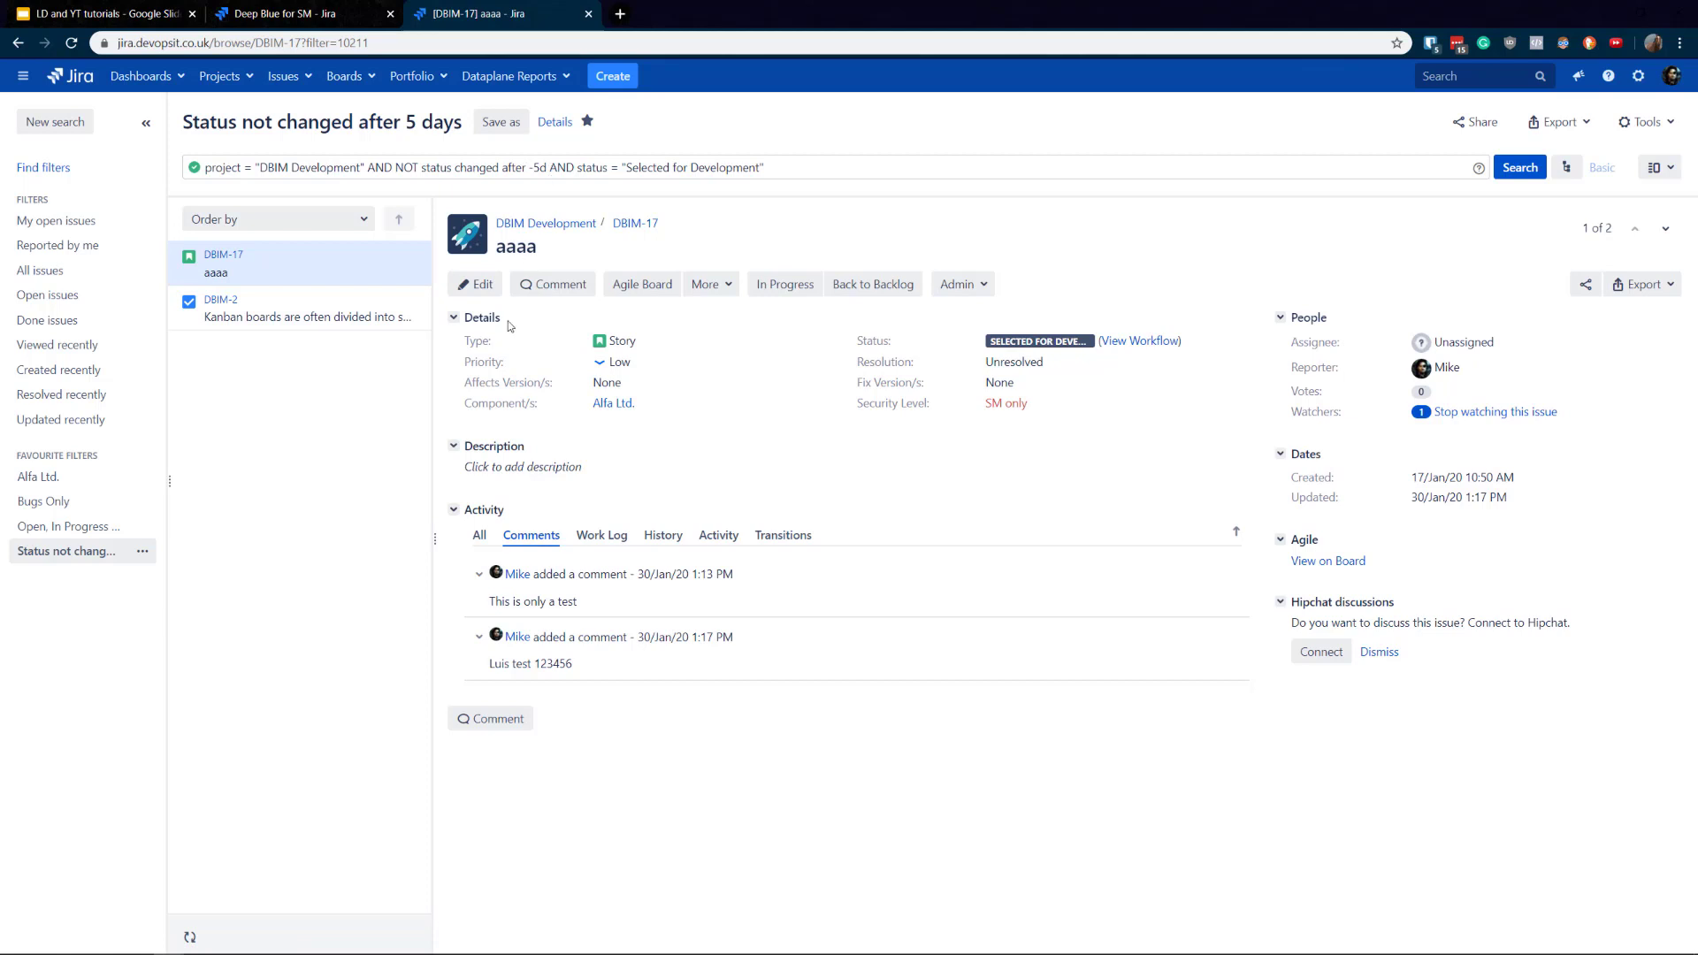
{"action": "mouse_move", "coordinate": [1457, 506]}
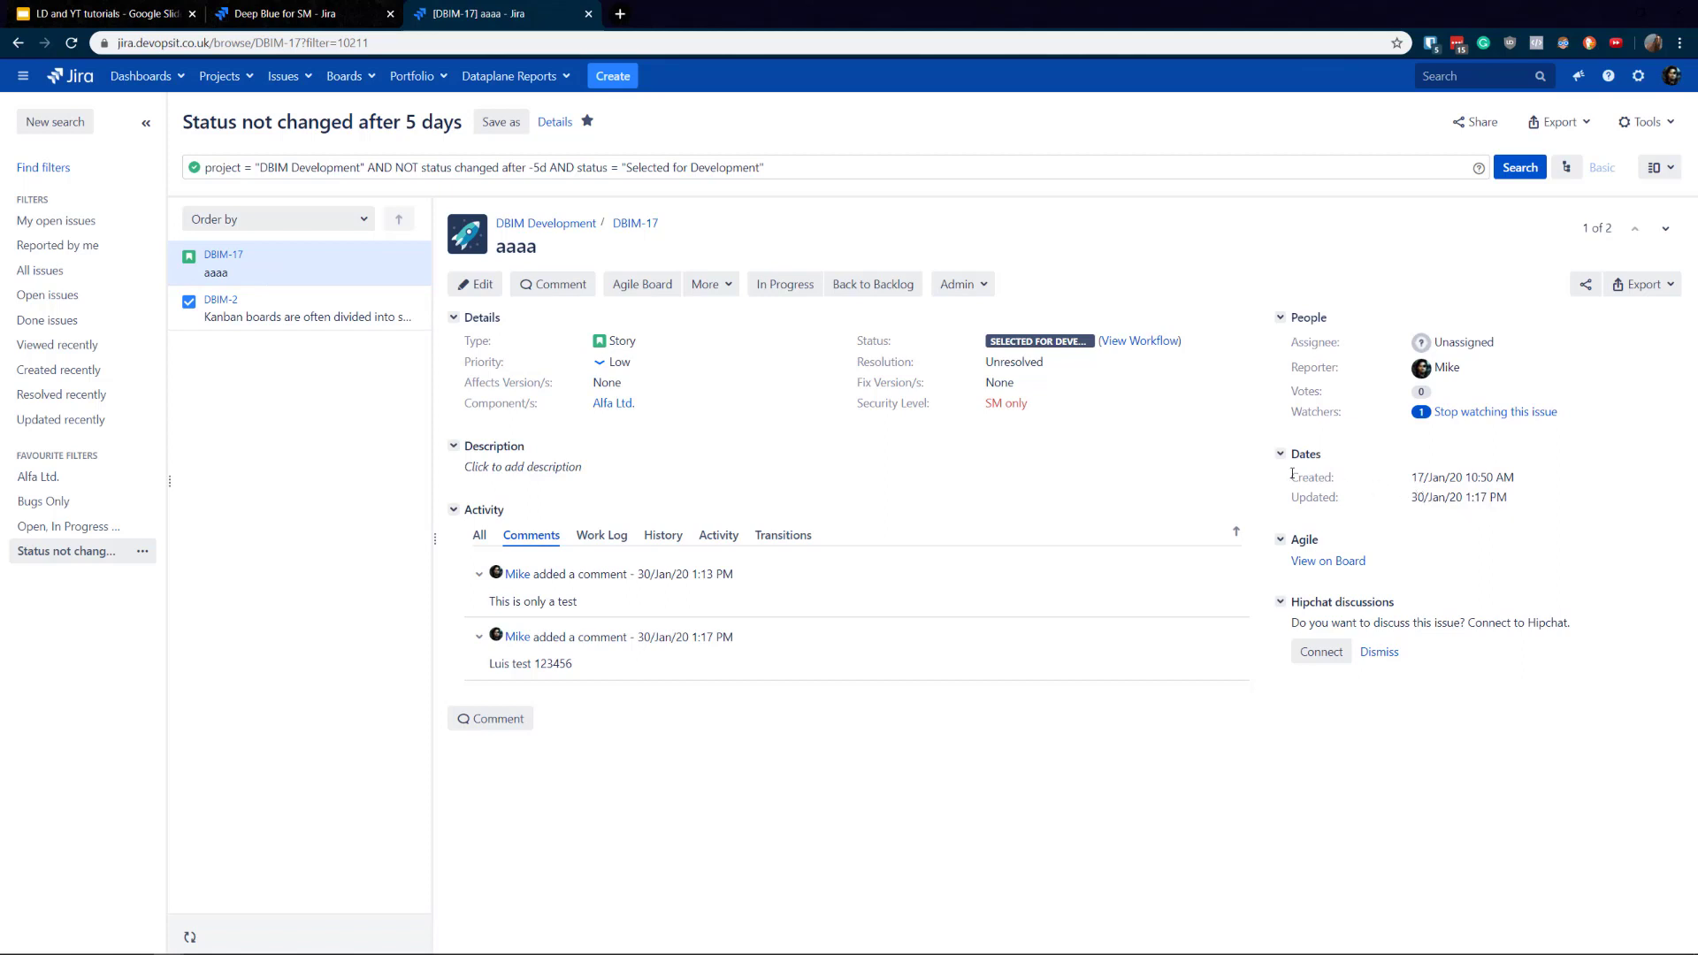
{"action": "left_click", "coordinate": [634, 167]}
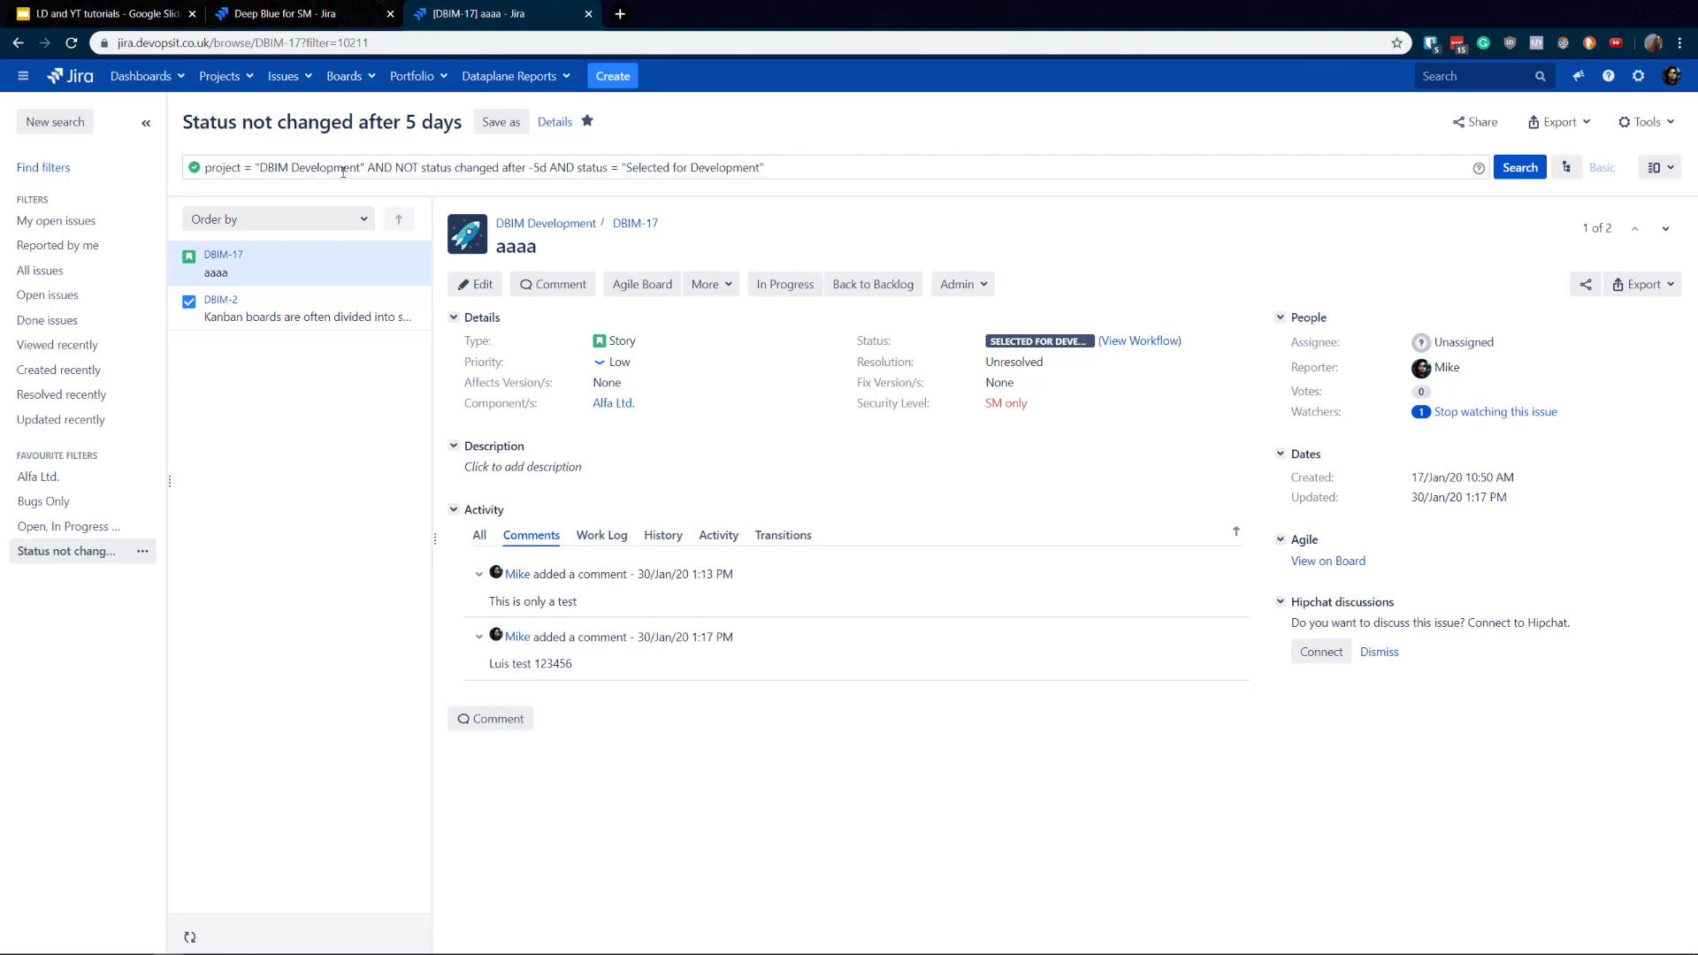
{"action": "mouse_move", "coordinate": [549, 195]}
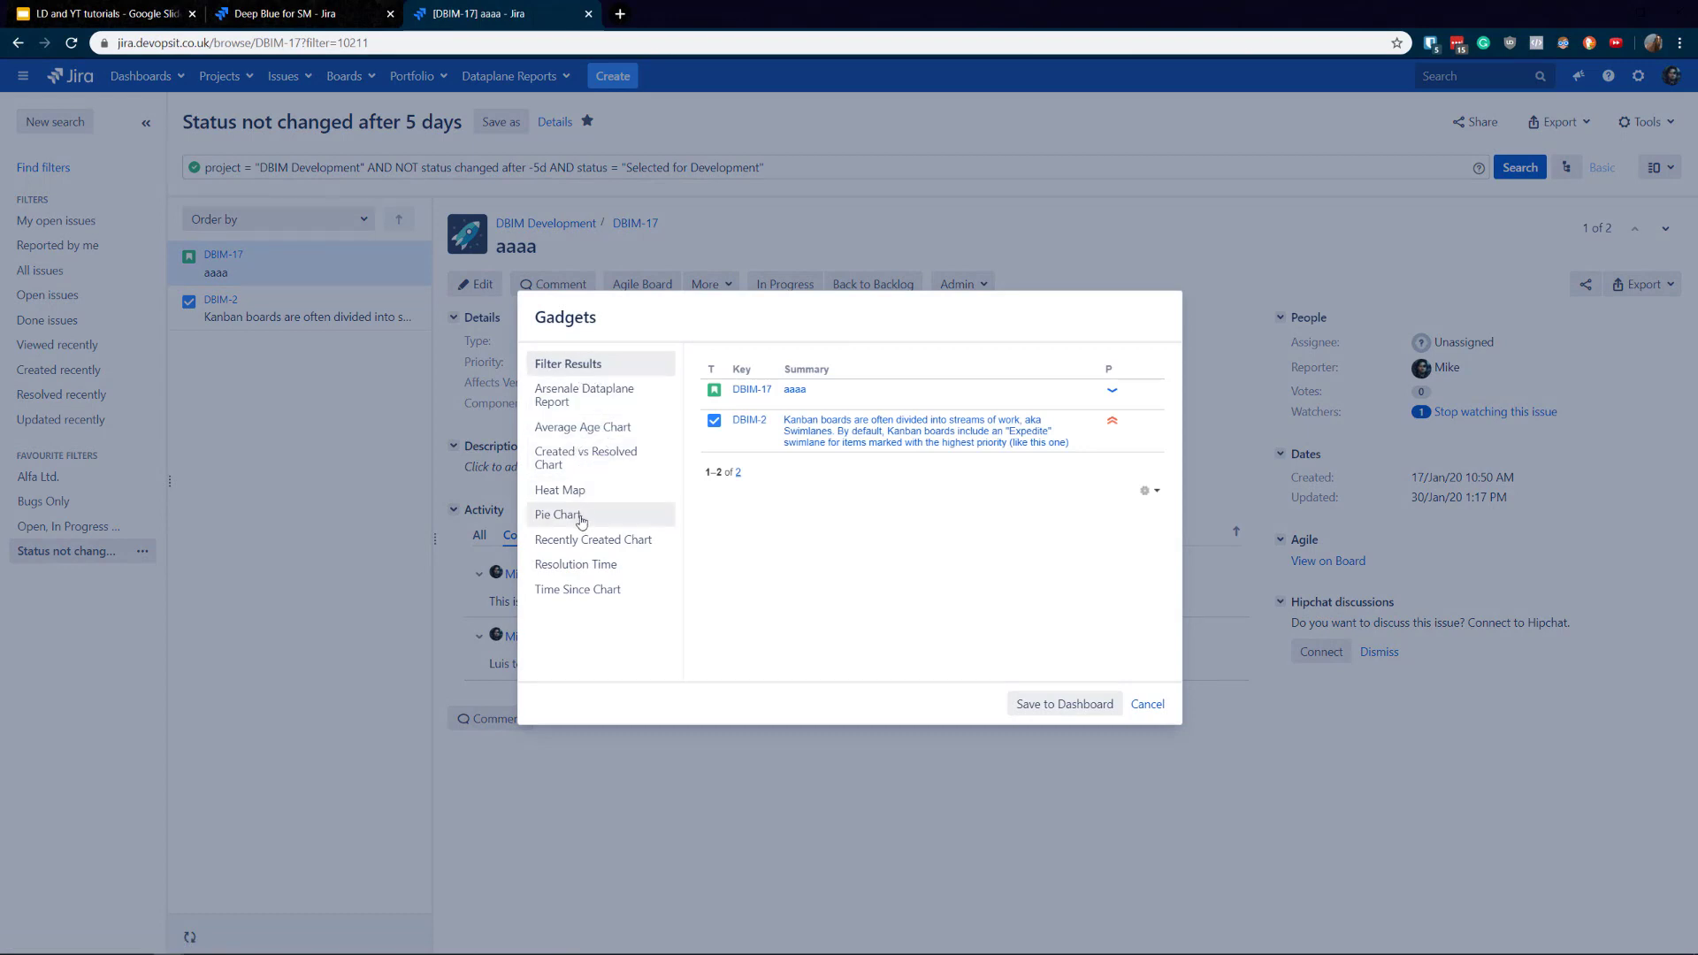
Export the filter as a Pie Chart gadget saved to the D for Python Dev team dashboard.
{"action": "left_click", "coordinate": [559, 513]}
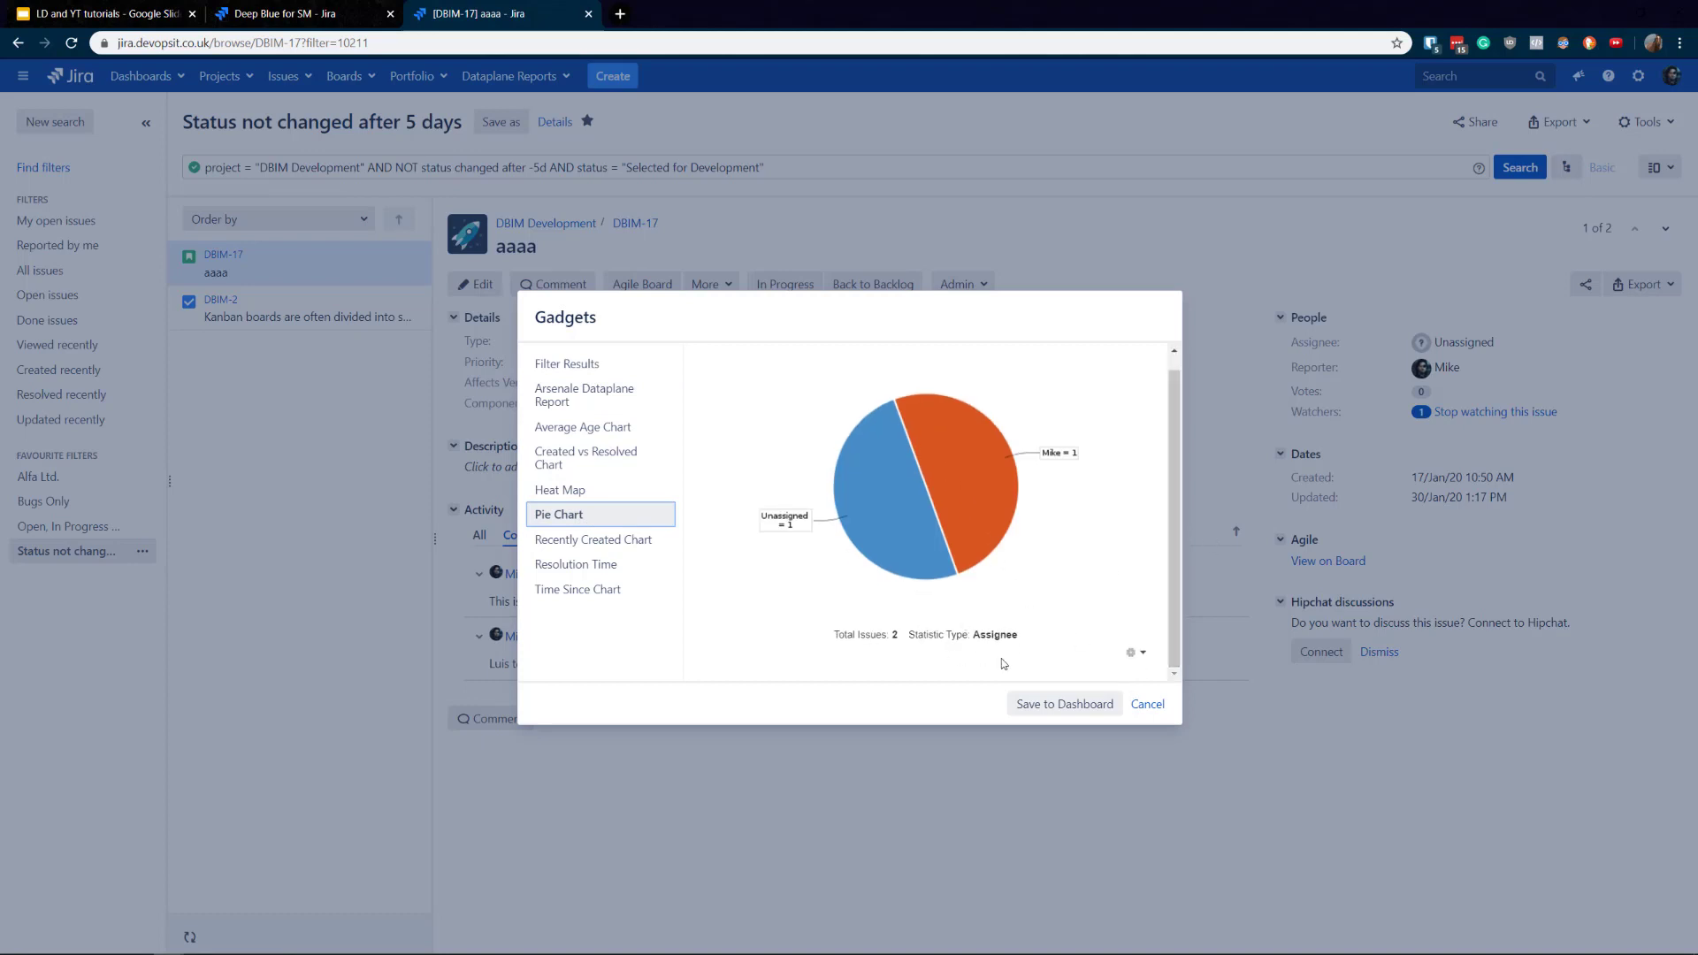
{"action": "left_click", "coordinate": [1063, 704]}
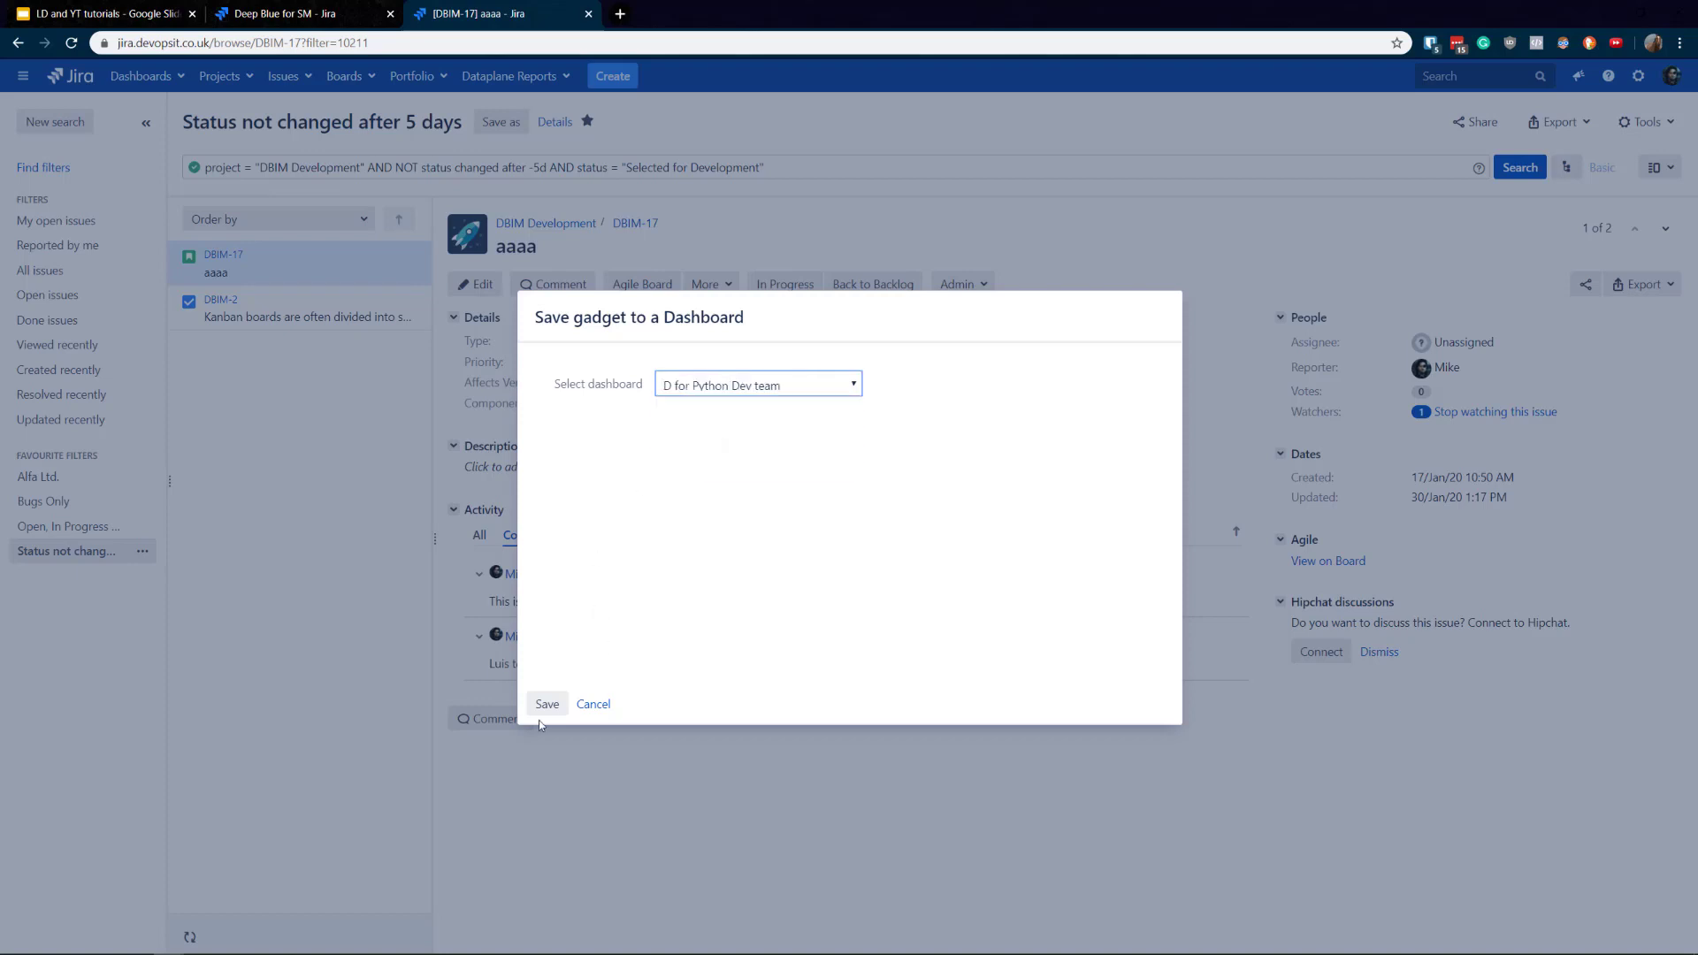
{"action": "left_click", "coordinate": [546, 703]}
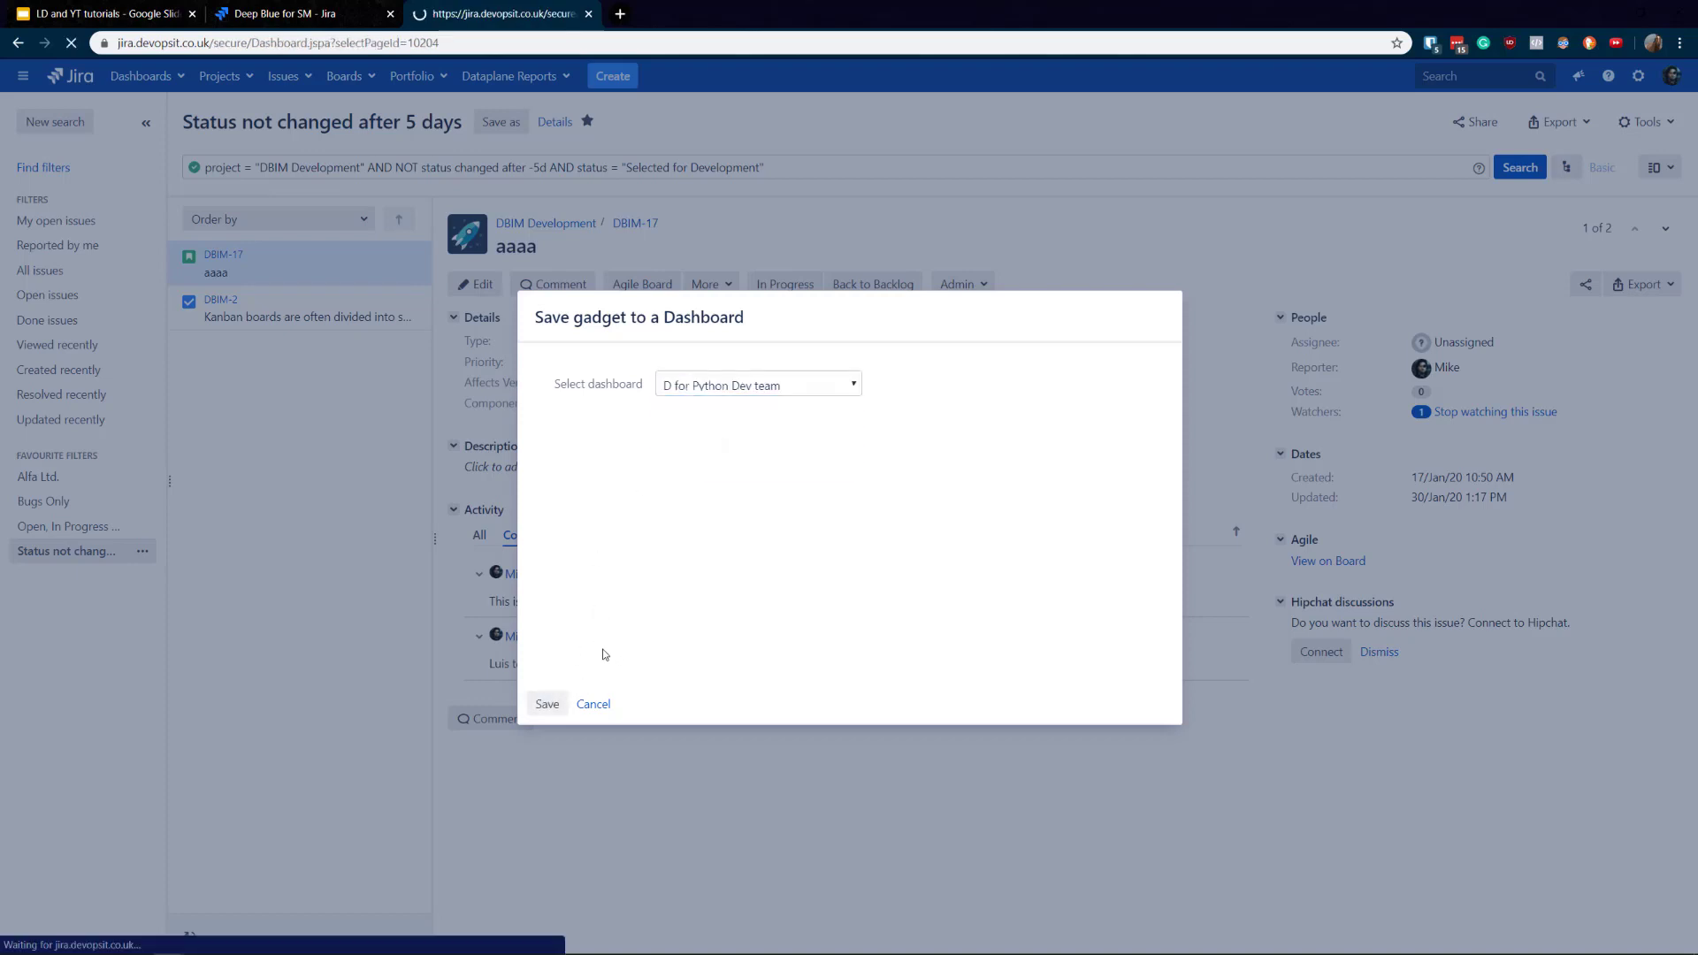
{"action": "left_click", "coordinate": [546, 704]}
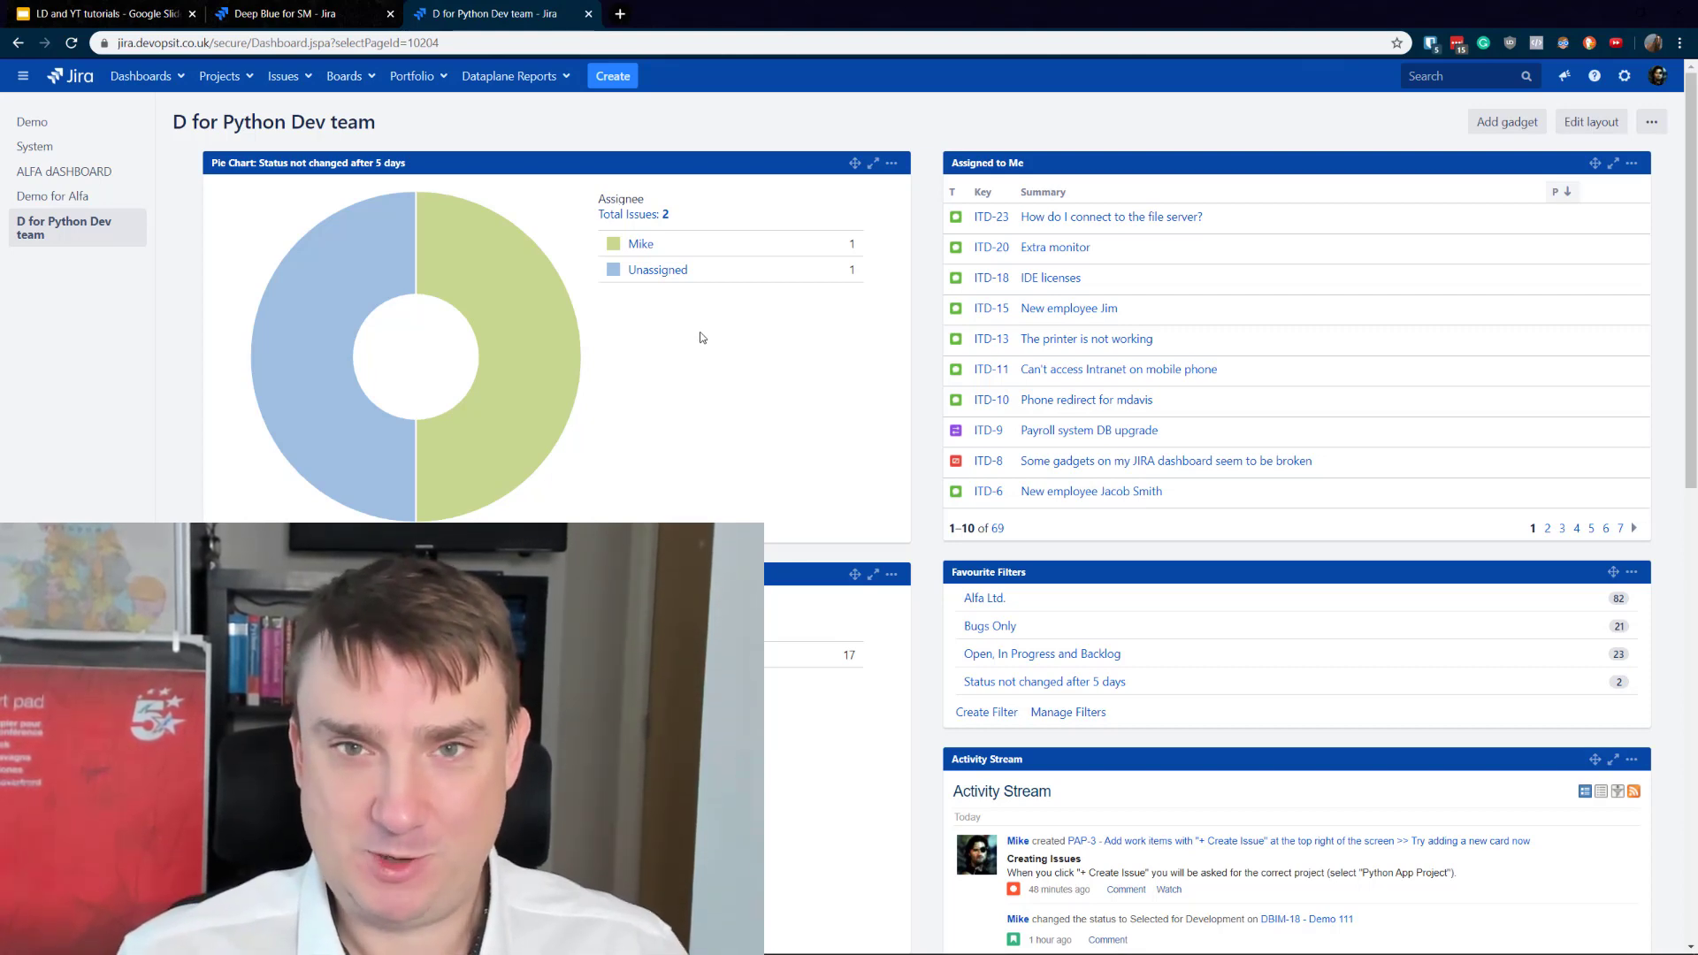
{"action": "mouse_move", "coordinate": [746, 308]}
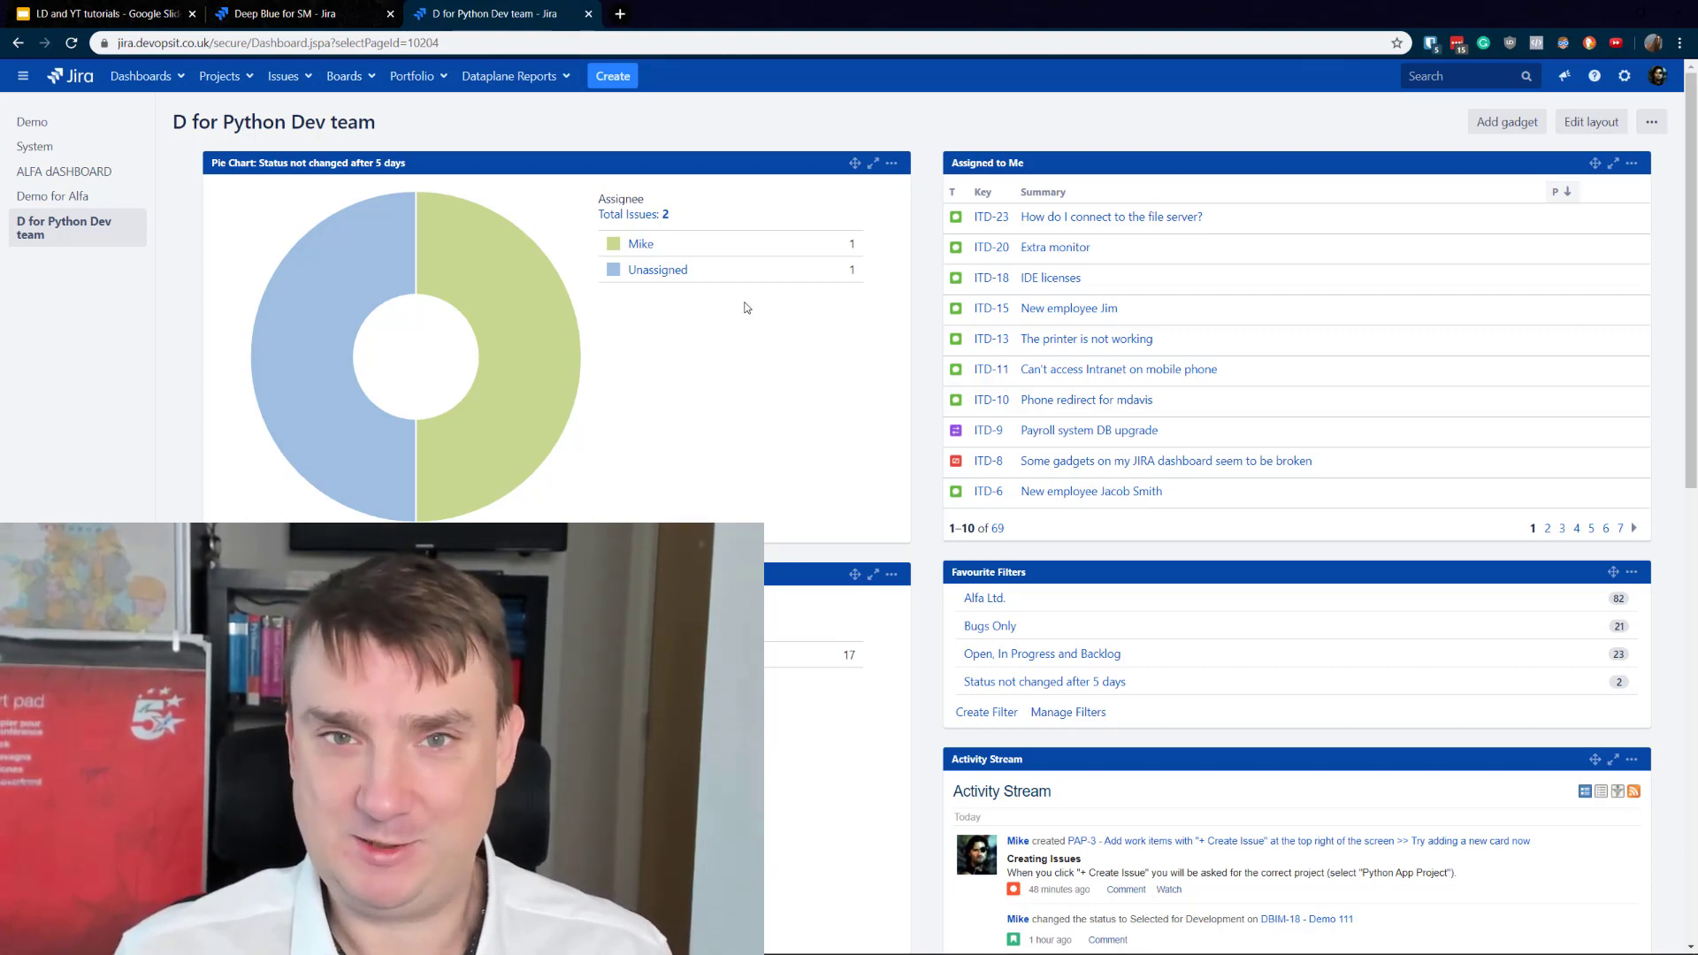